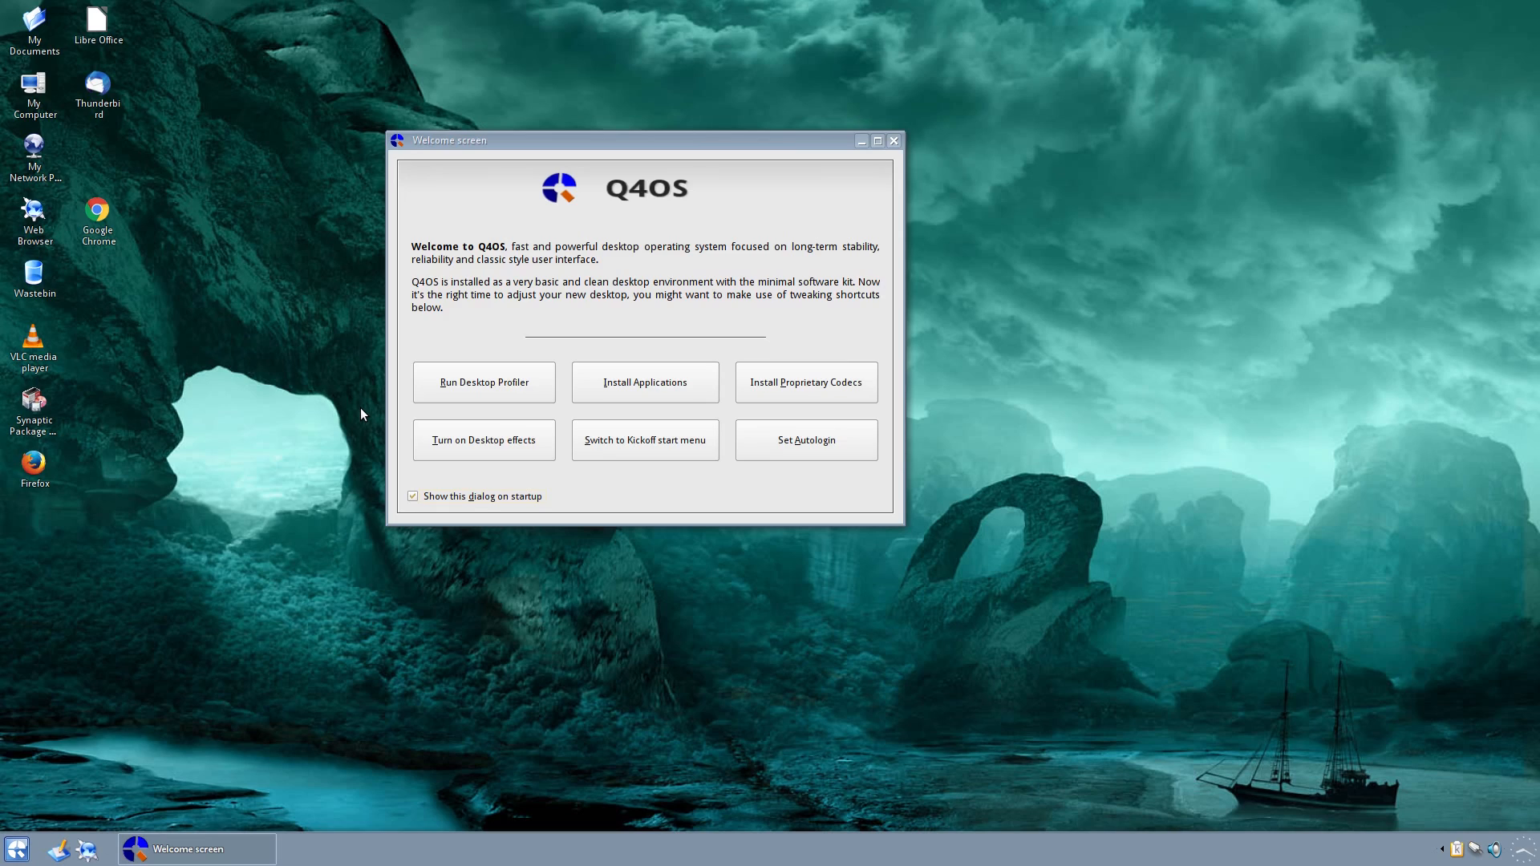
mouse_move(188, 767)
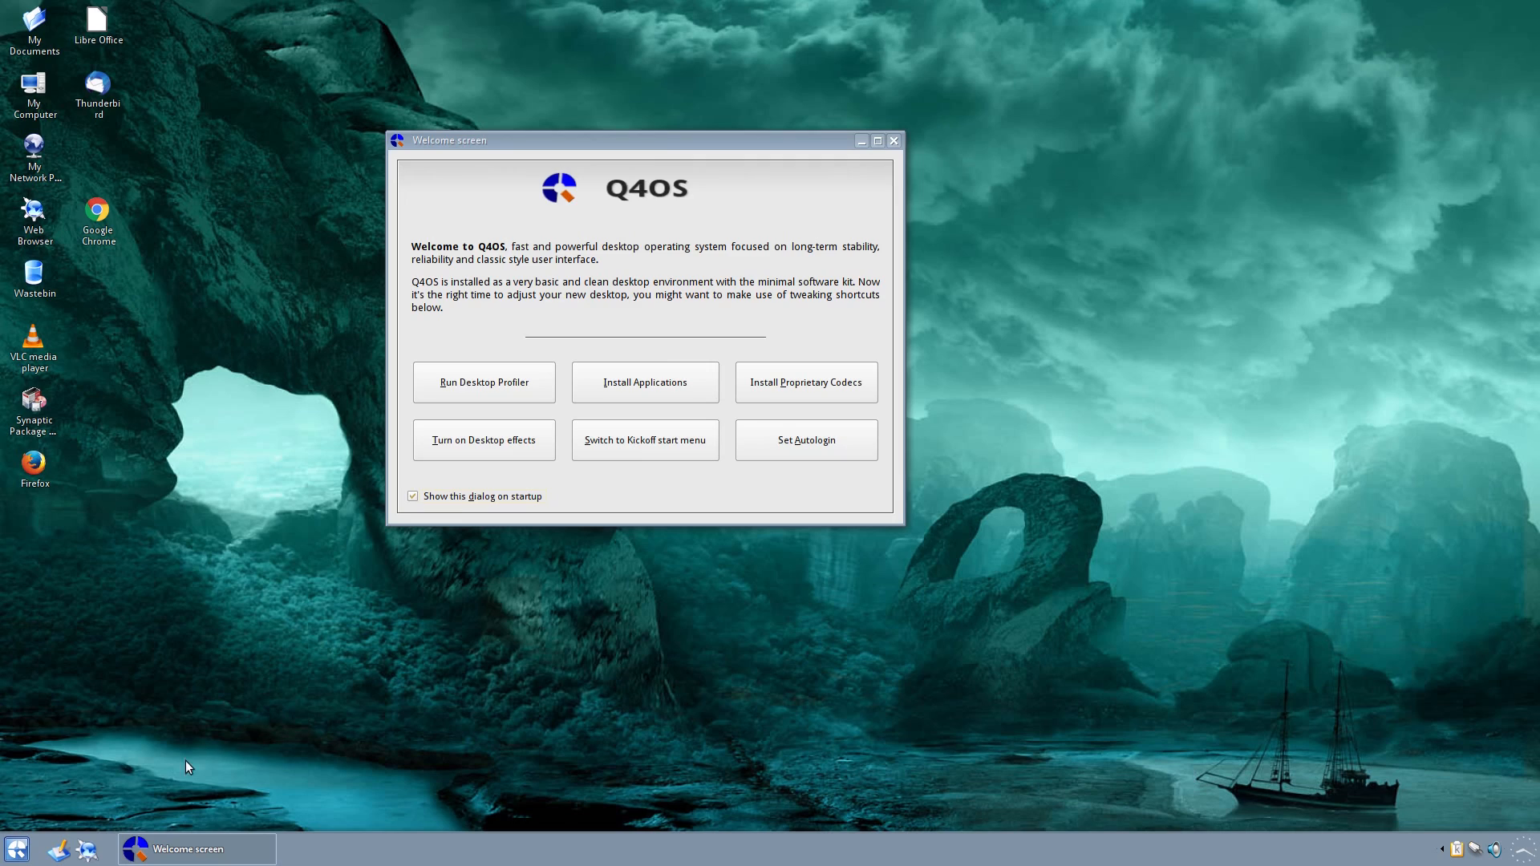
Step: Open the Trinity applications launcher from the bottom-left taskbar corner
left_click(17, 848)
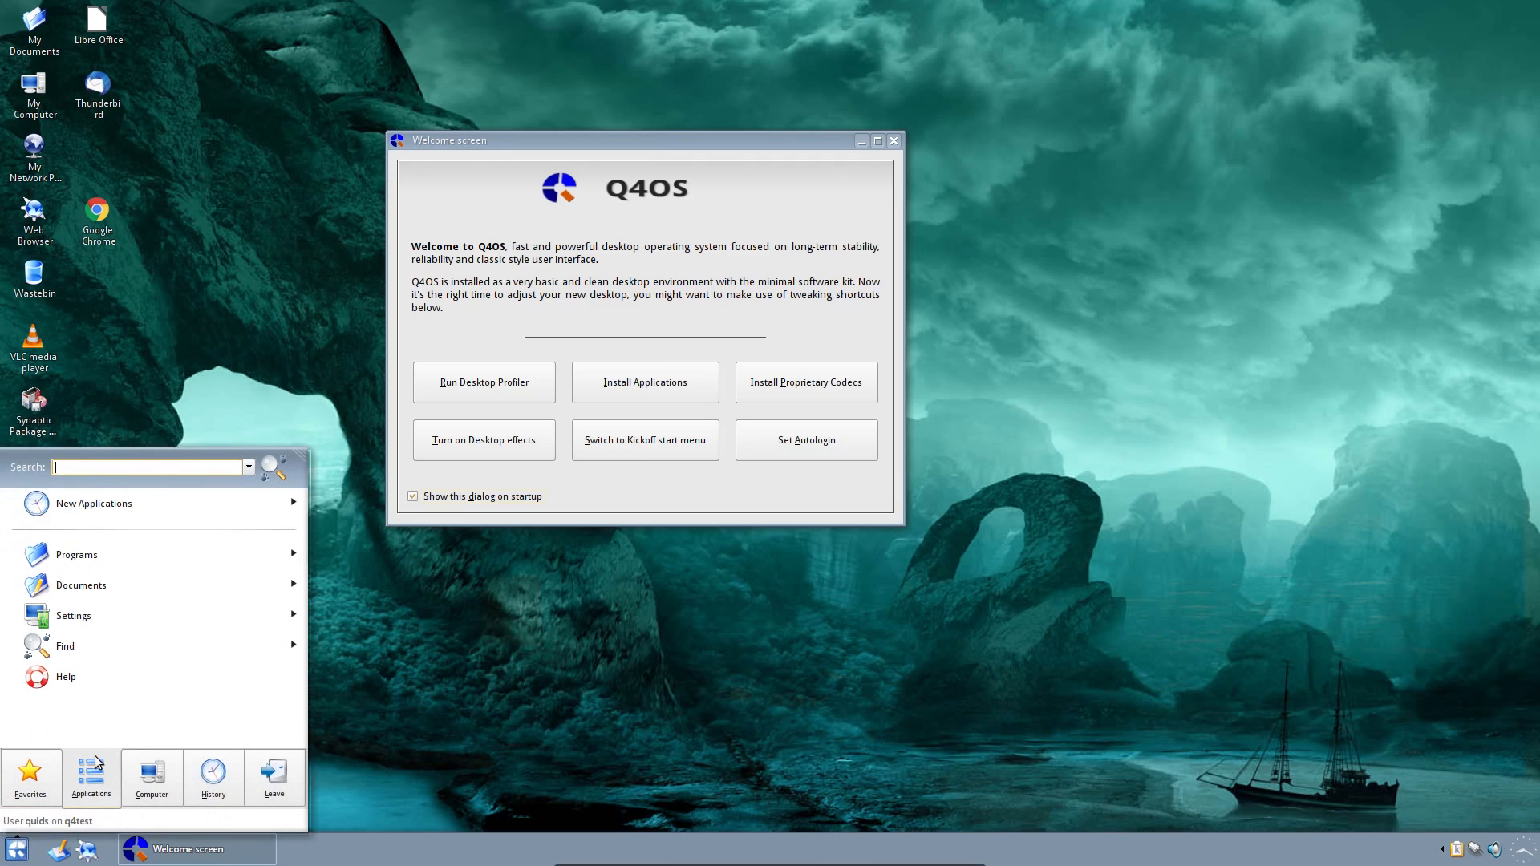
mouse_move(160, 573)
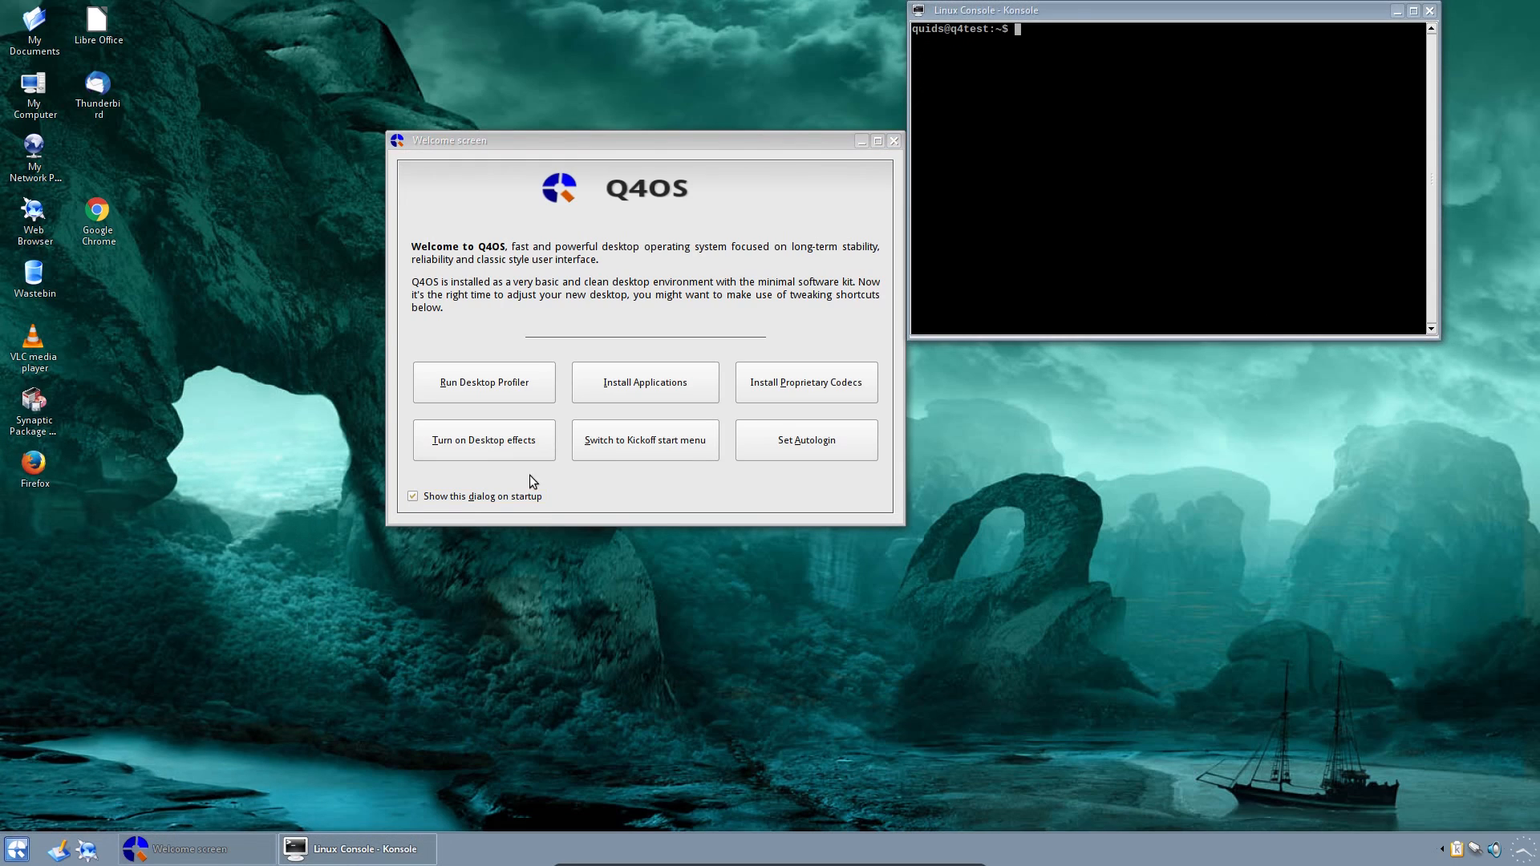
mouse_move(1211, 19)
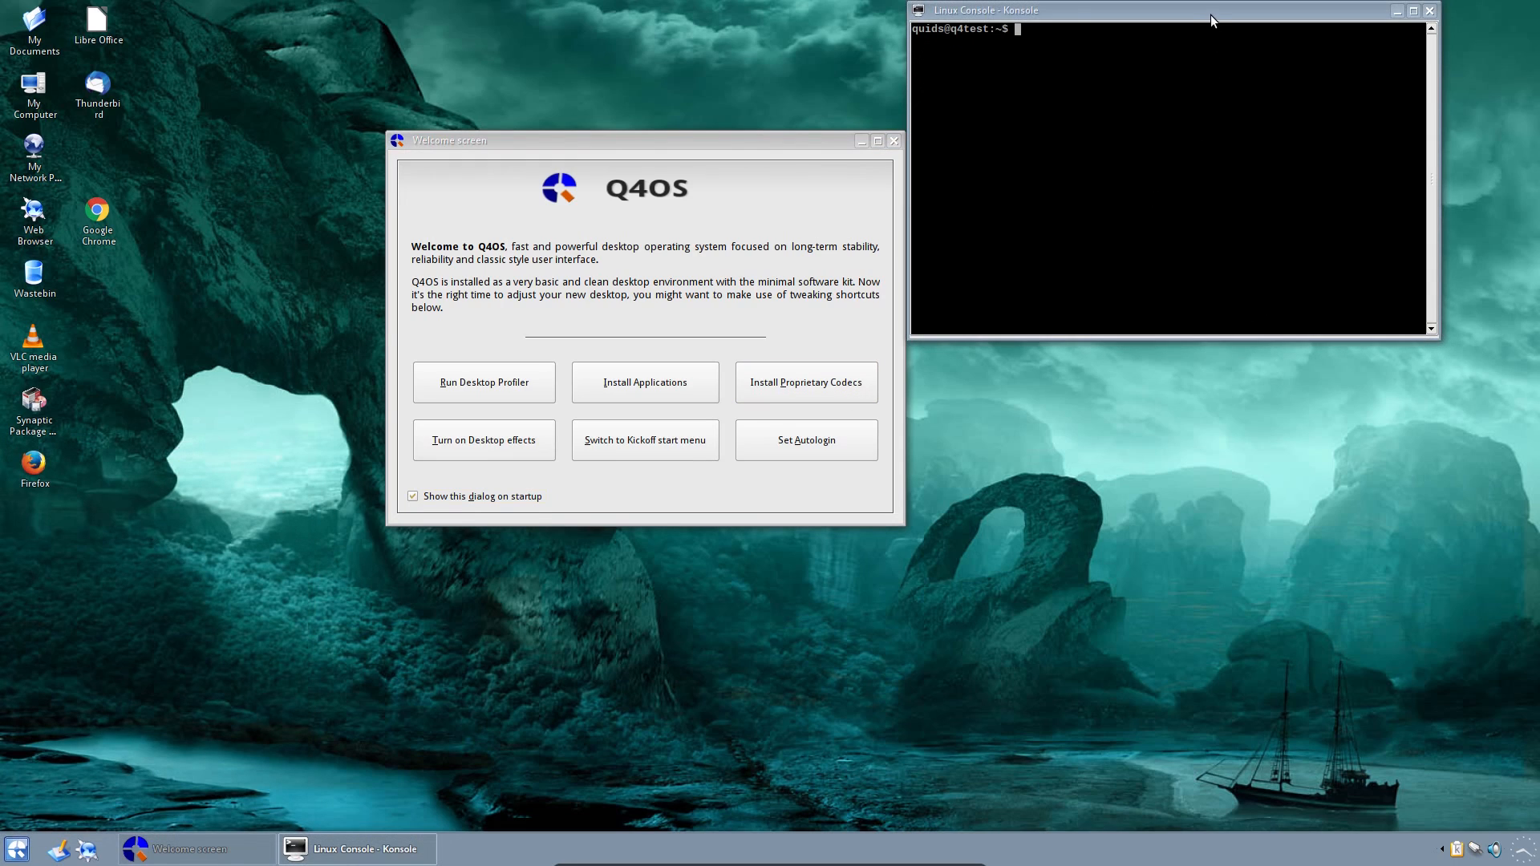
mouse_move(1212, 46)
type("free -m")
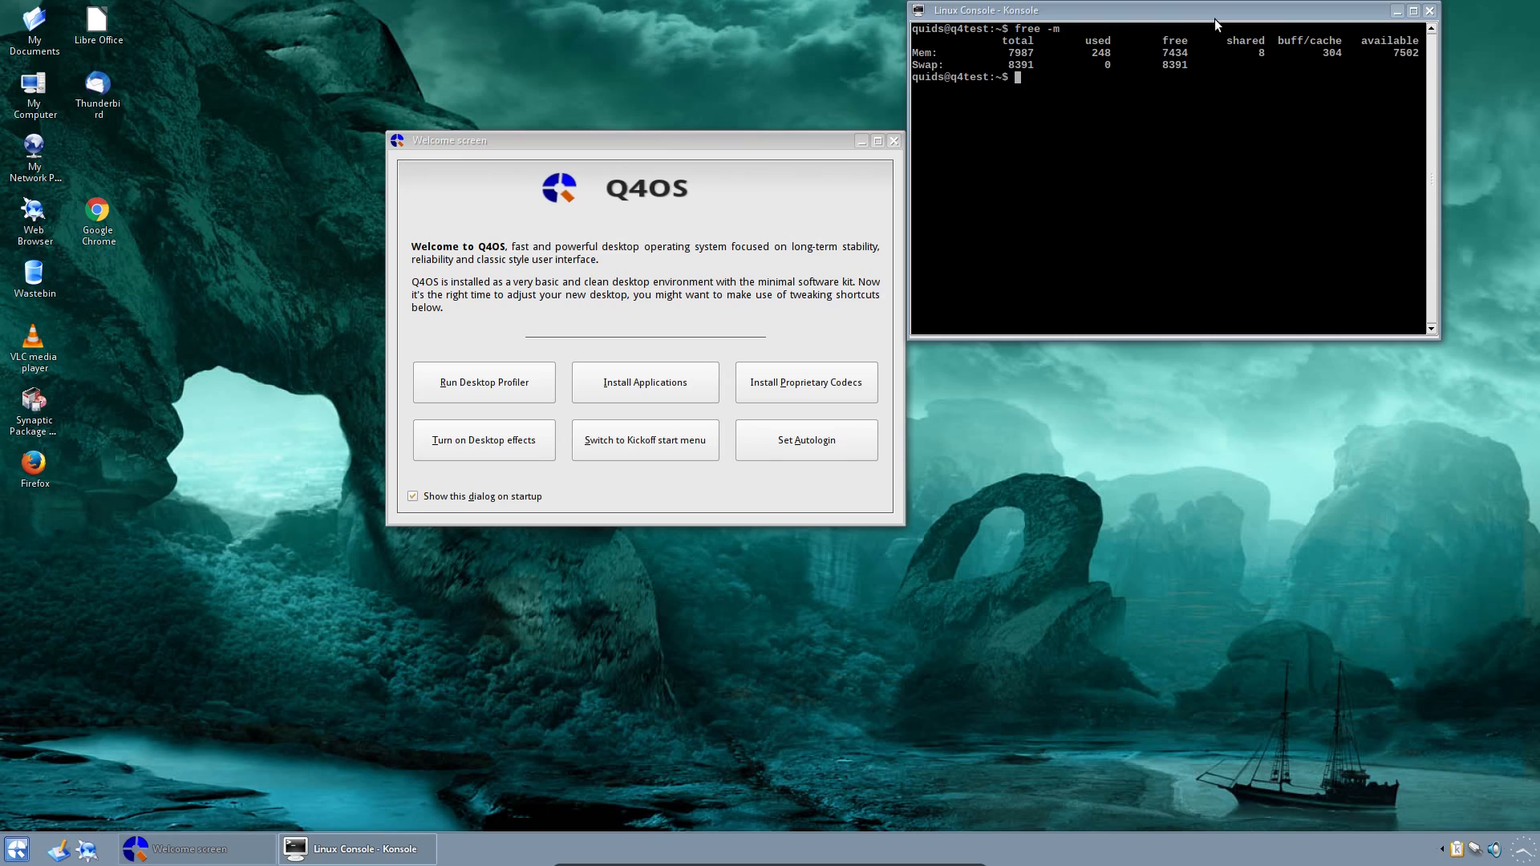
mouse_move(35, 469)
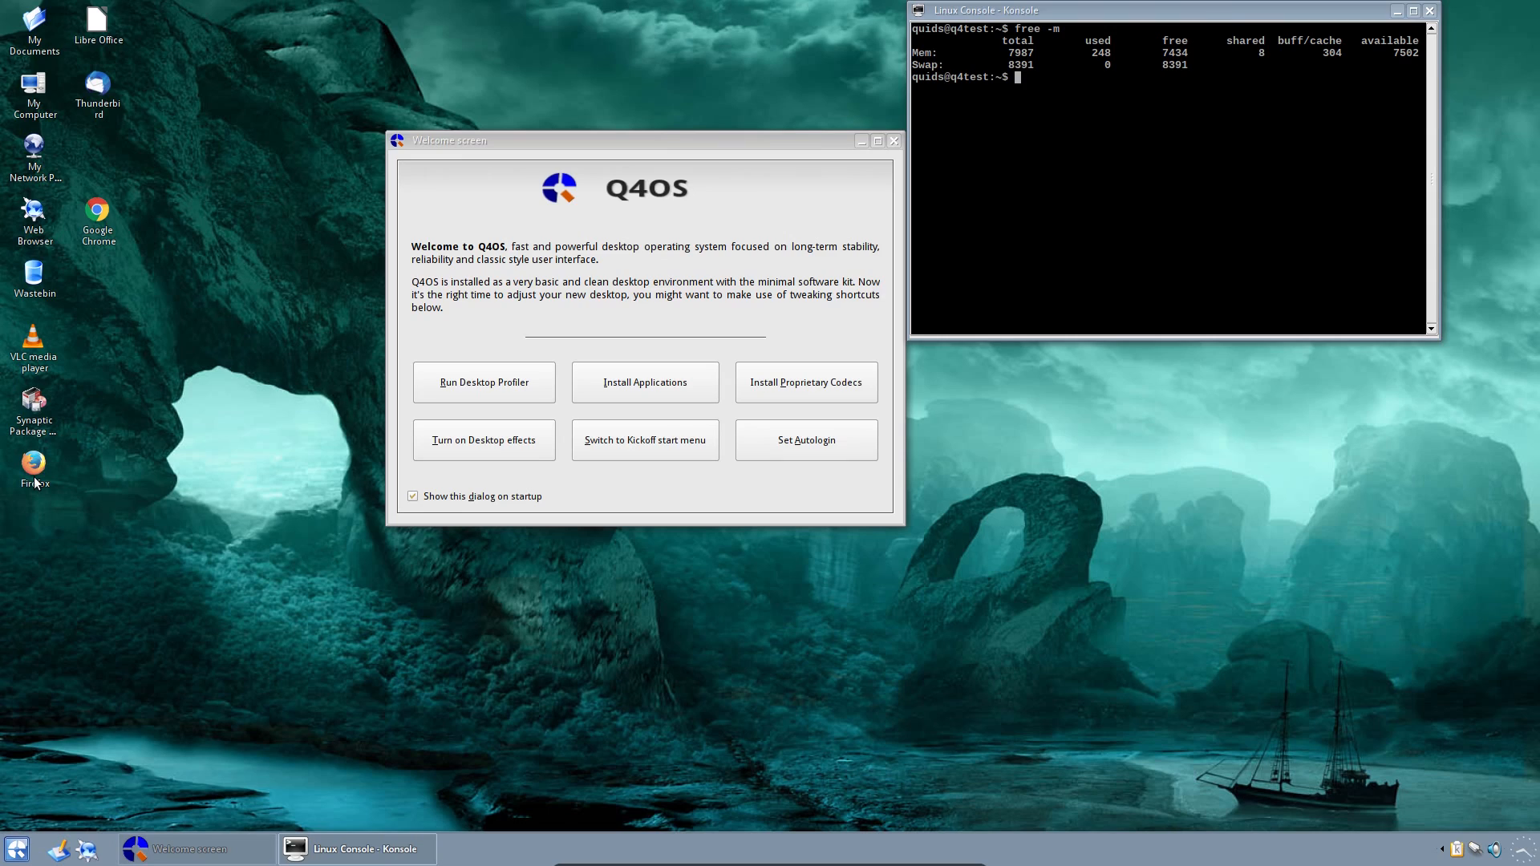
Step: Launch Firefox and My Network Places from the desktop, then bring the Welcome window forward
double_click(33, 464)
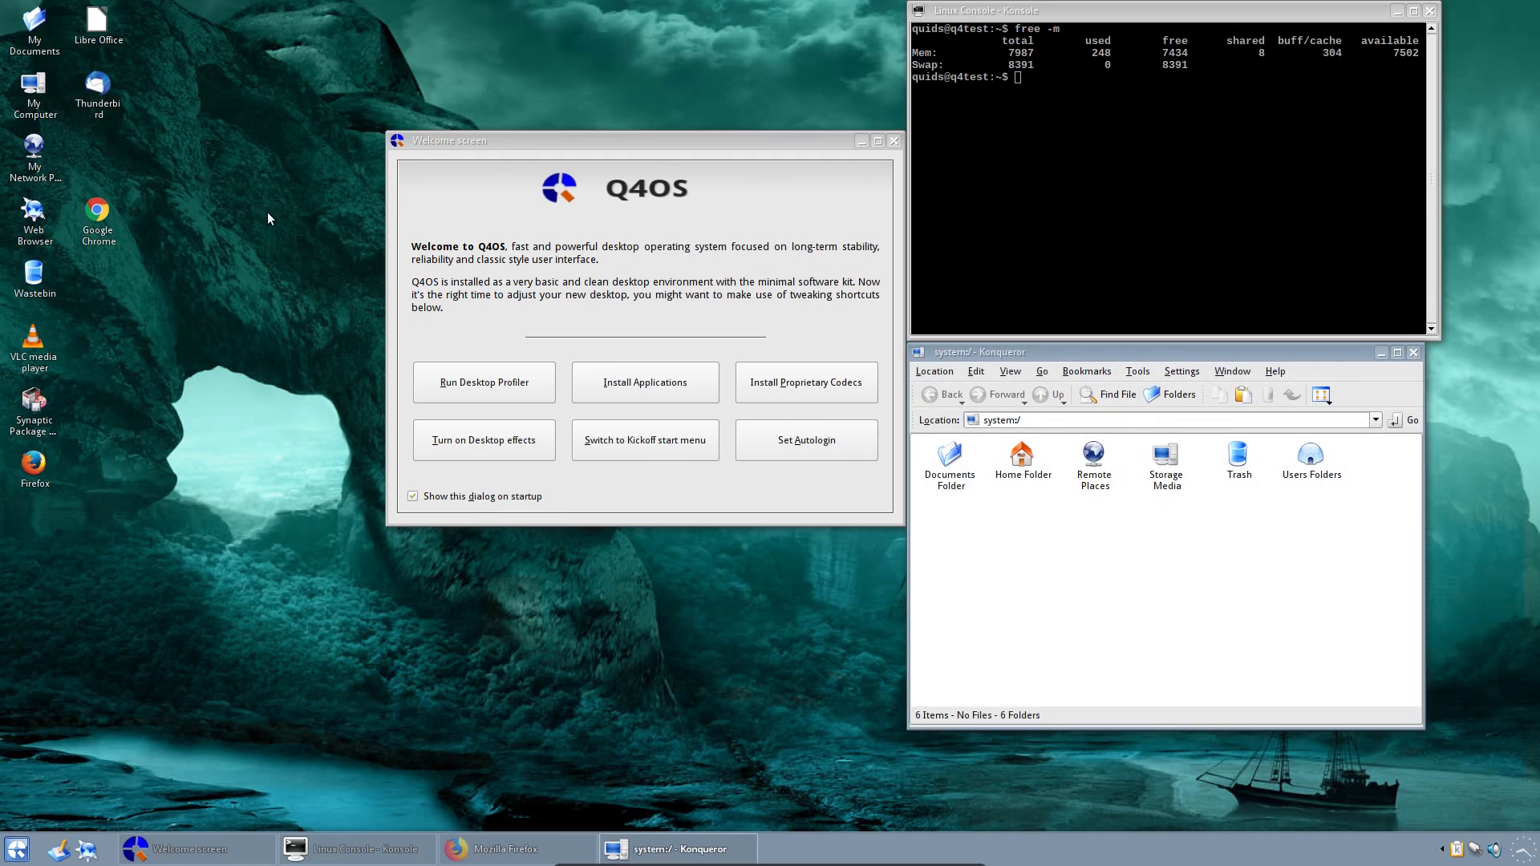
mouse_move(32, 153)
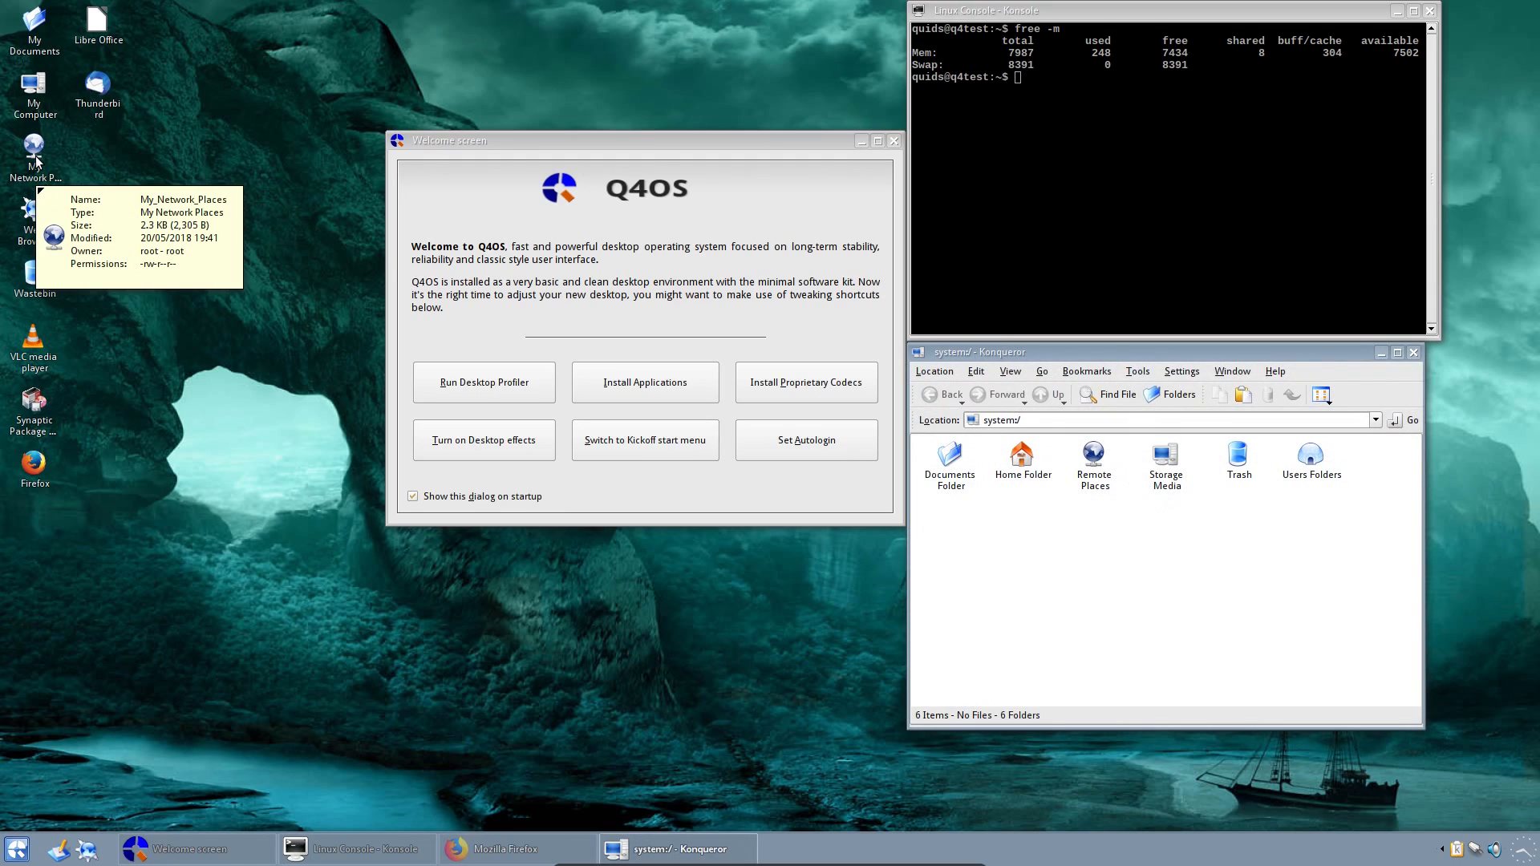
double_click(34, 153)
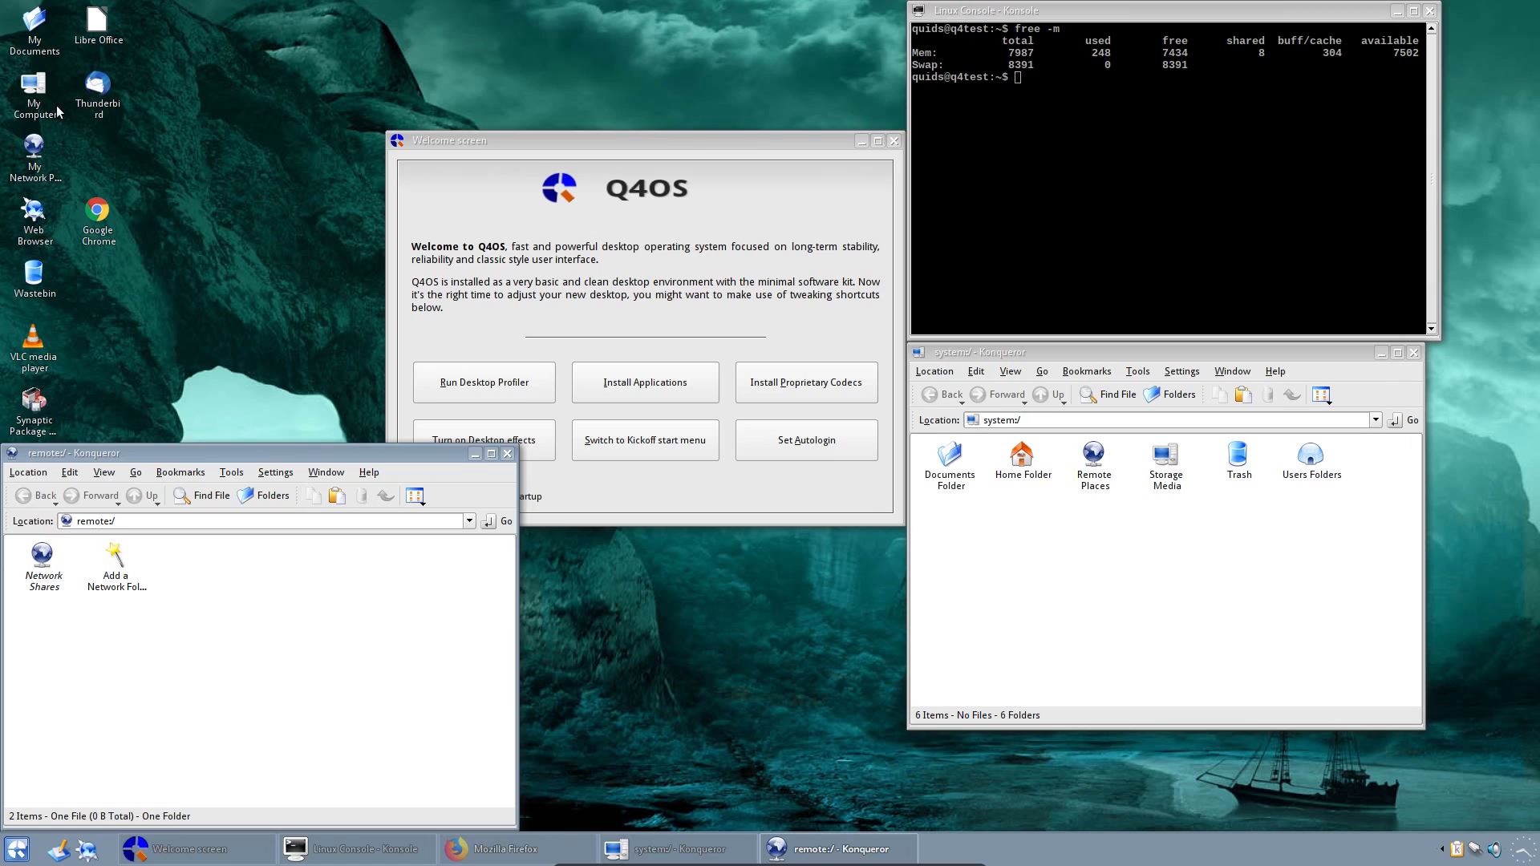
left_click(645, 381)
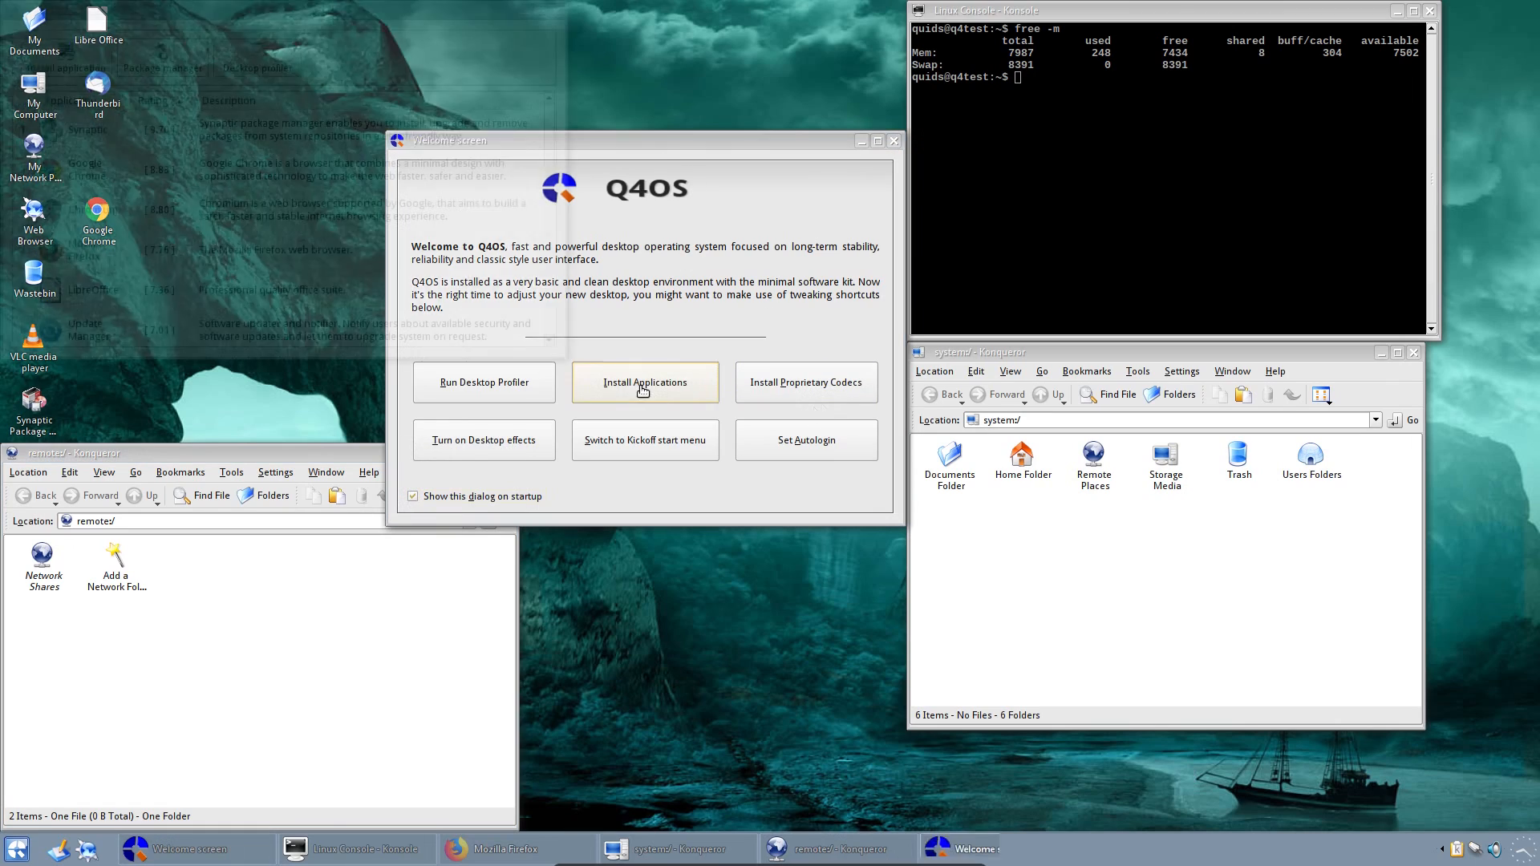
Step: Pick Chromium from the Software Centre catalogue and run its setup wizard to completion
left_click(645, 382)
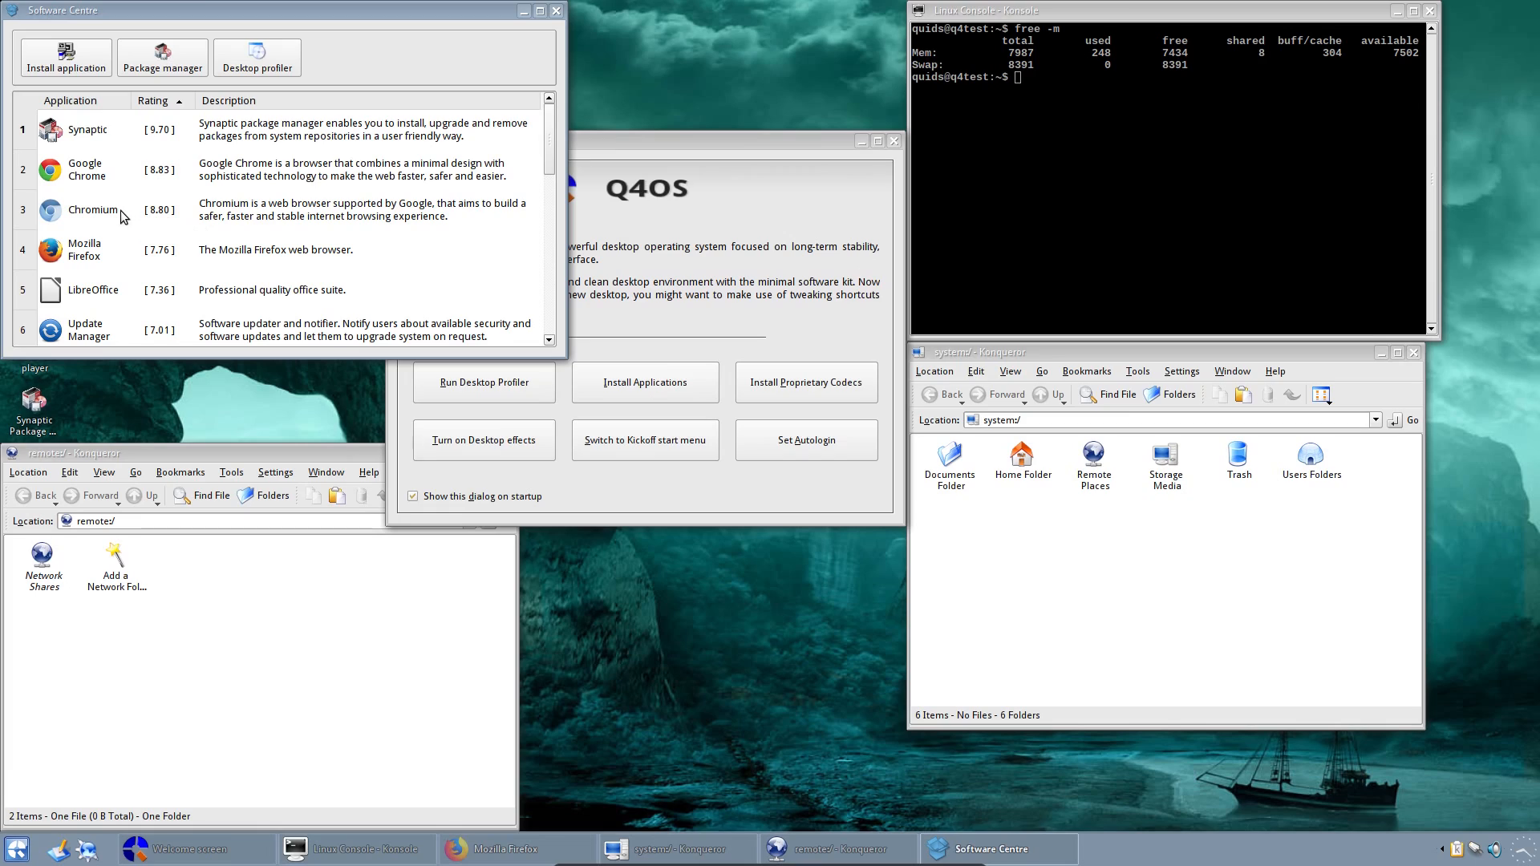
left_click(92, 209)
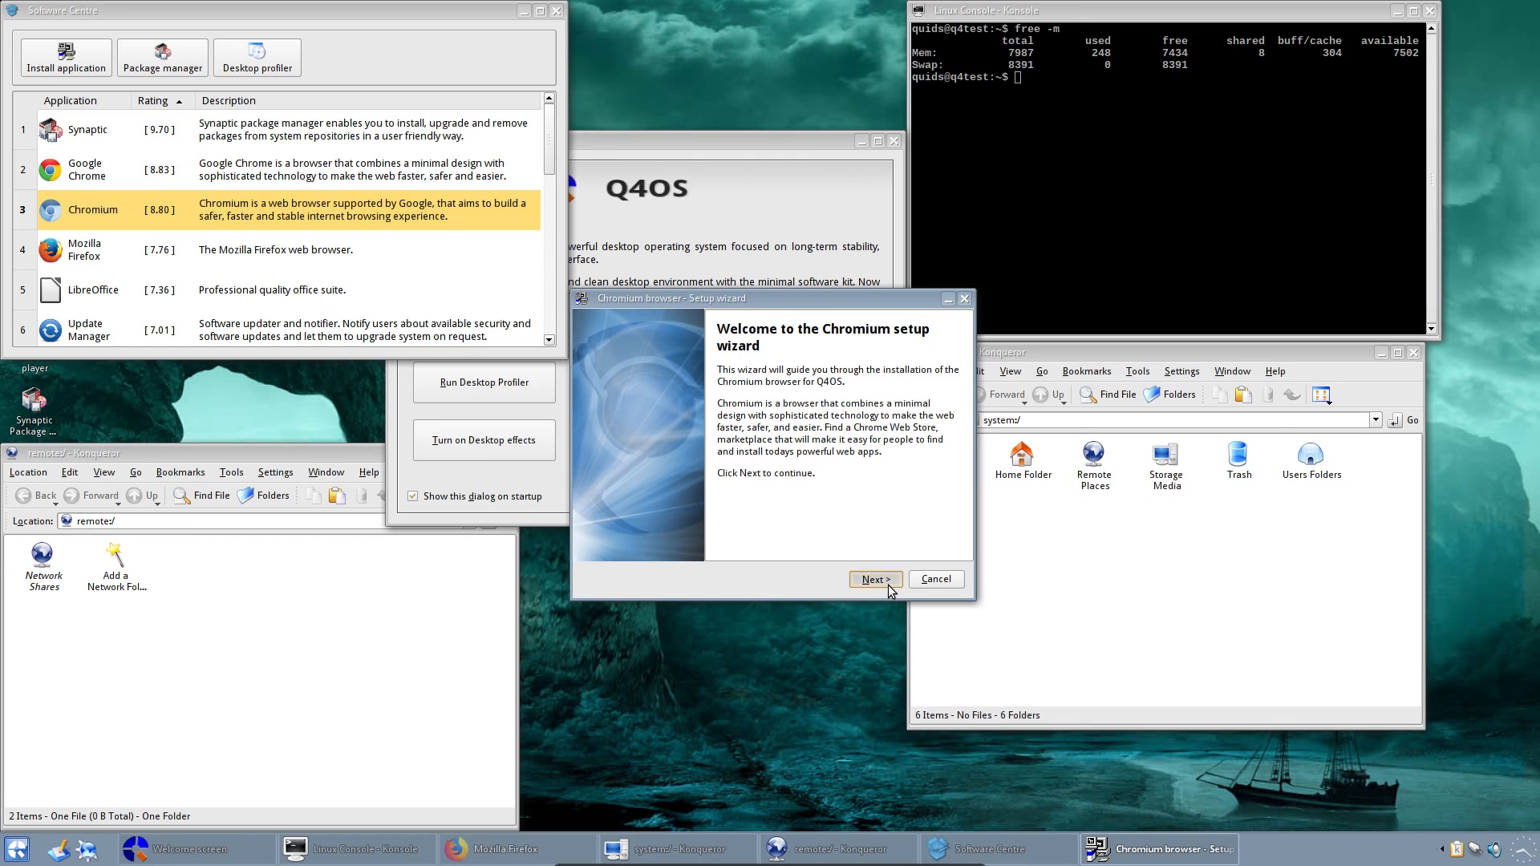
left_click(872, 578)
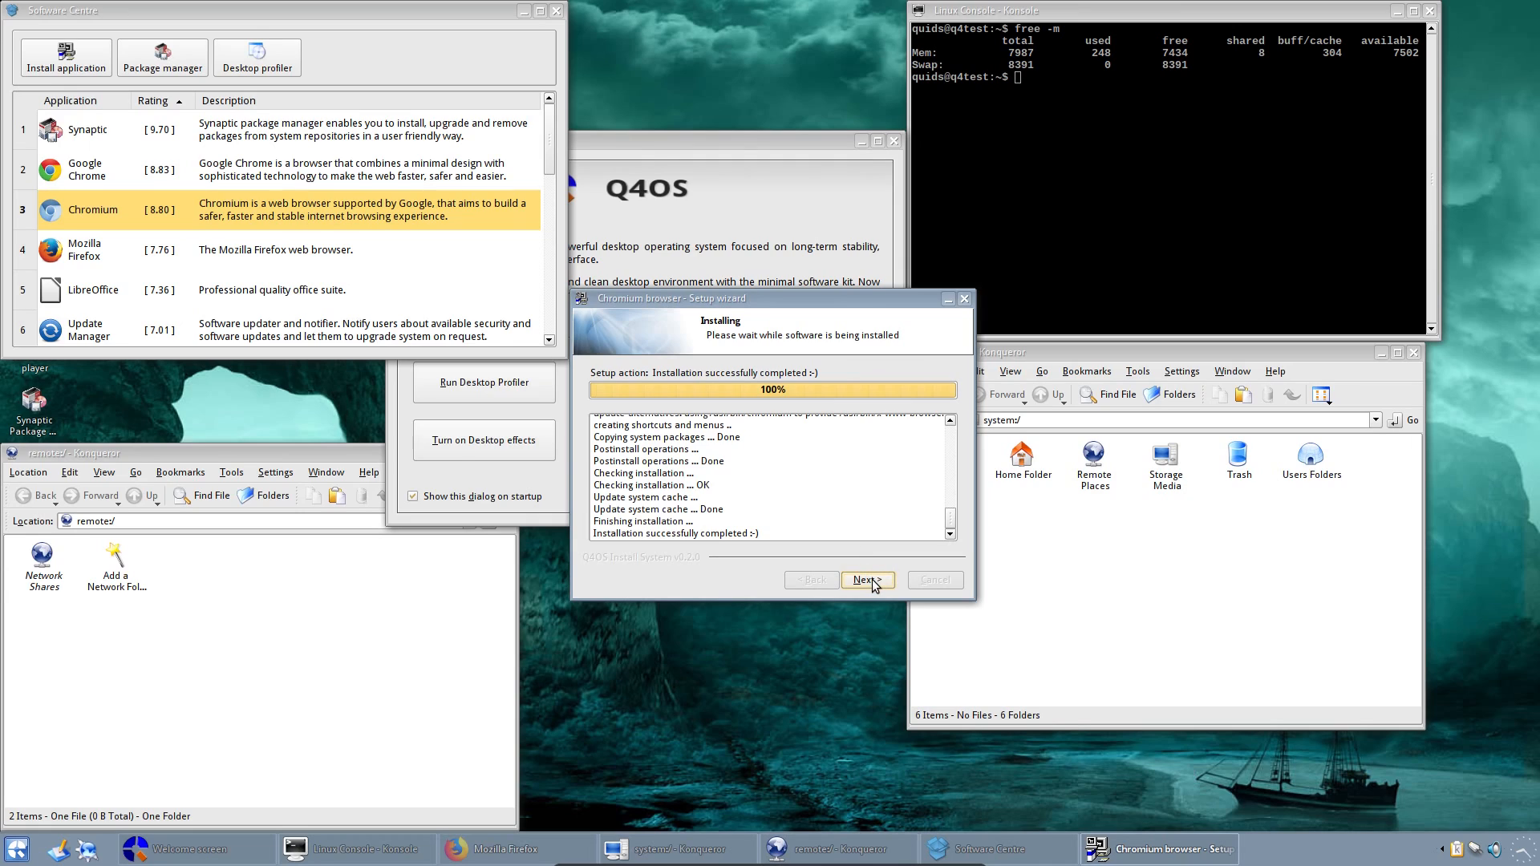
left_click(863, 579)
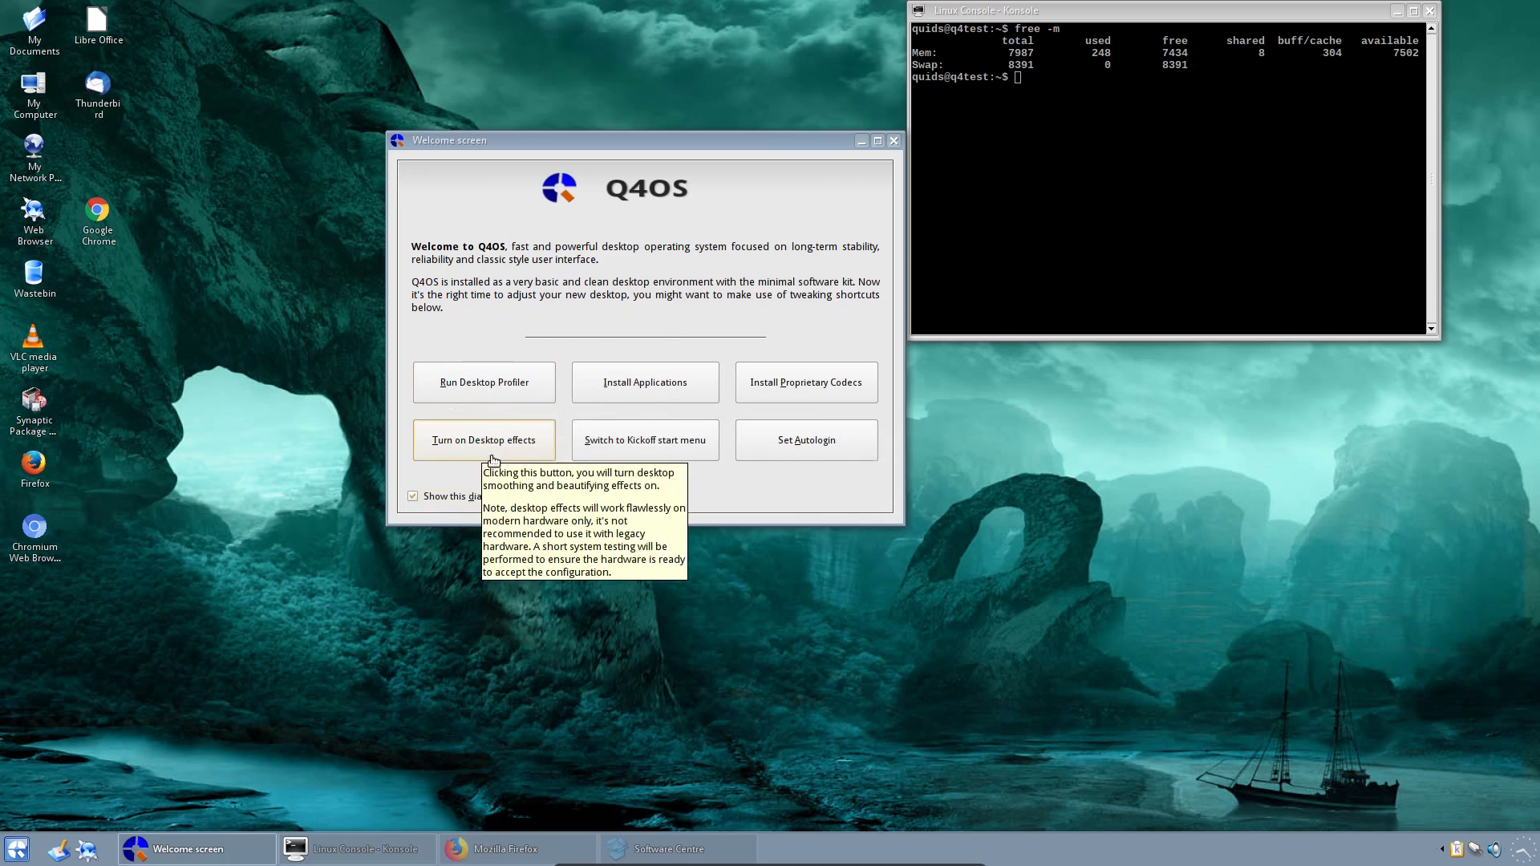
mouse_move(484, 382)
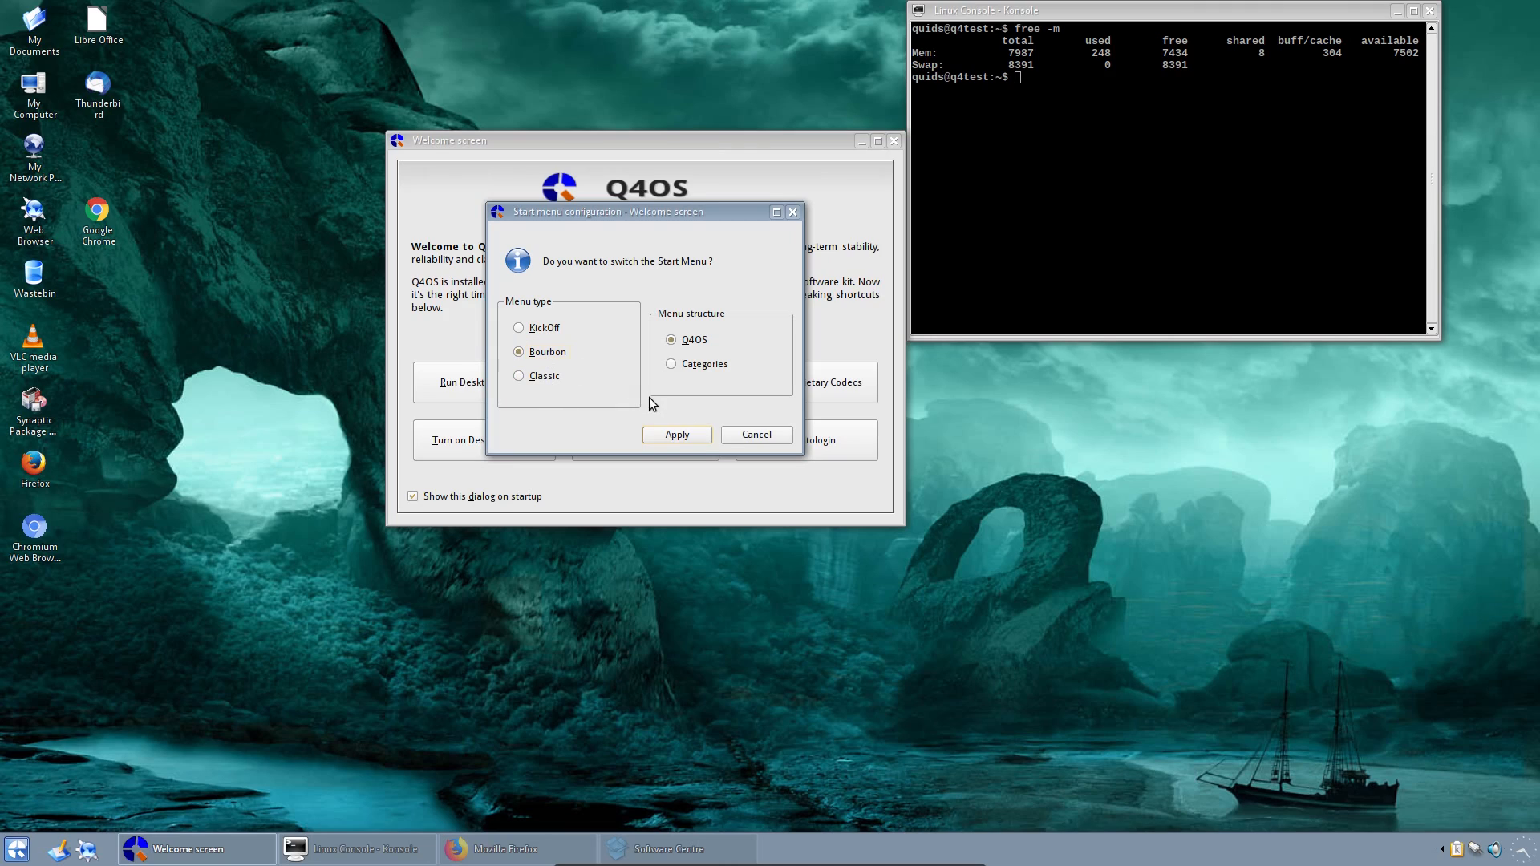
Step: Apply the Bourbon menu style, then browse its Programs list and search 'vl'
left_click(675, 434)
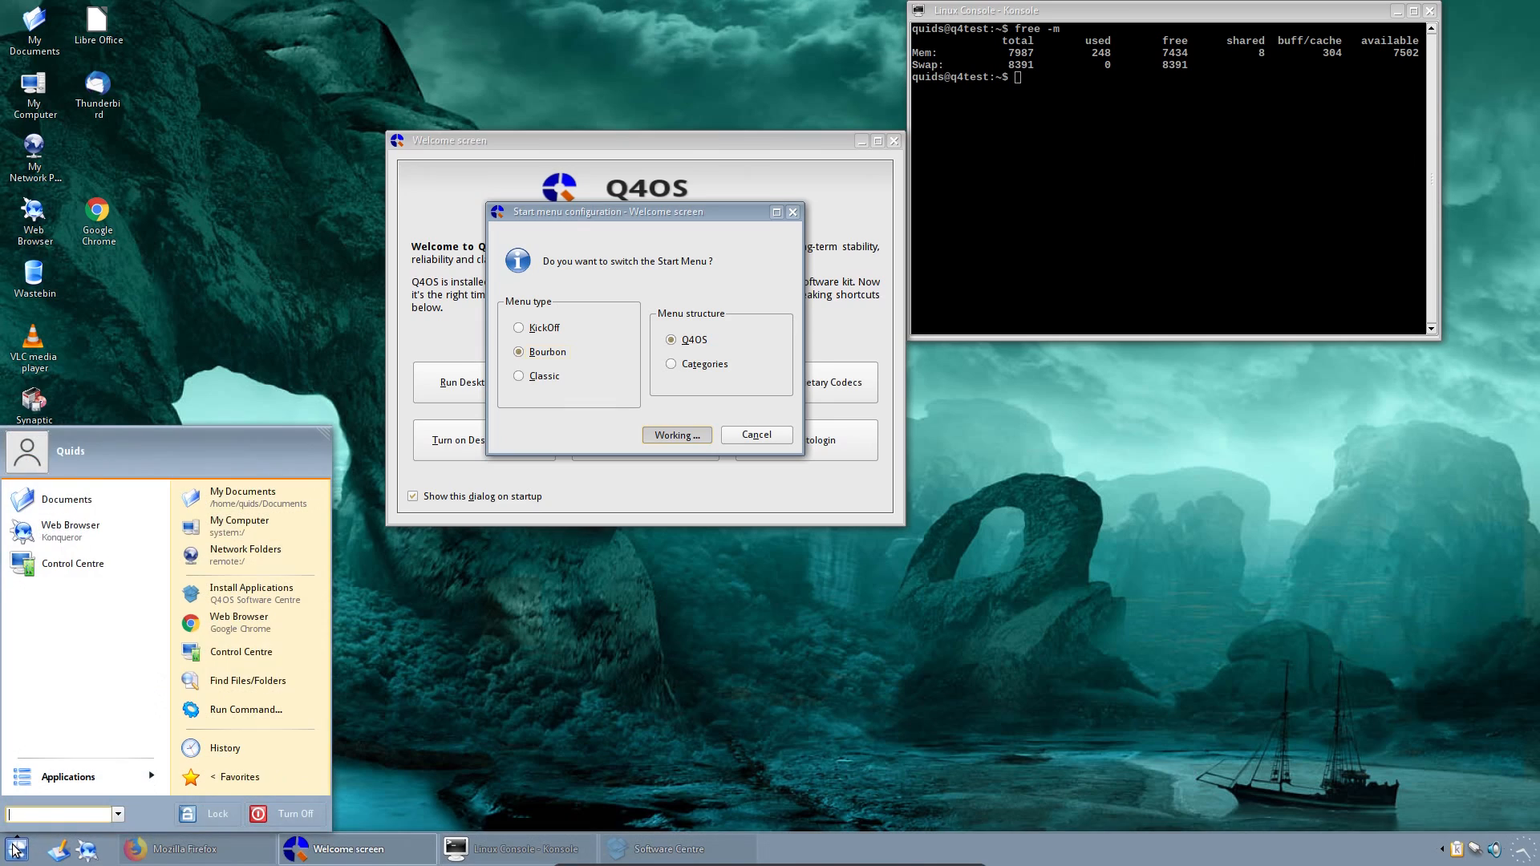
left_click(675, 434)
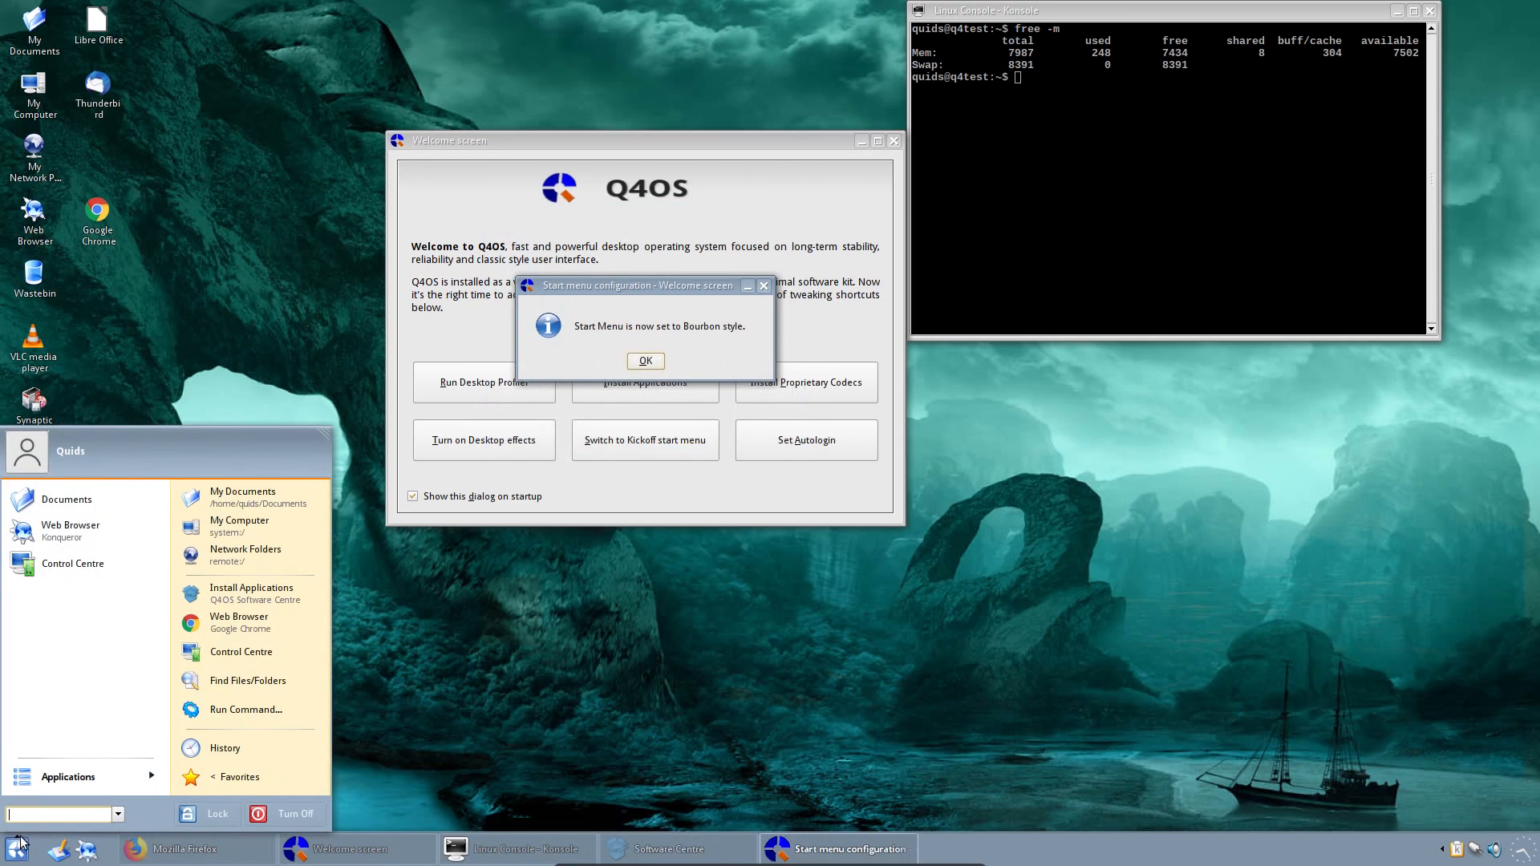
left_click(67, 775)
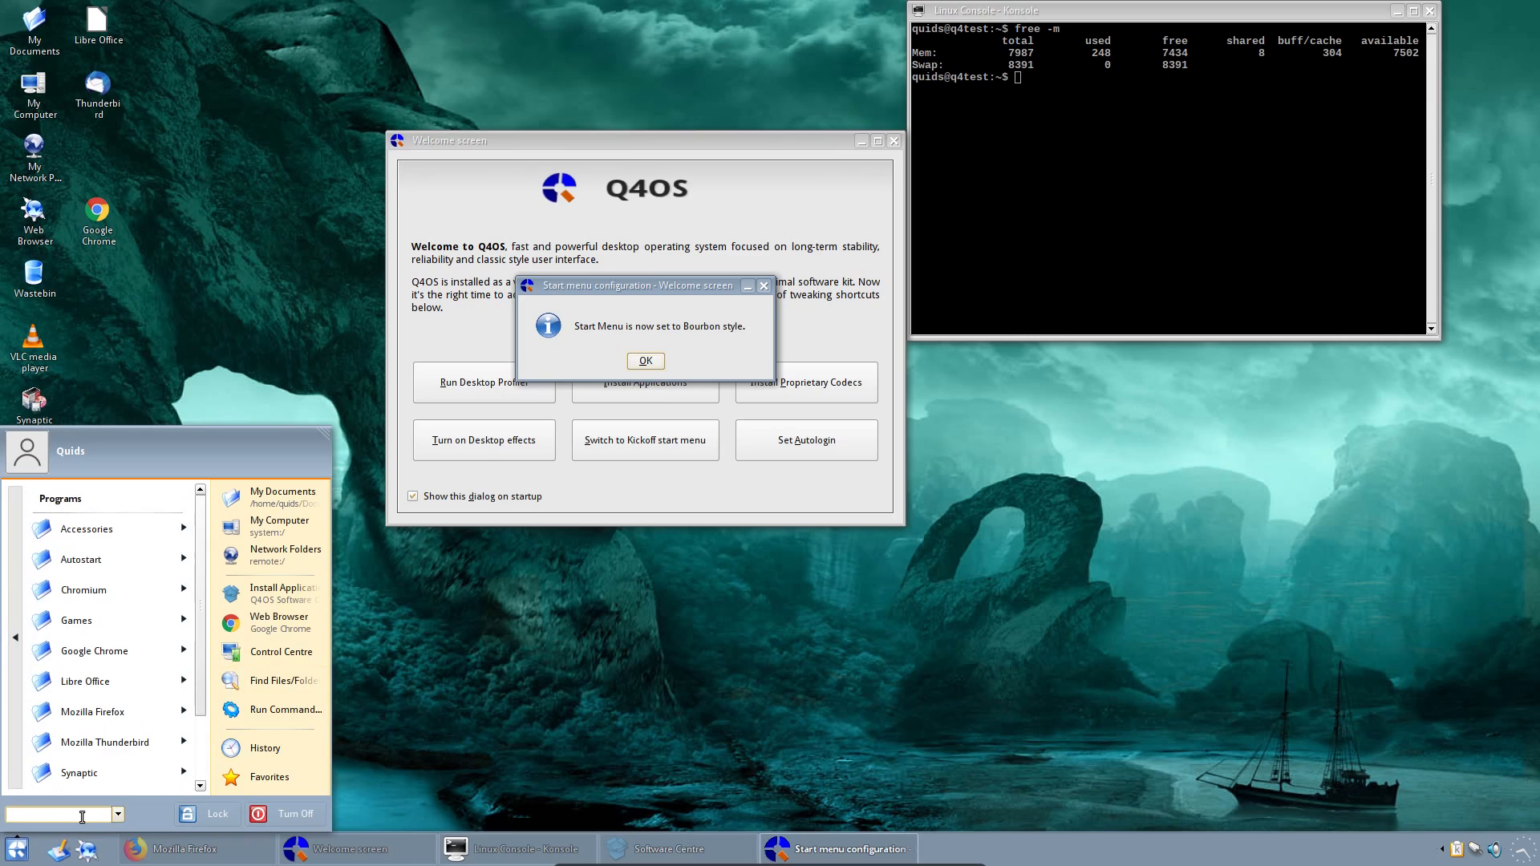
left_click(292, 450)
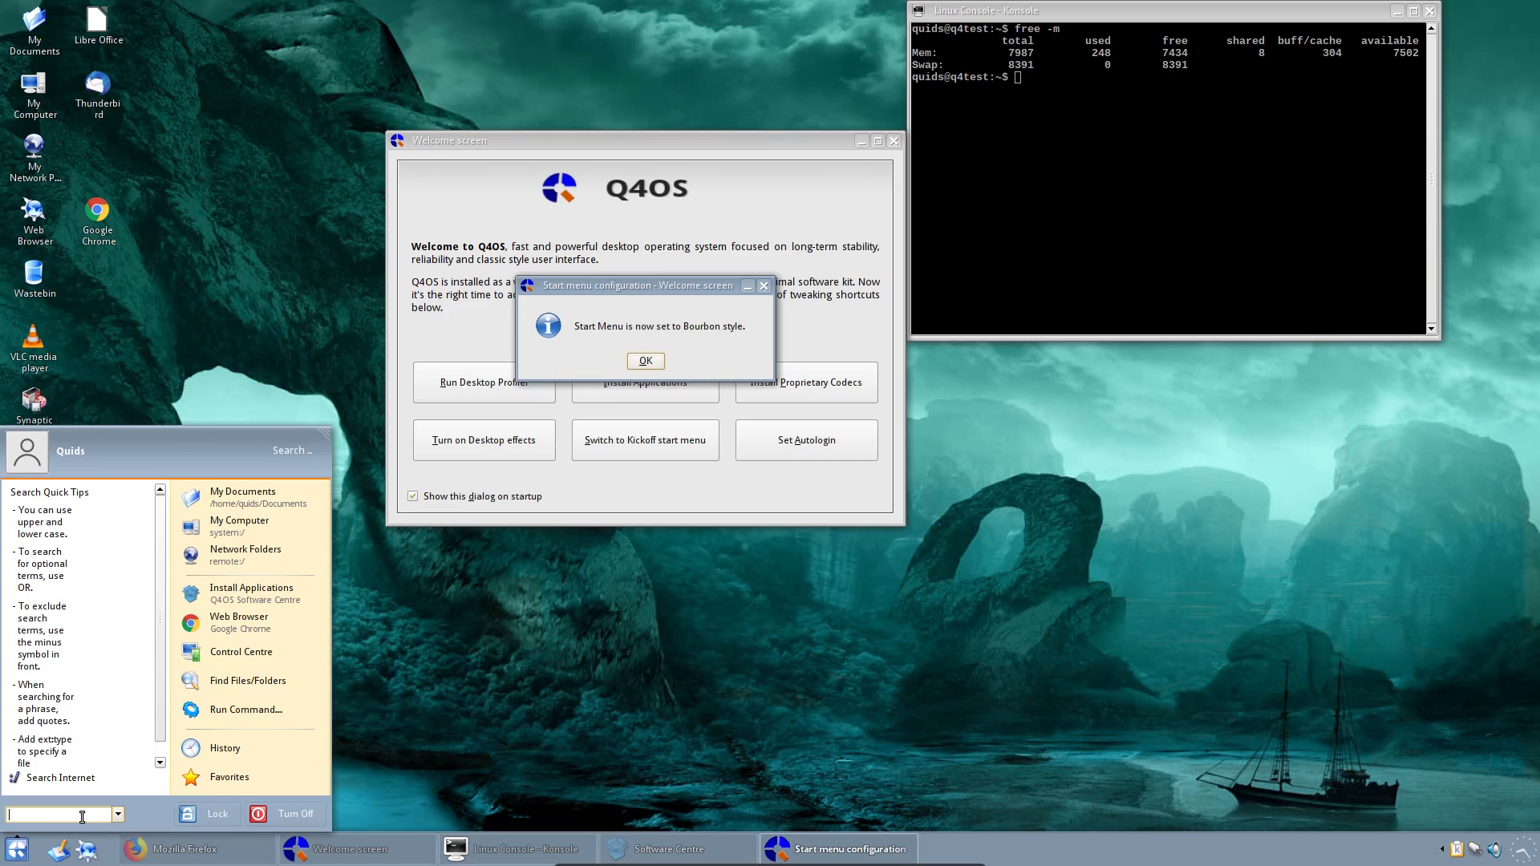
type("vlc")
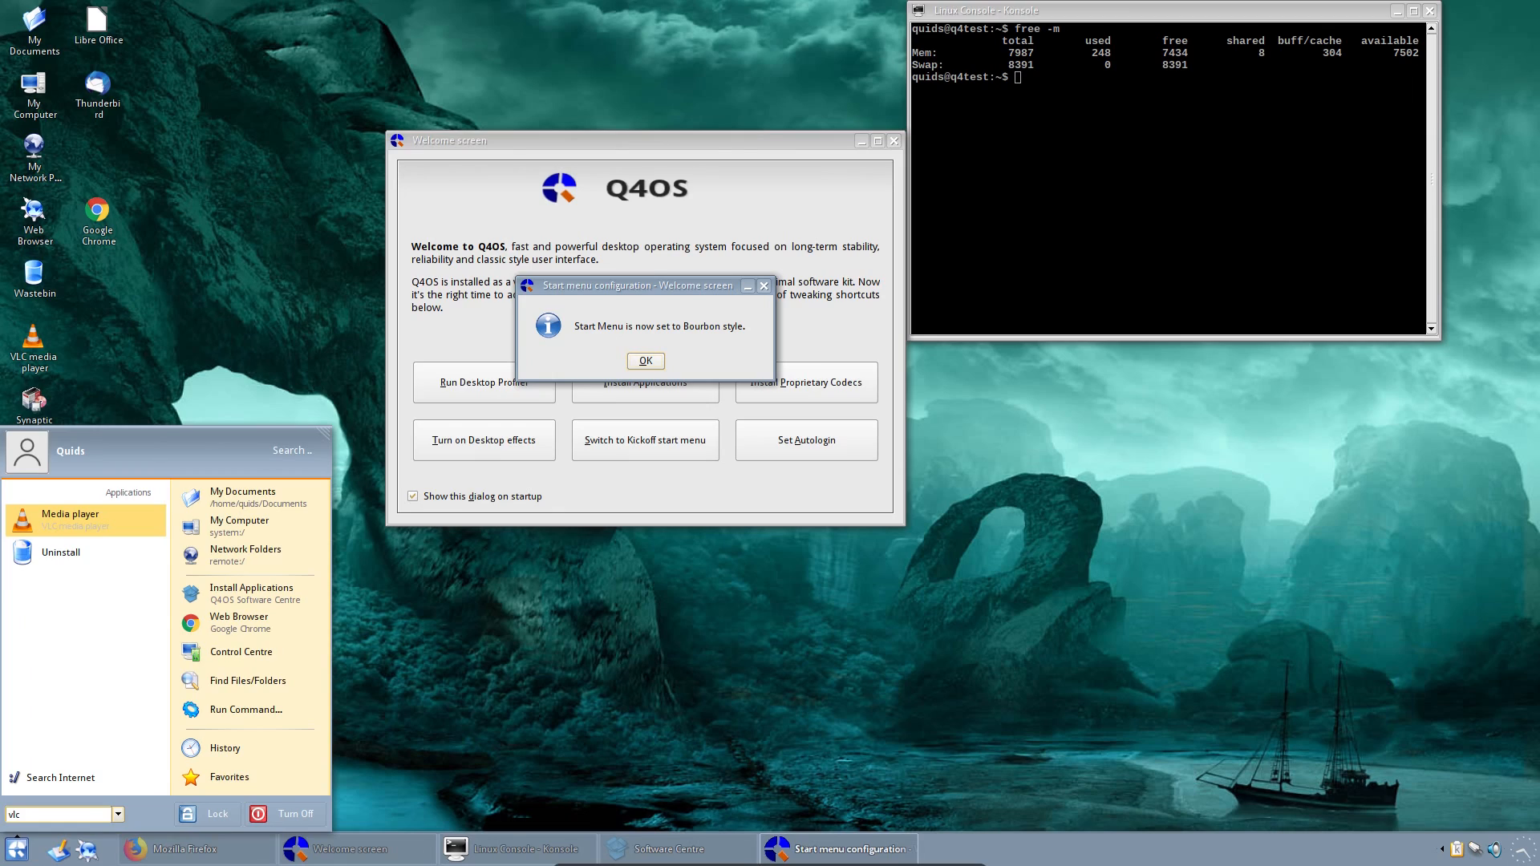
mouse_move(494, 609)
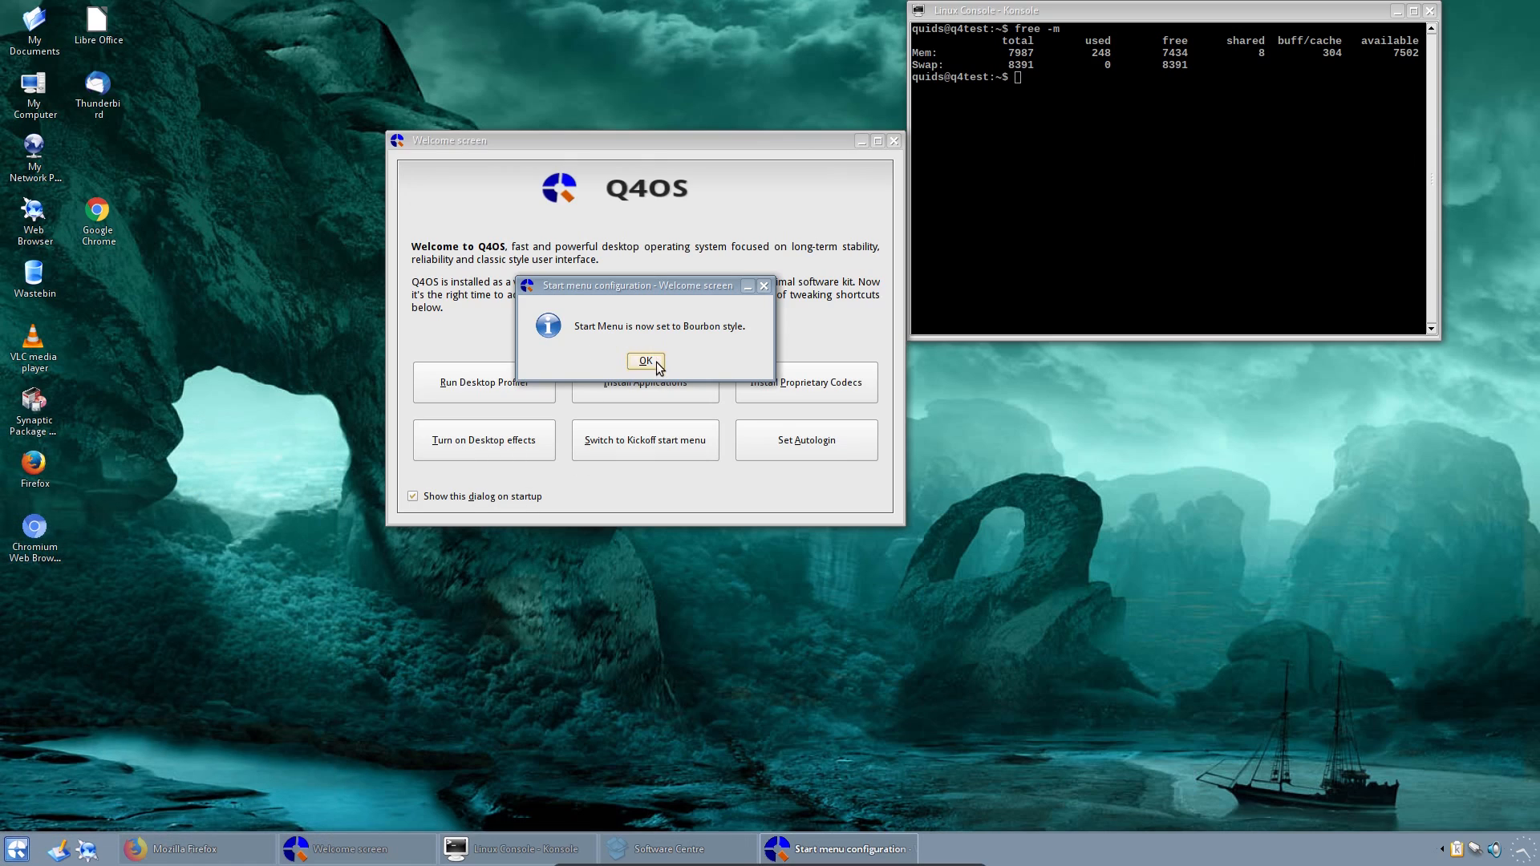
Step: Dismiss the Bourbon notice, switch the start menu to Kickoff, and dismiss its confirmation
left_click(645, 362)
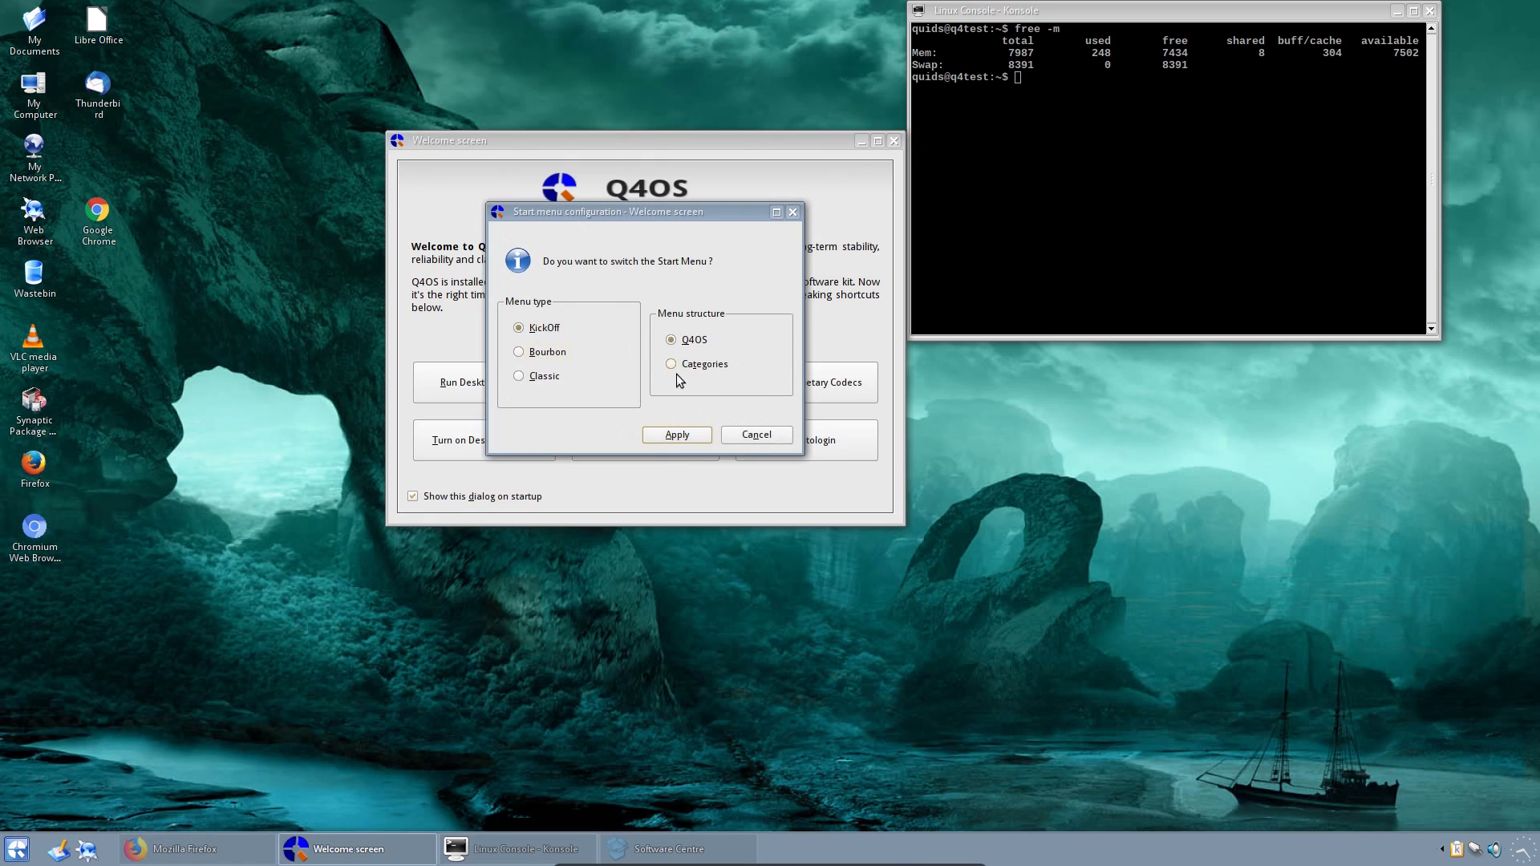
left_click(675, 434)
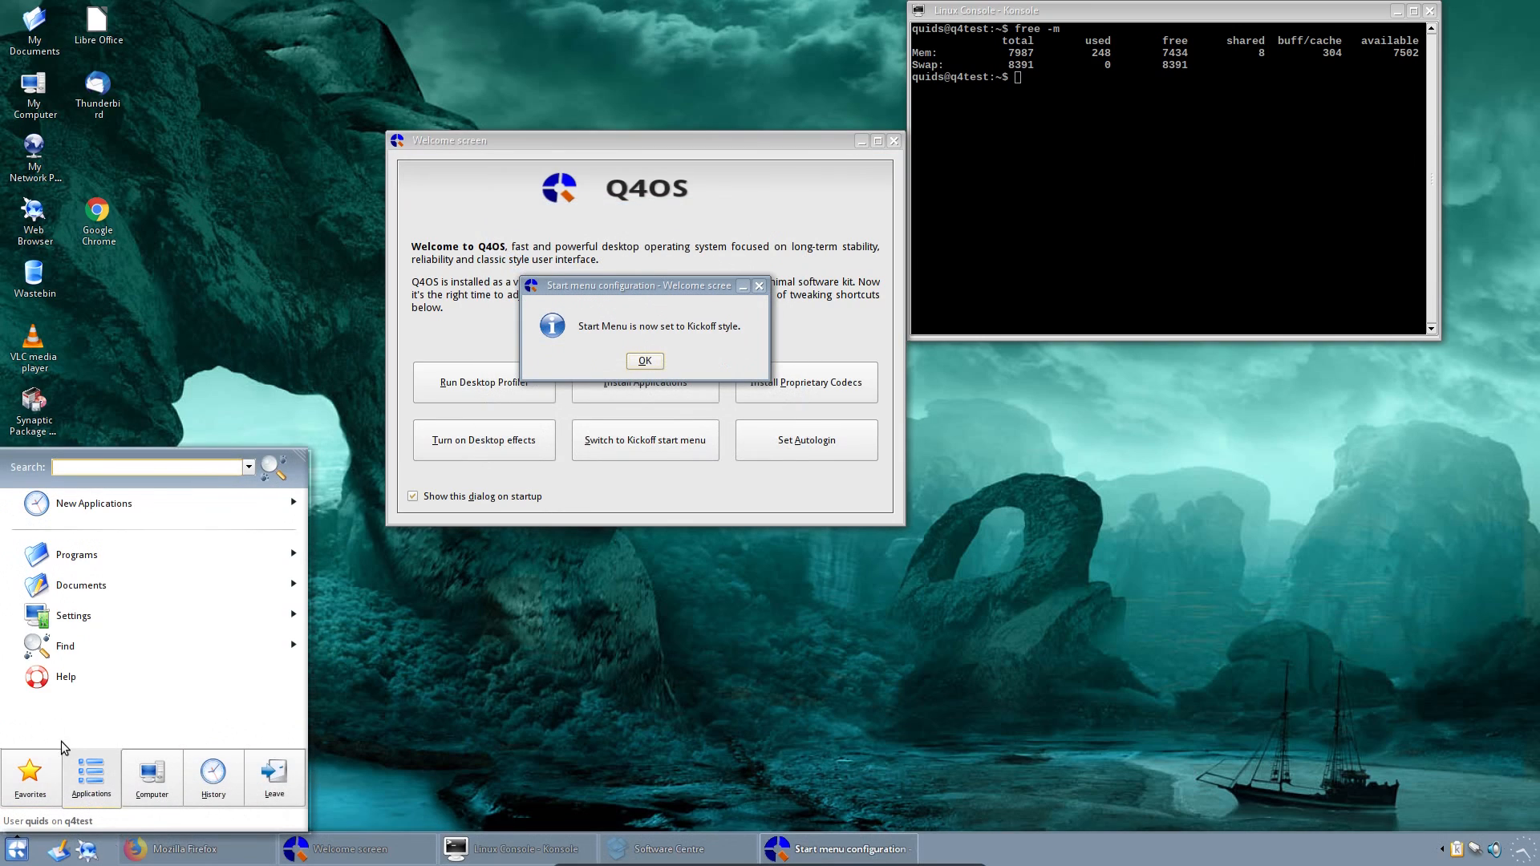
left_click(76, 554)
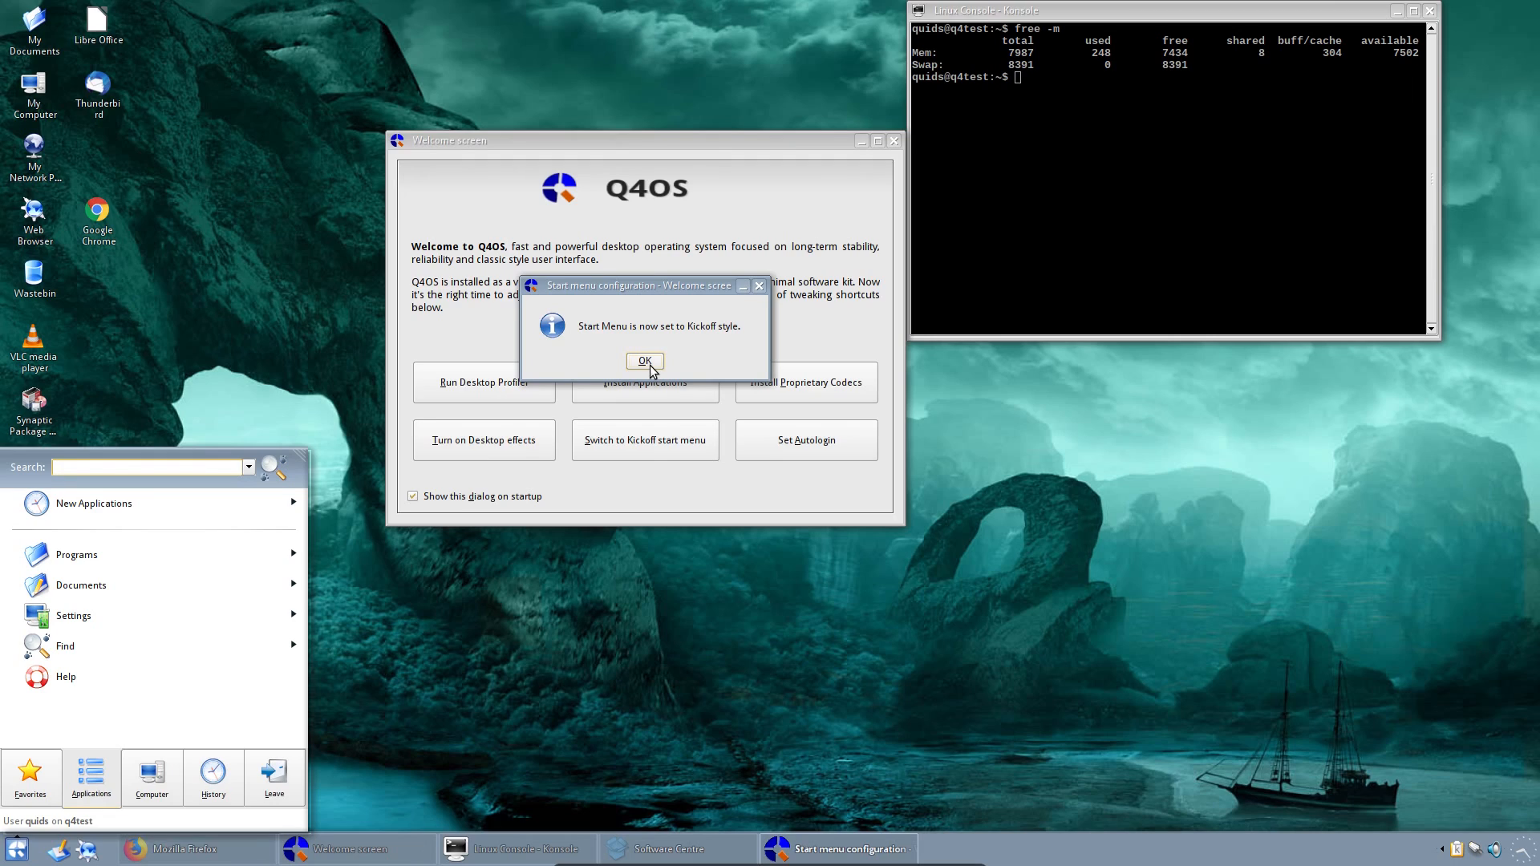
left_click(643, 360)
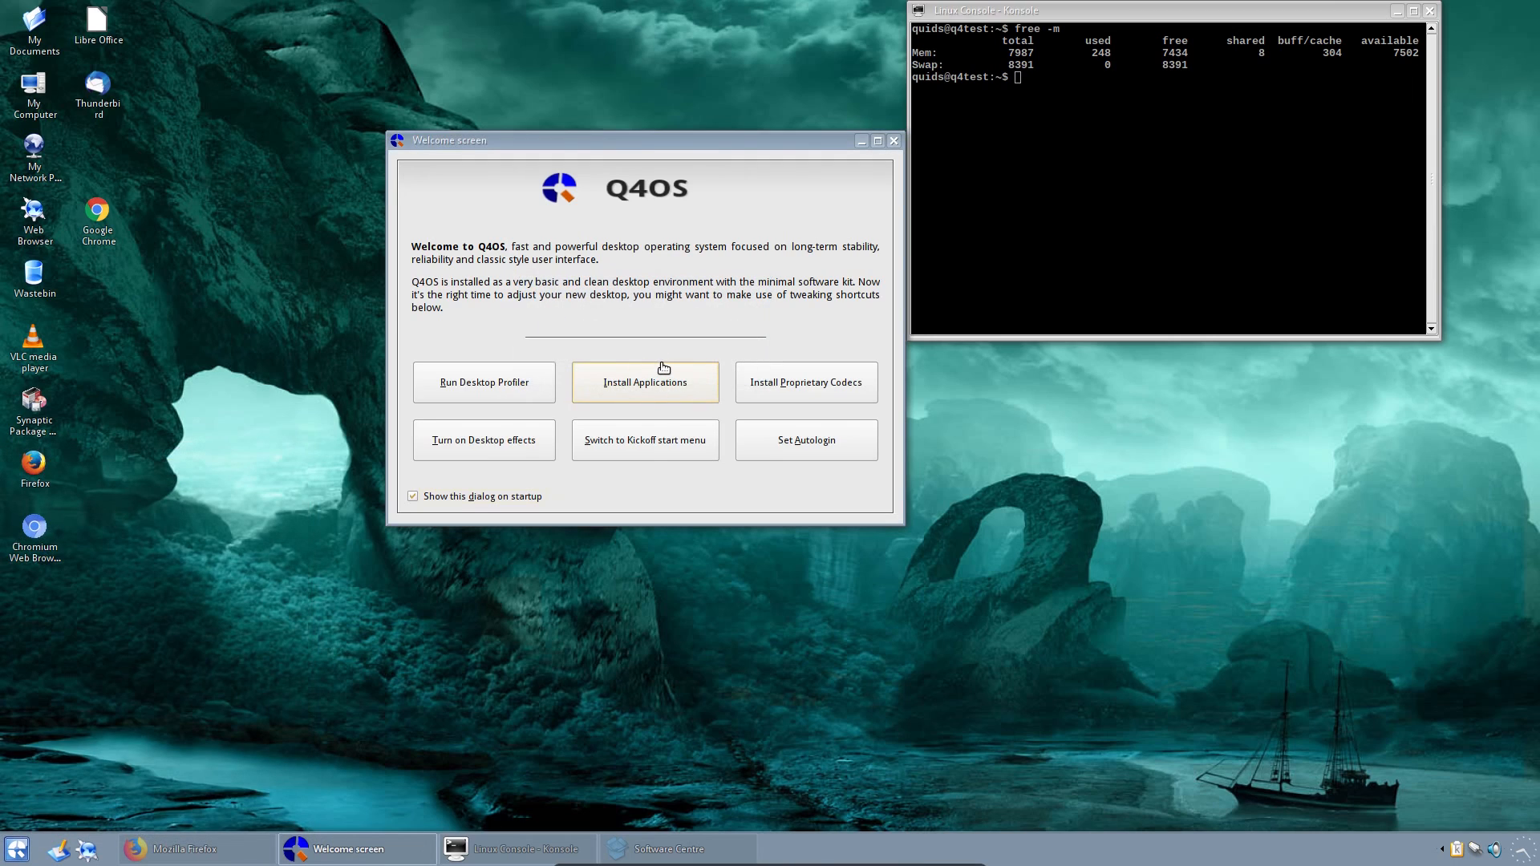
Step: Centre the Konsole window, rerun free -m, and type uname -a
left_click_drag(1080, 10, 1110, 150)
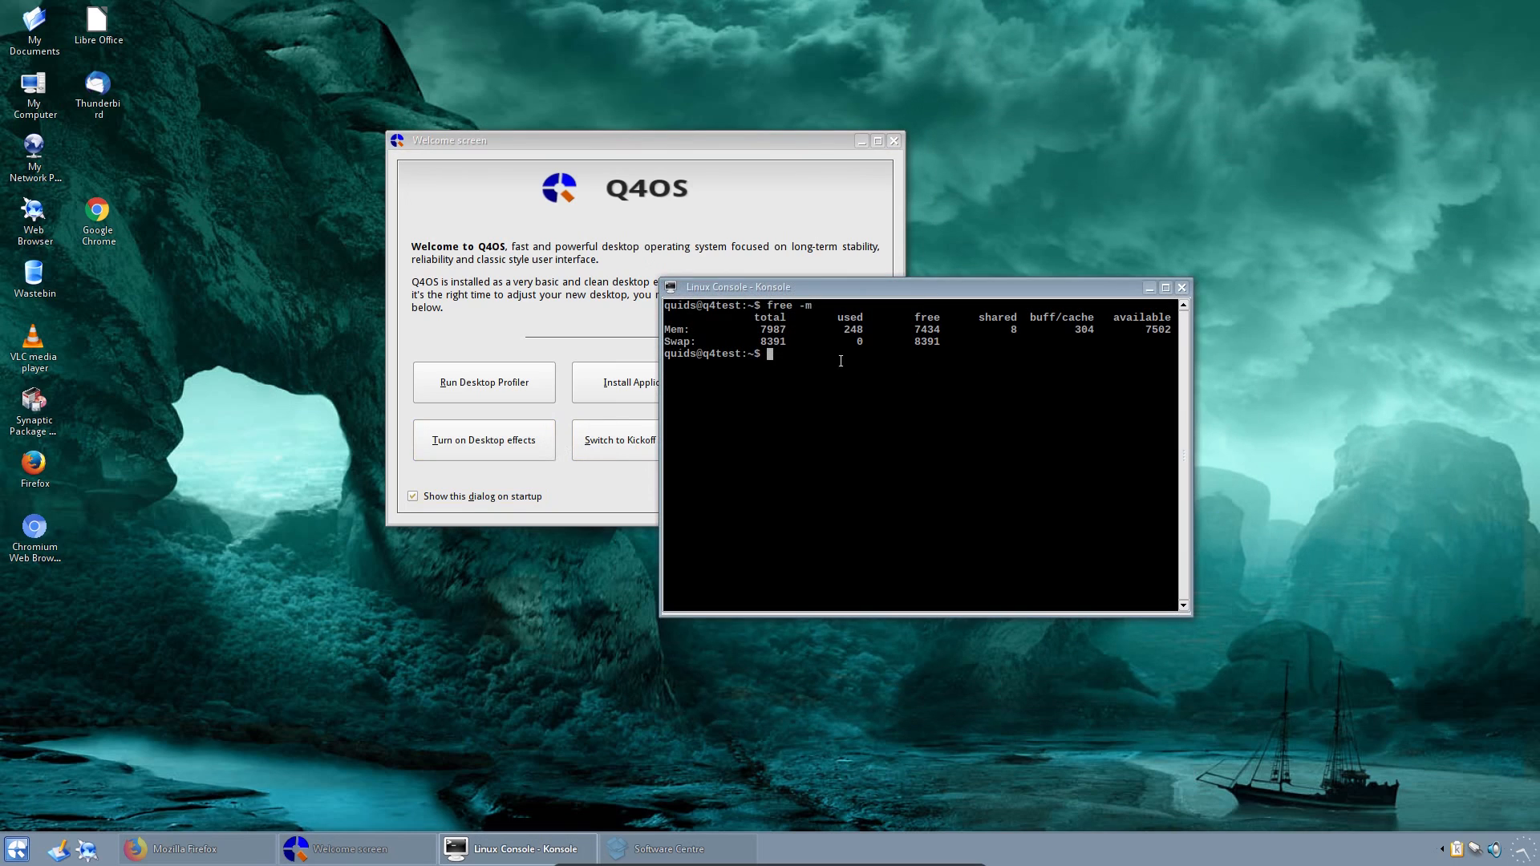
mouse_move(875, 338)
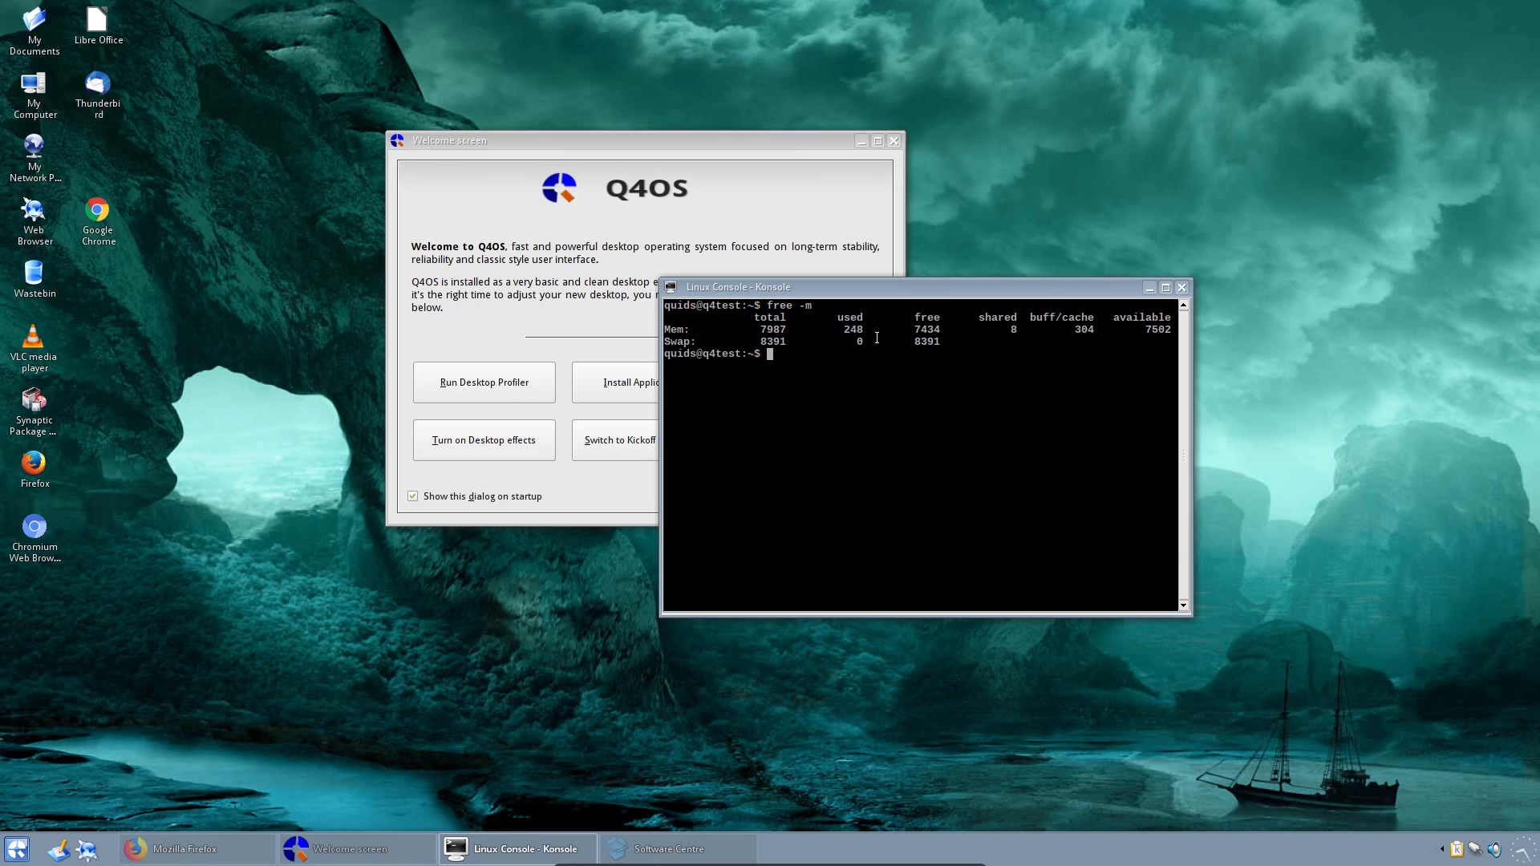
mouse_move(883, 341)
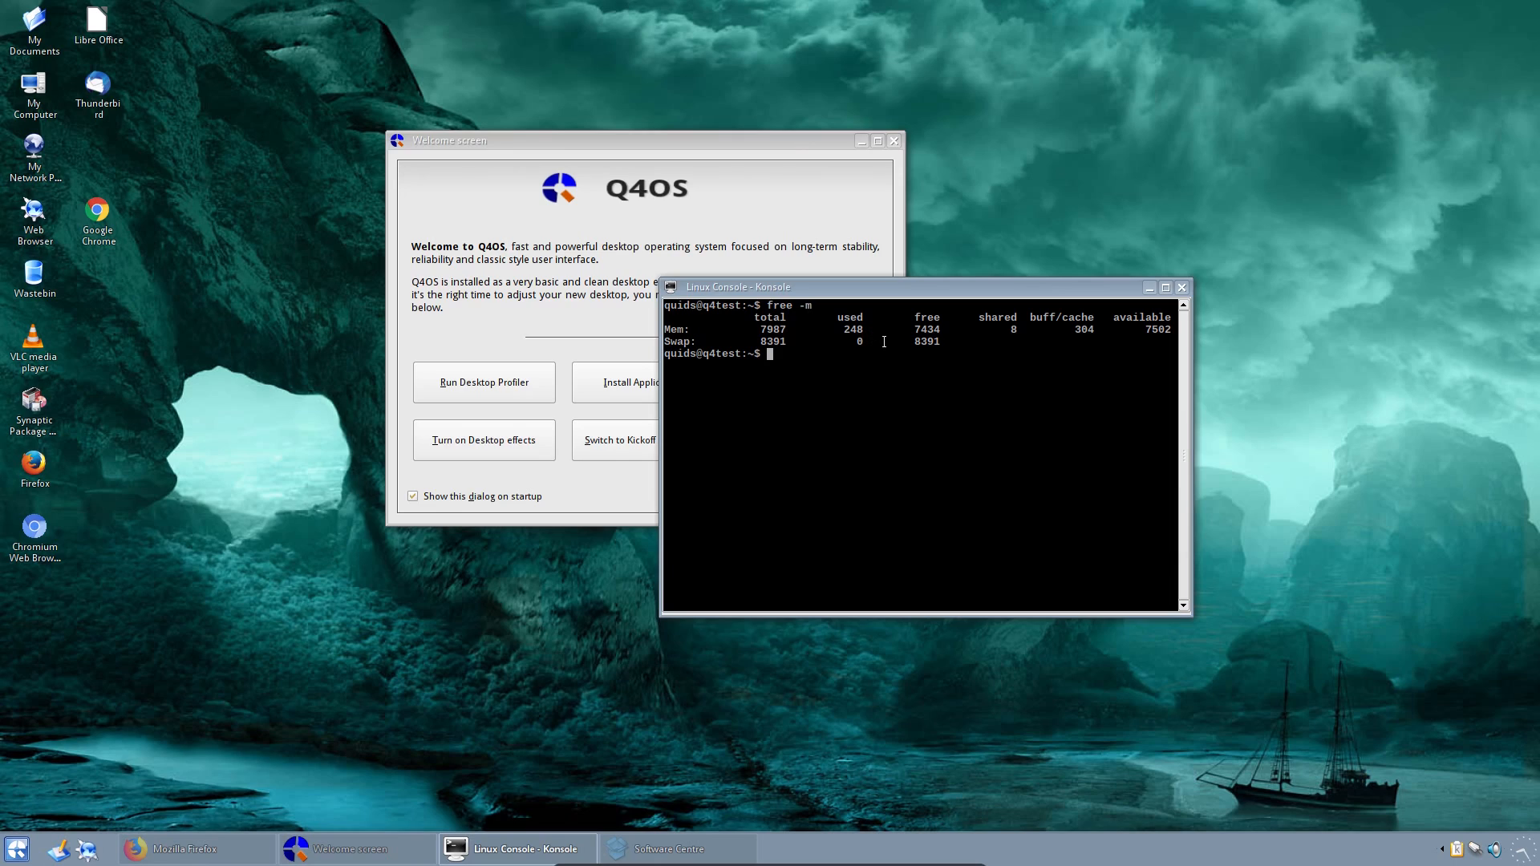
key("Return")
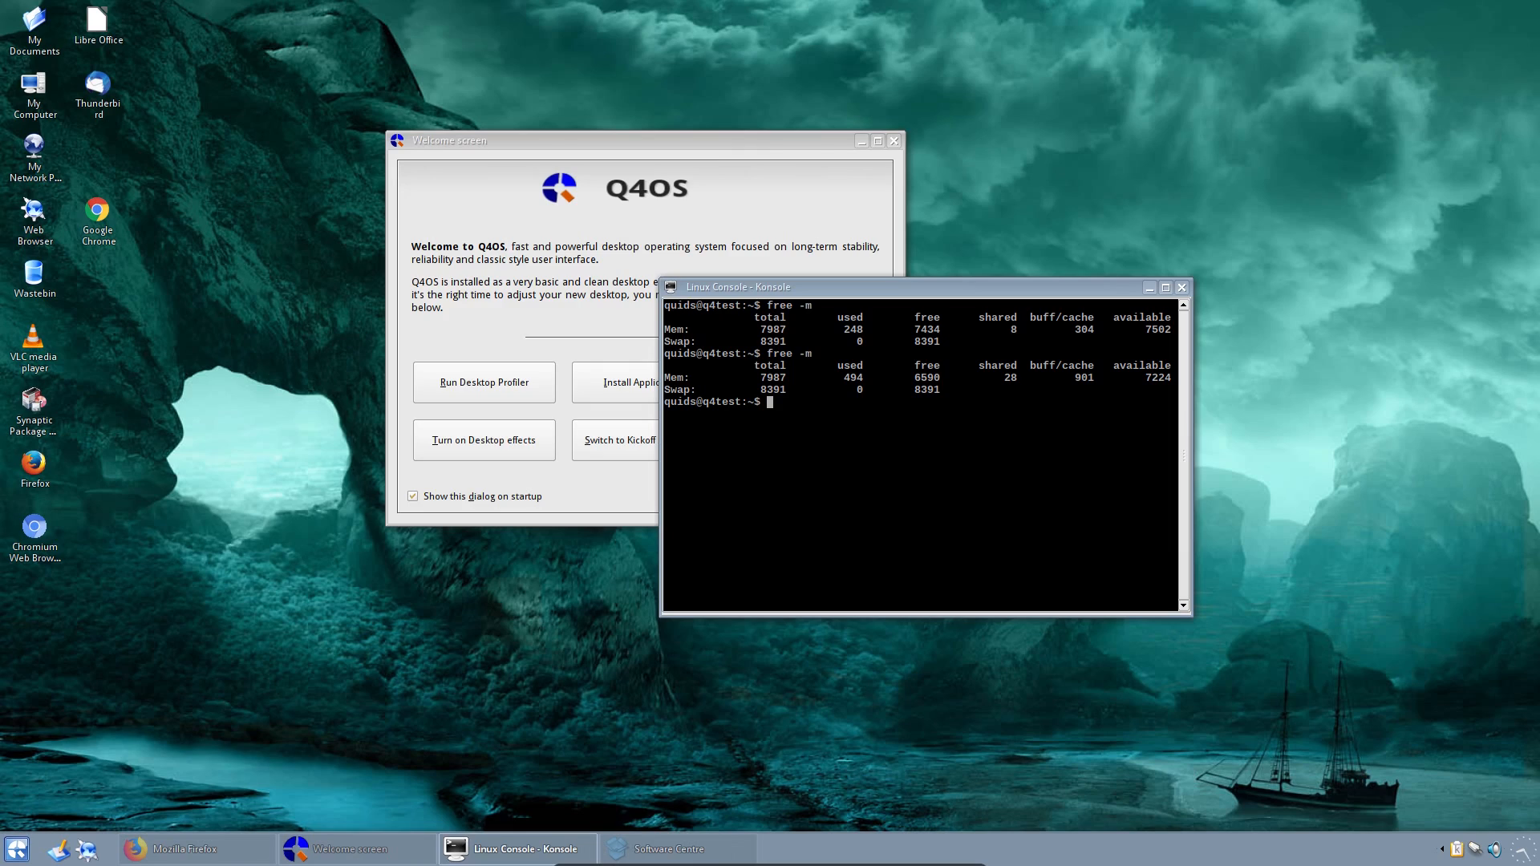
type("uname -a")
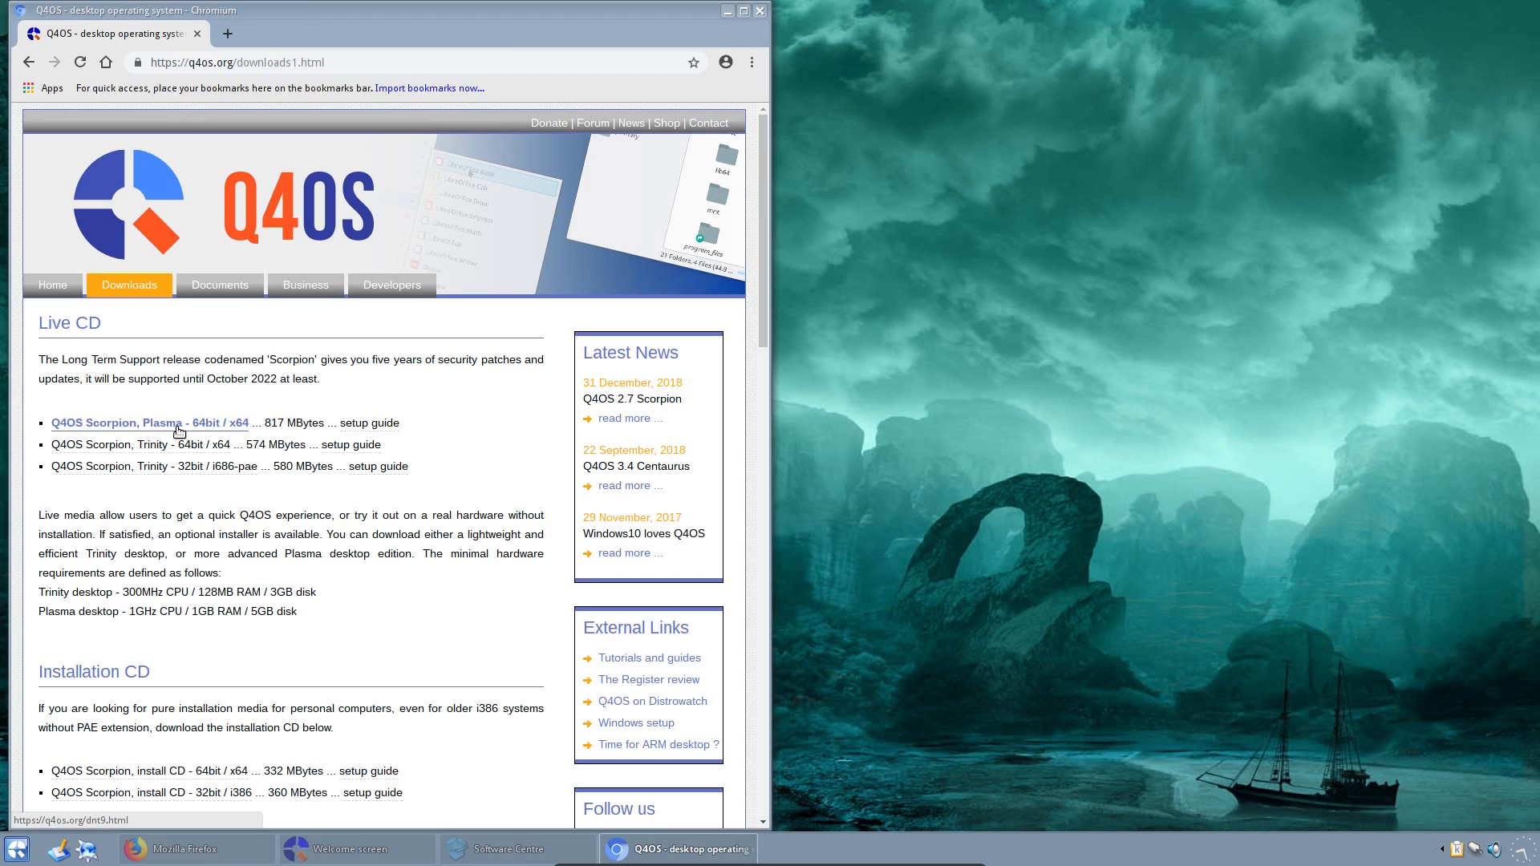
mouse_move(175, 489)
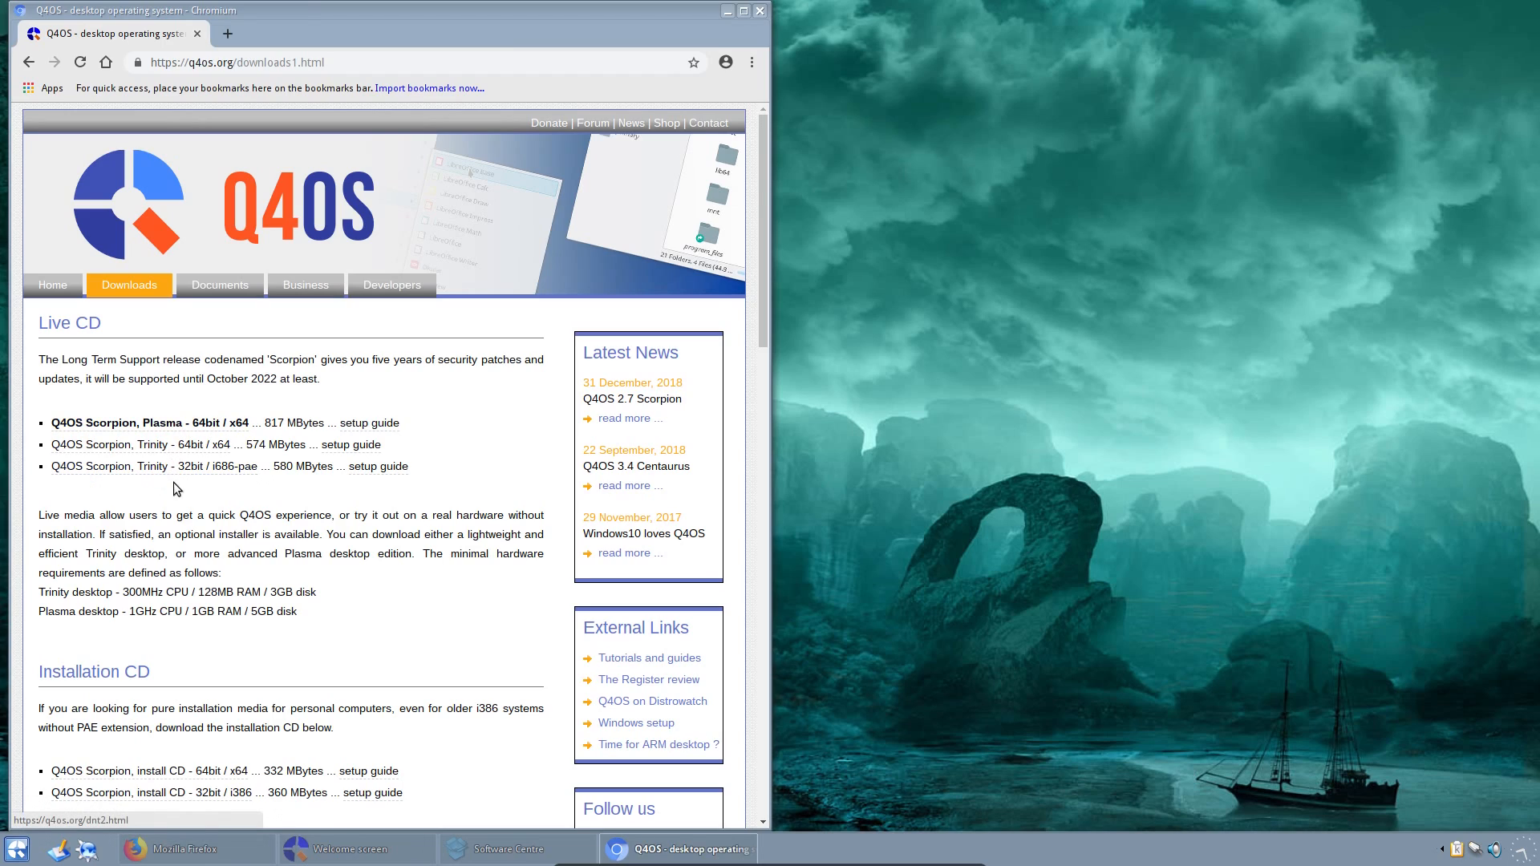
mouse_move(144, 599)
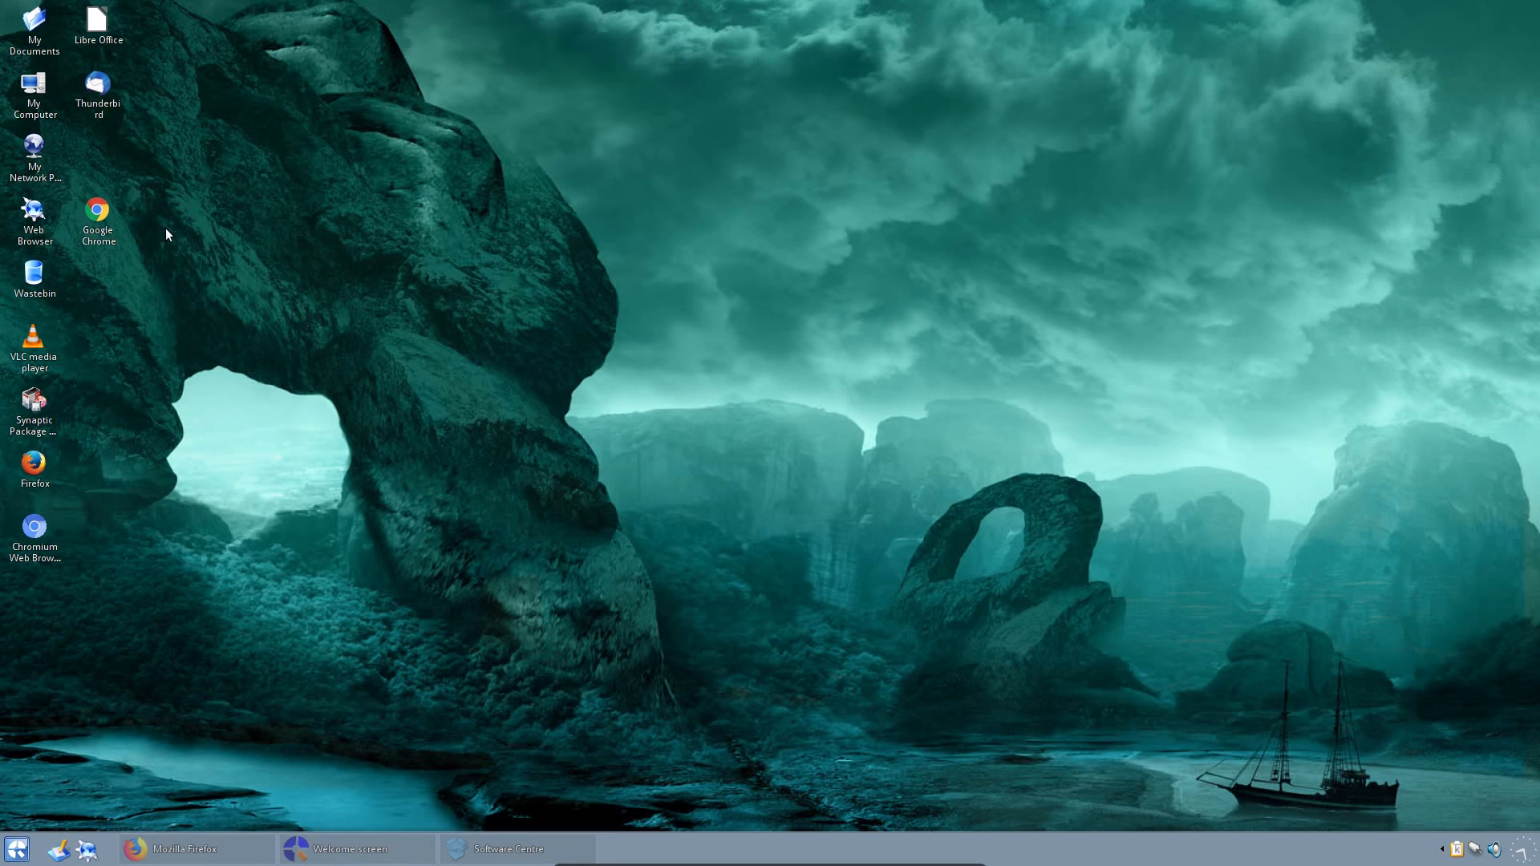
mouse_move(87, 54)
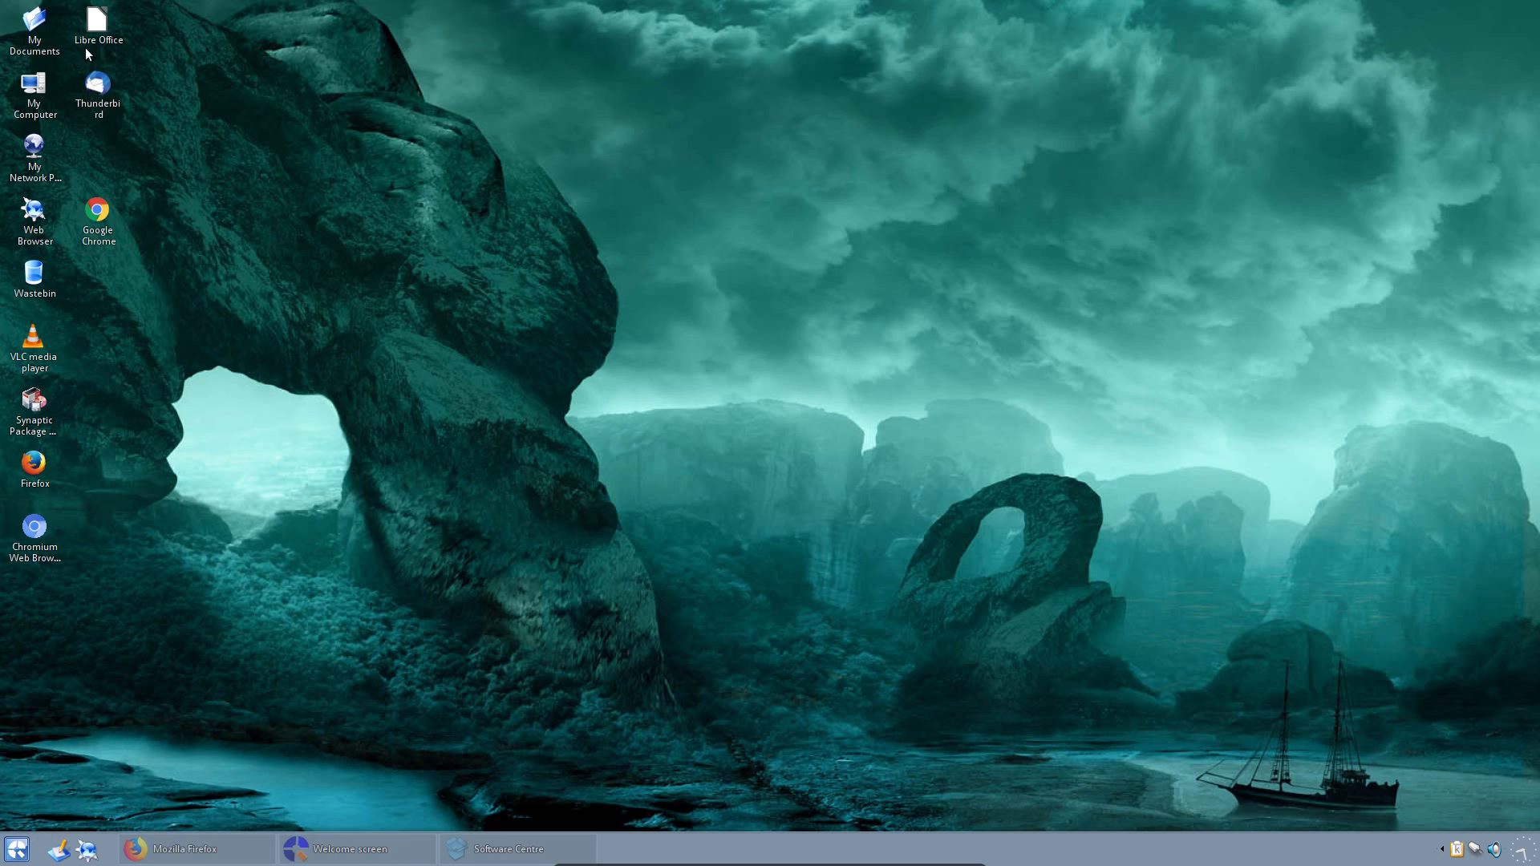
Step: Open and close a blank LibreOffice Writer document, then launch VLC and dismiss its privacy notice
double_click(97, 19)
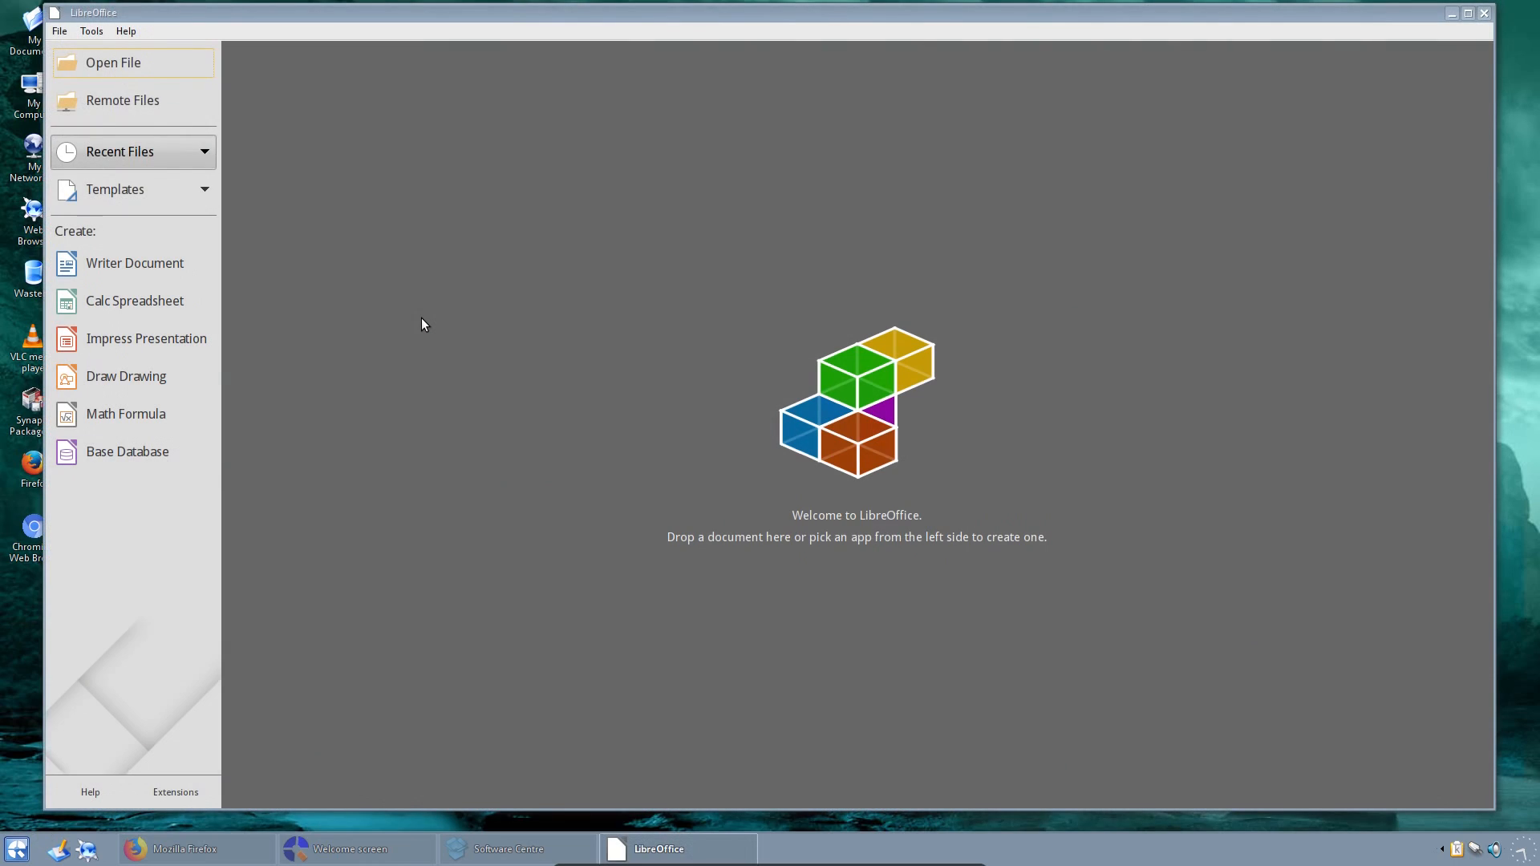
mouse_move(343, 358)
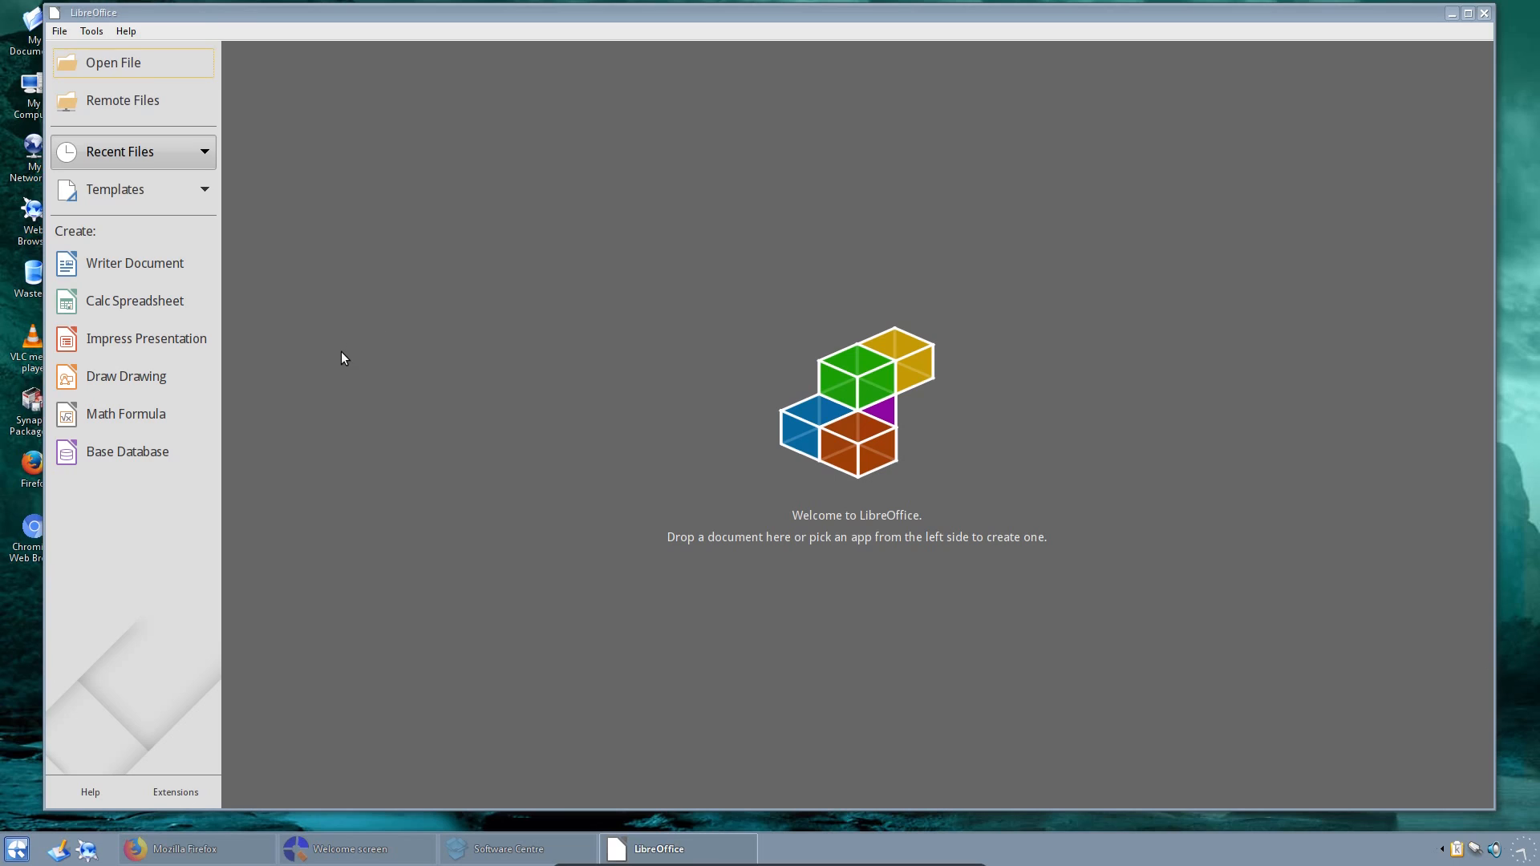
left_click(134, 263)
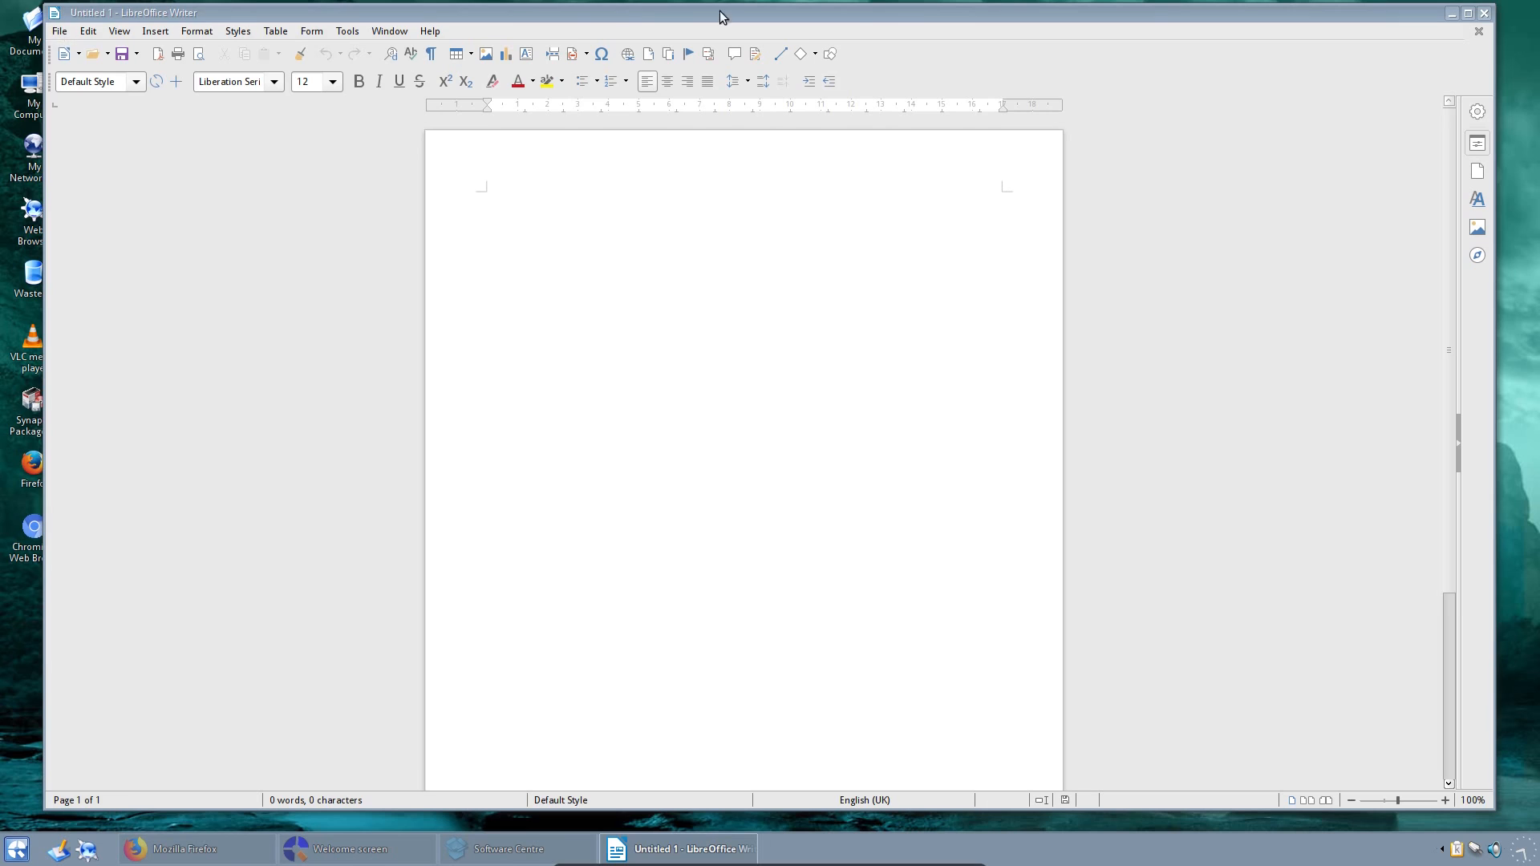
left_click(1452, 12)
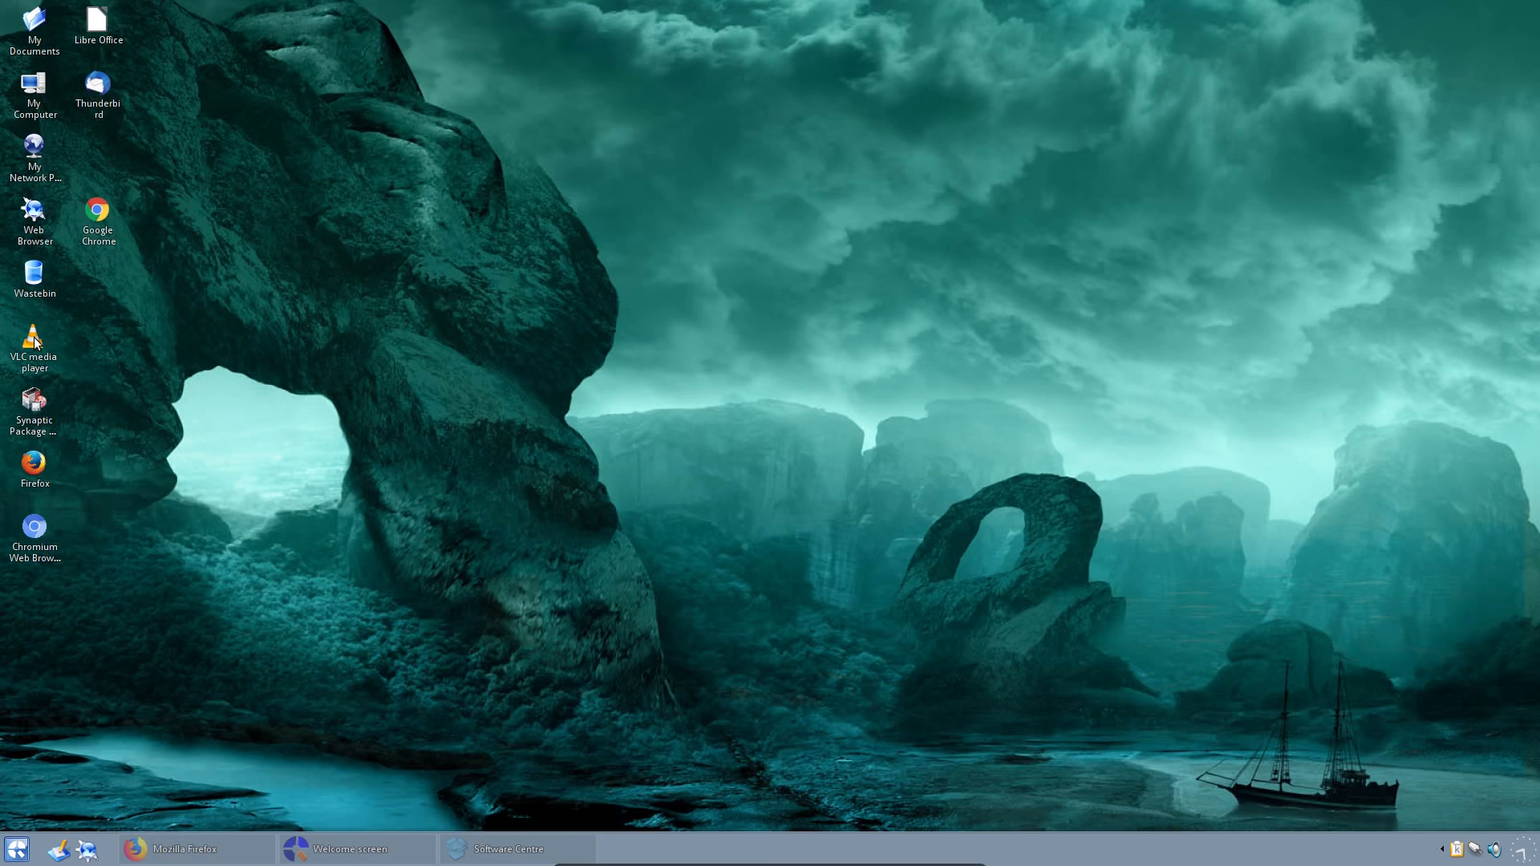
double_click(34, 338)
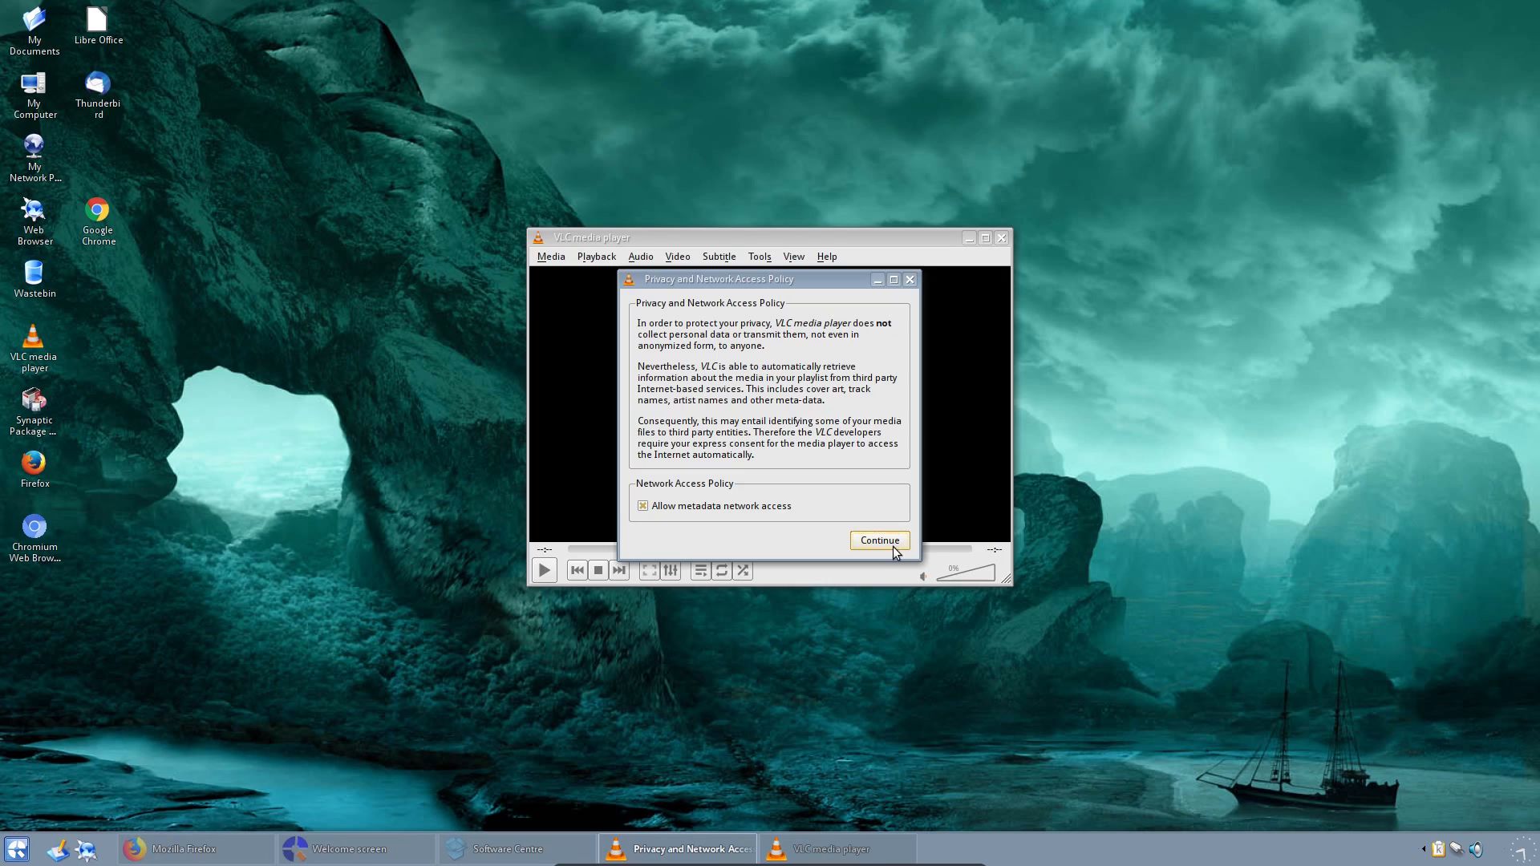
left_click(17, 848)
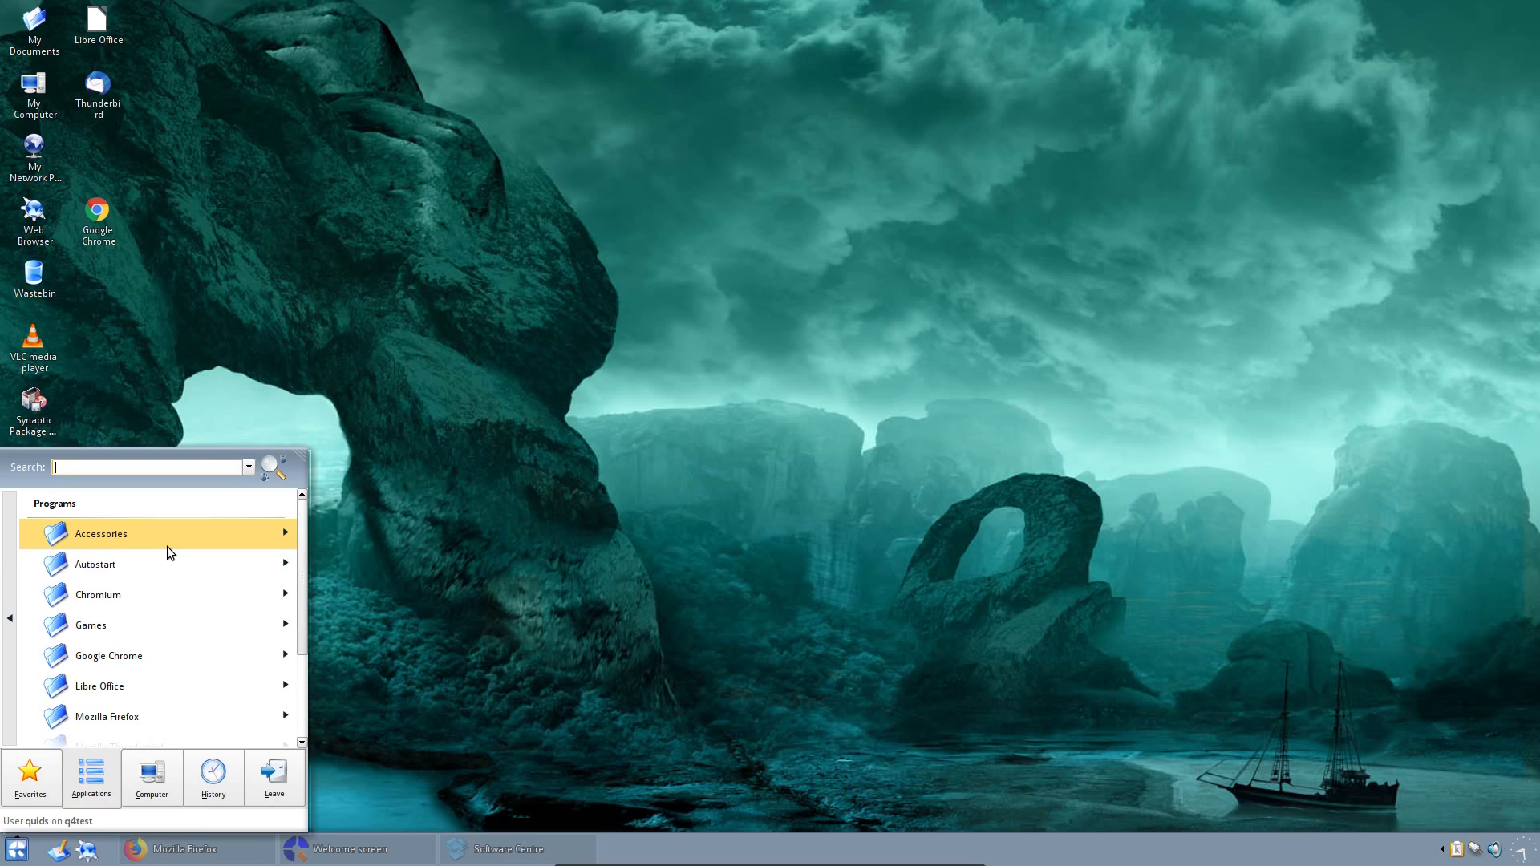
Step: Find Dolphin via 'dol', view and close its About dialog, then launch Kdenlive via 'kden'
type("dol")
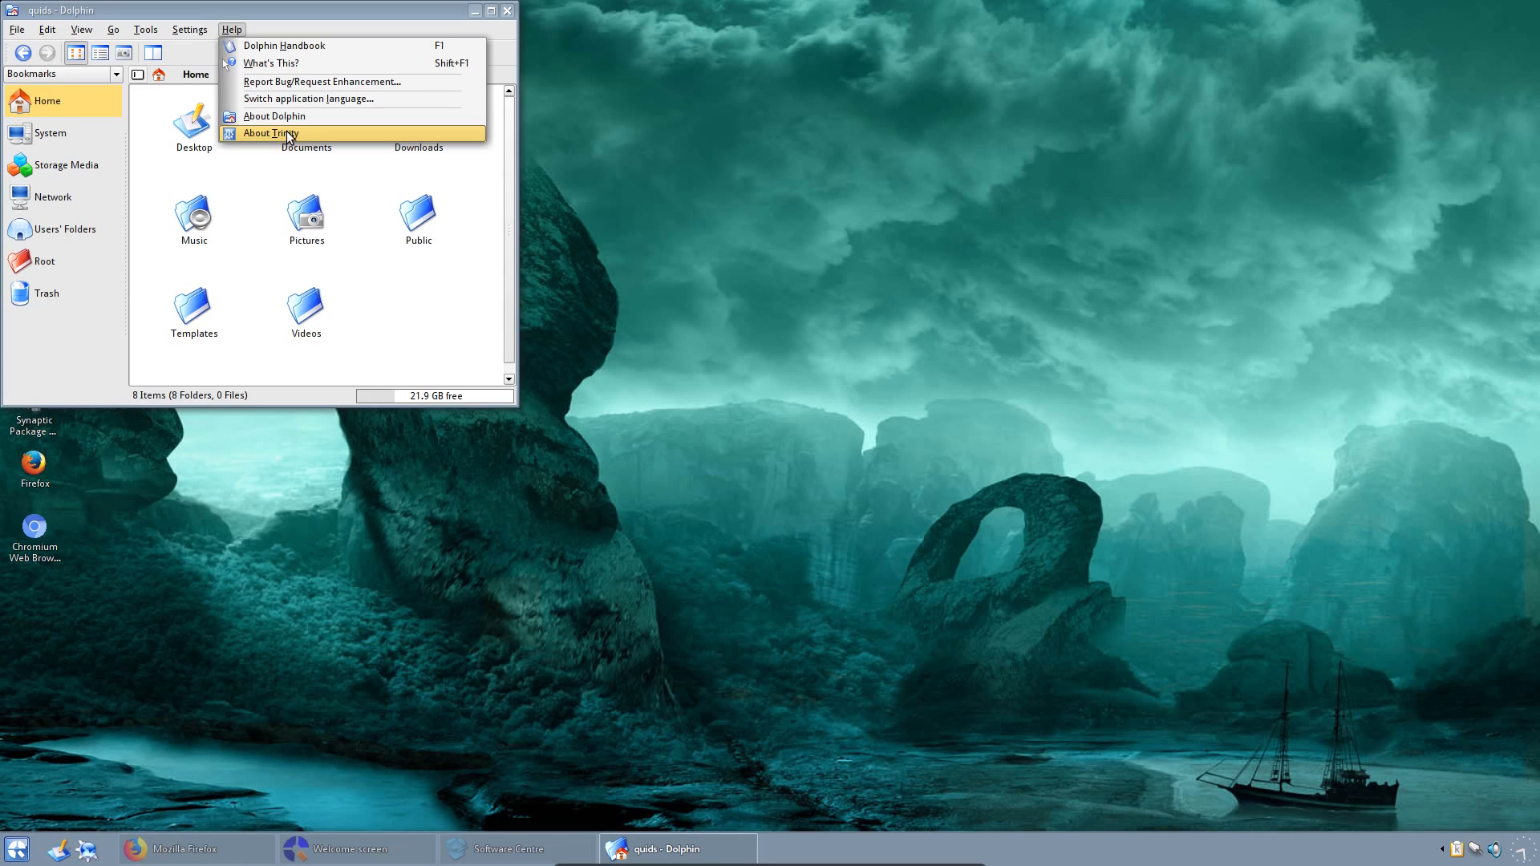
left_click(275, 115)
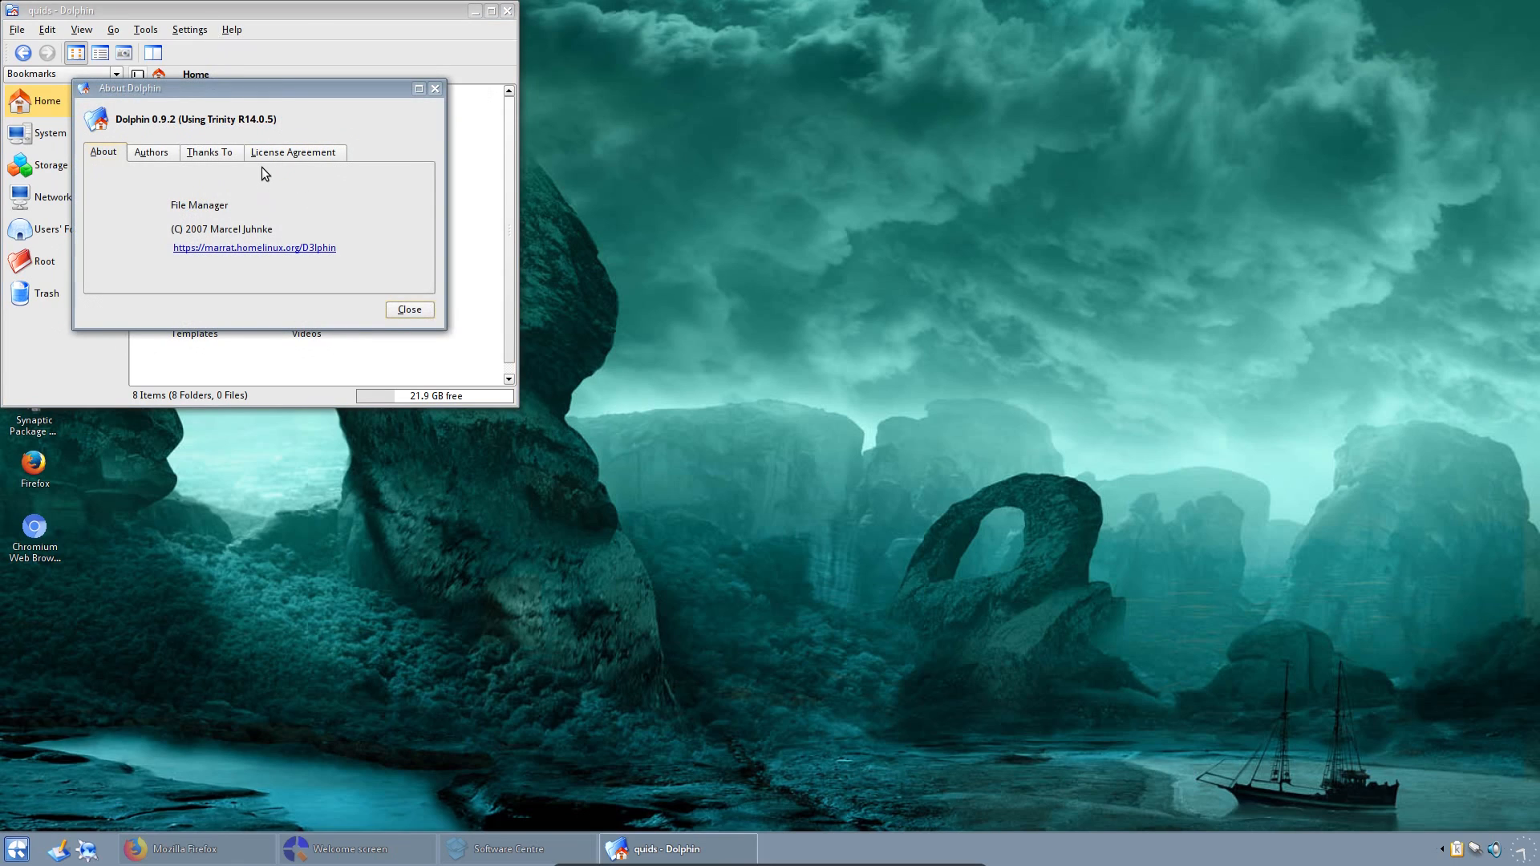
mouse_move(165, 135)
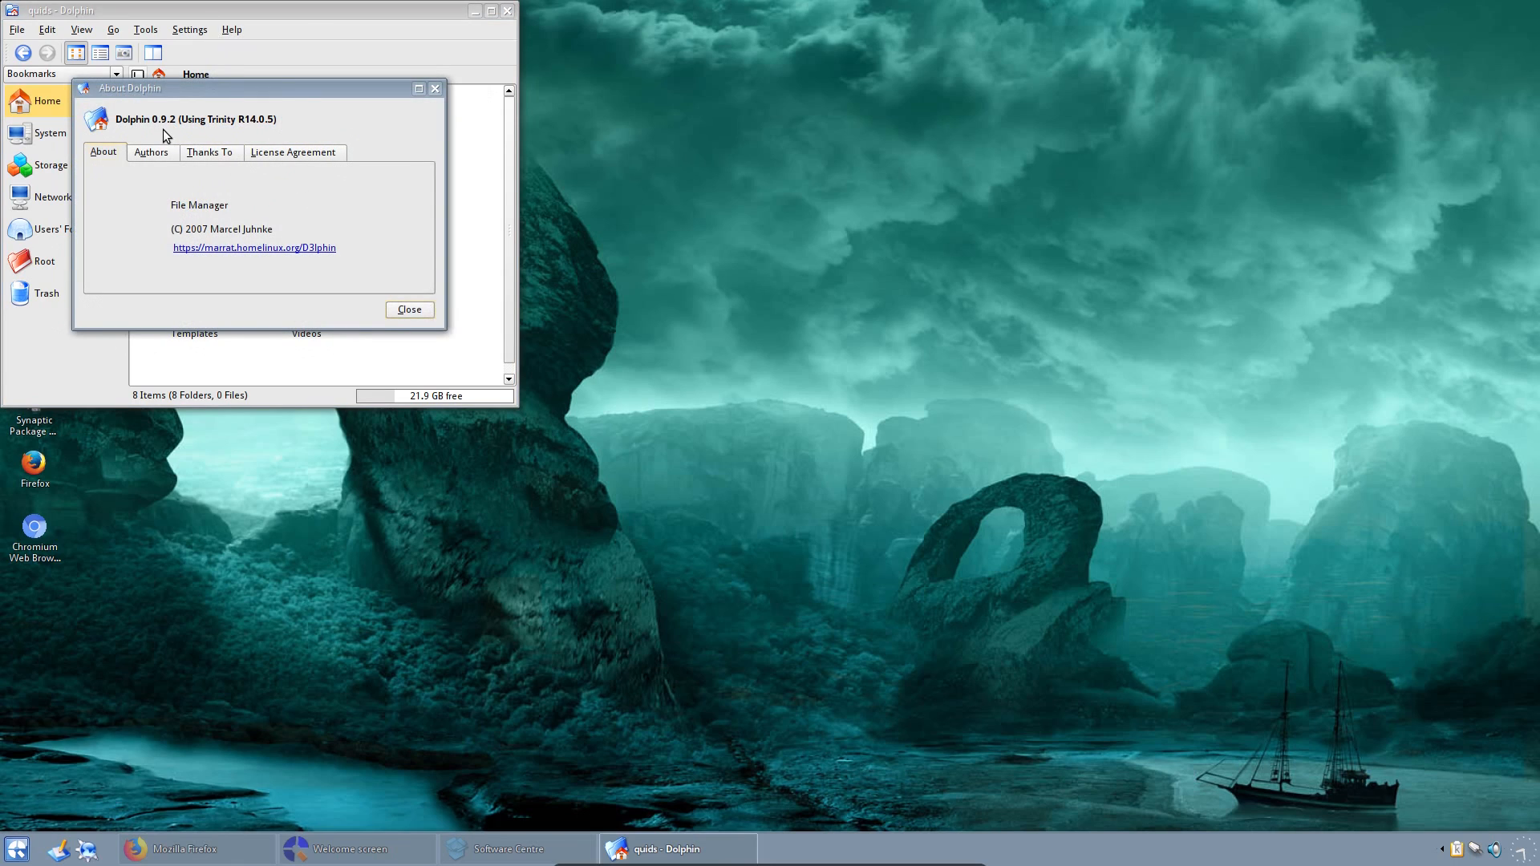
mouse_move(251, 128)
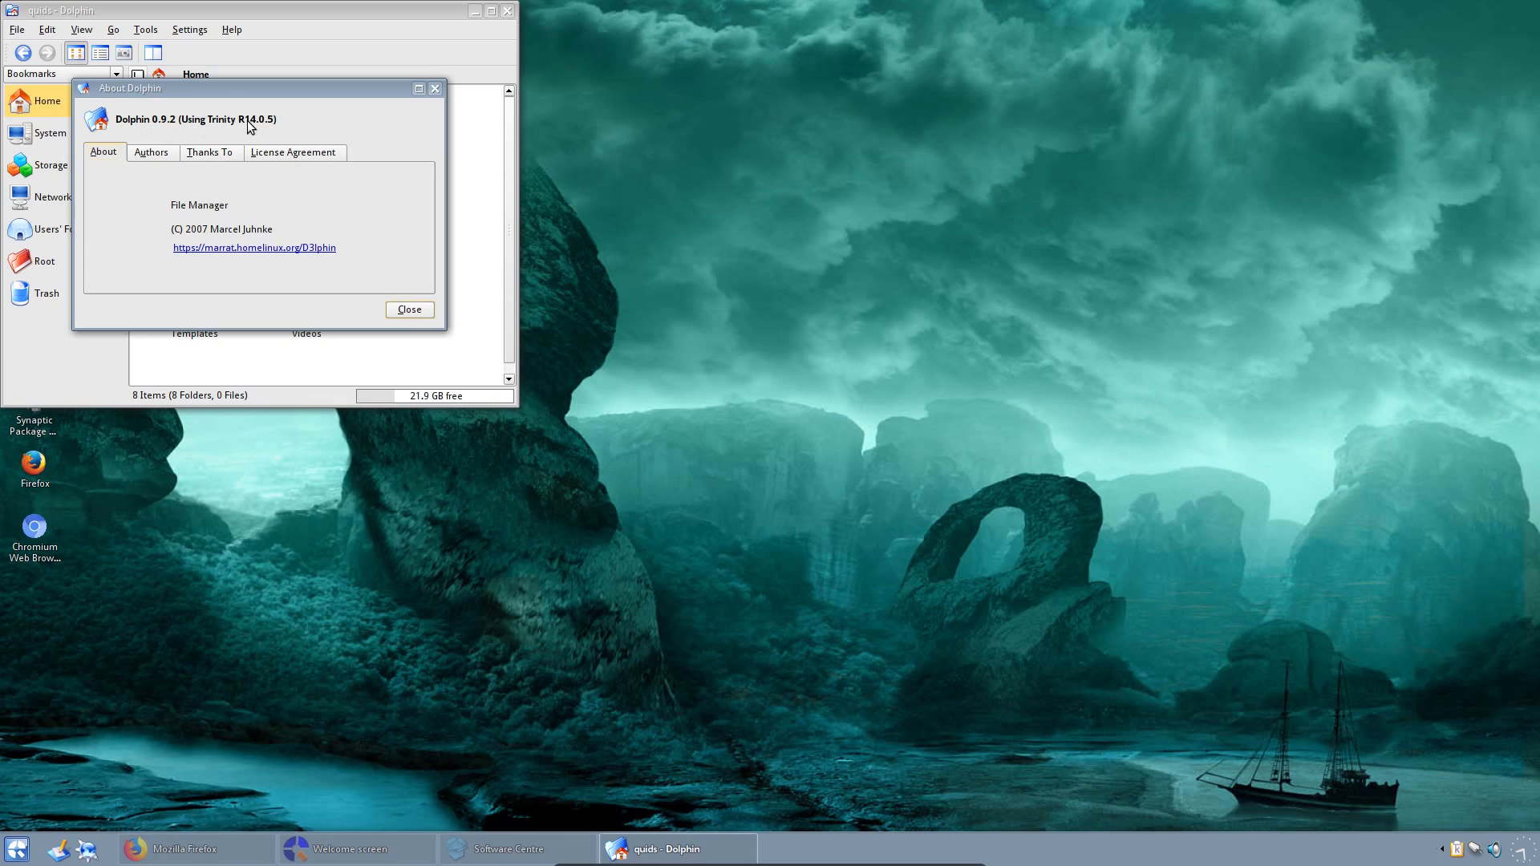
mouse_move(262, 129)
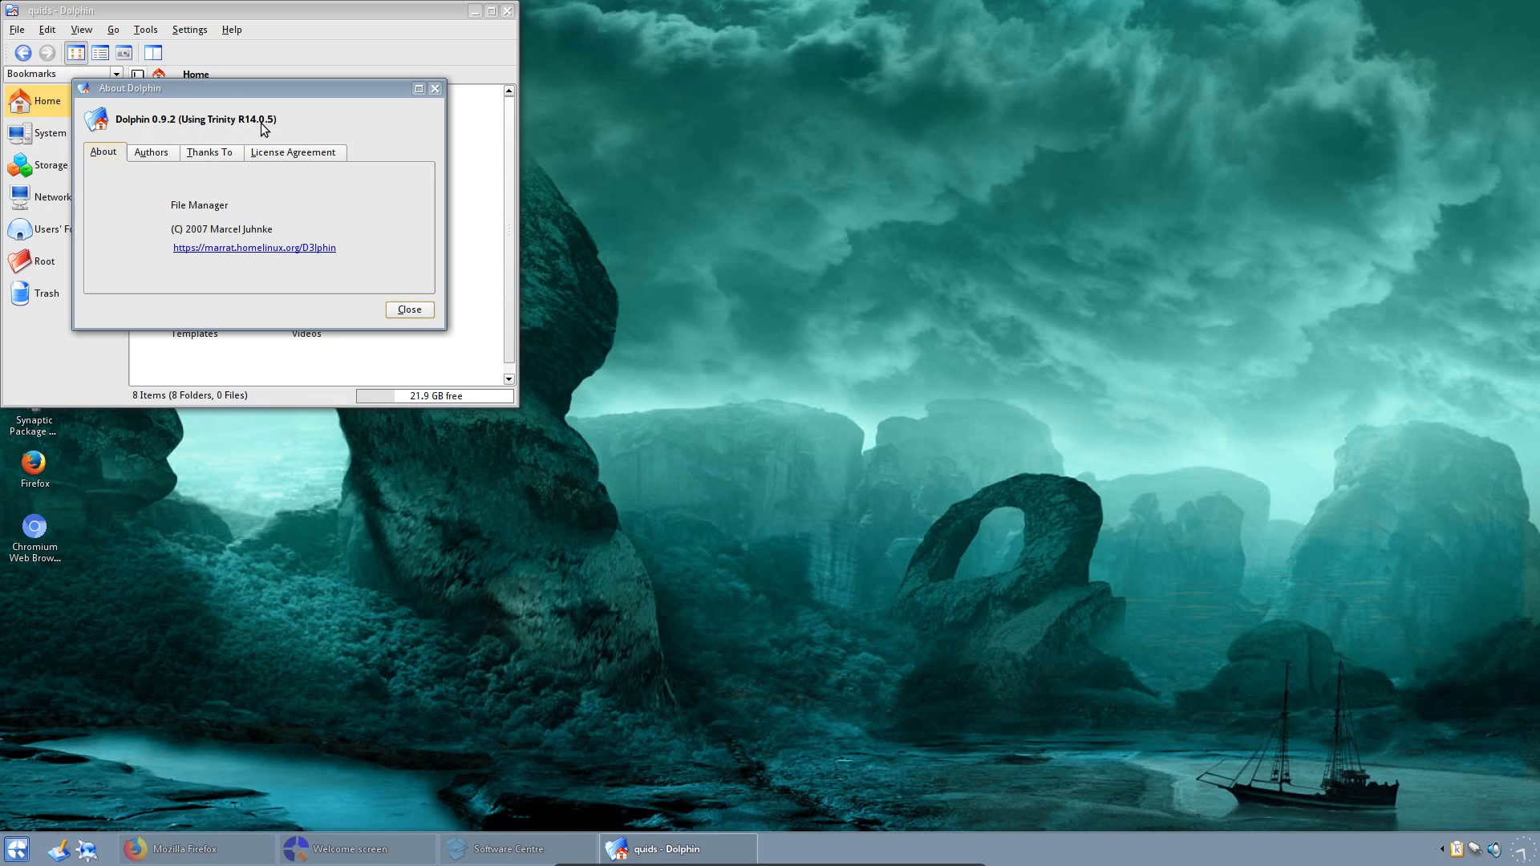
mouse_move(410, 310)
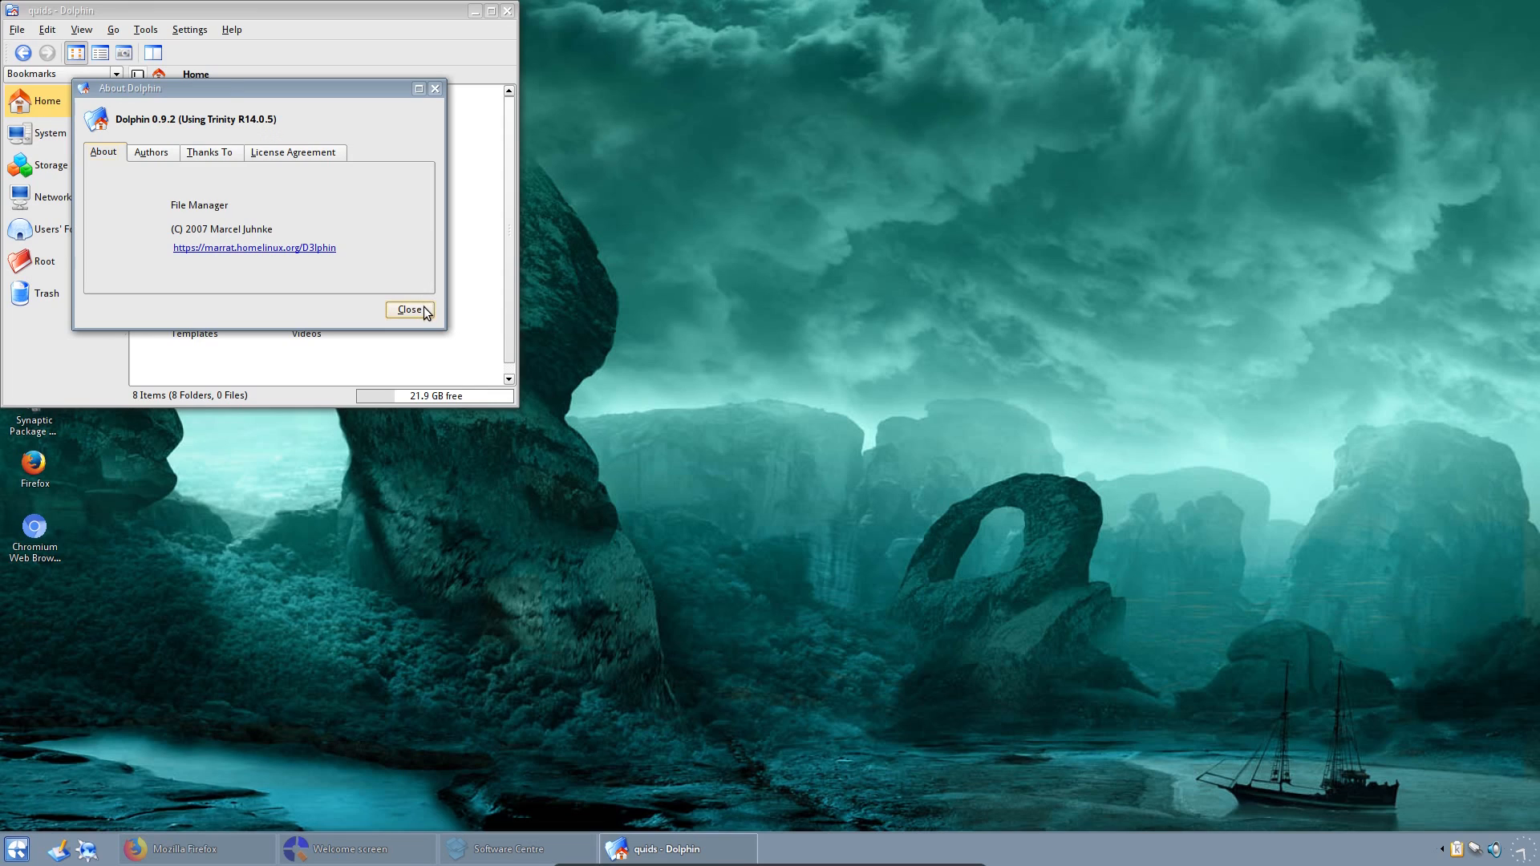
left_click(408, 309)
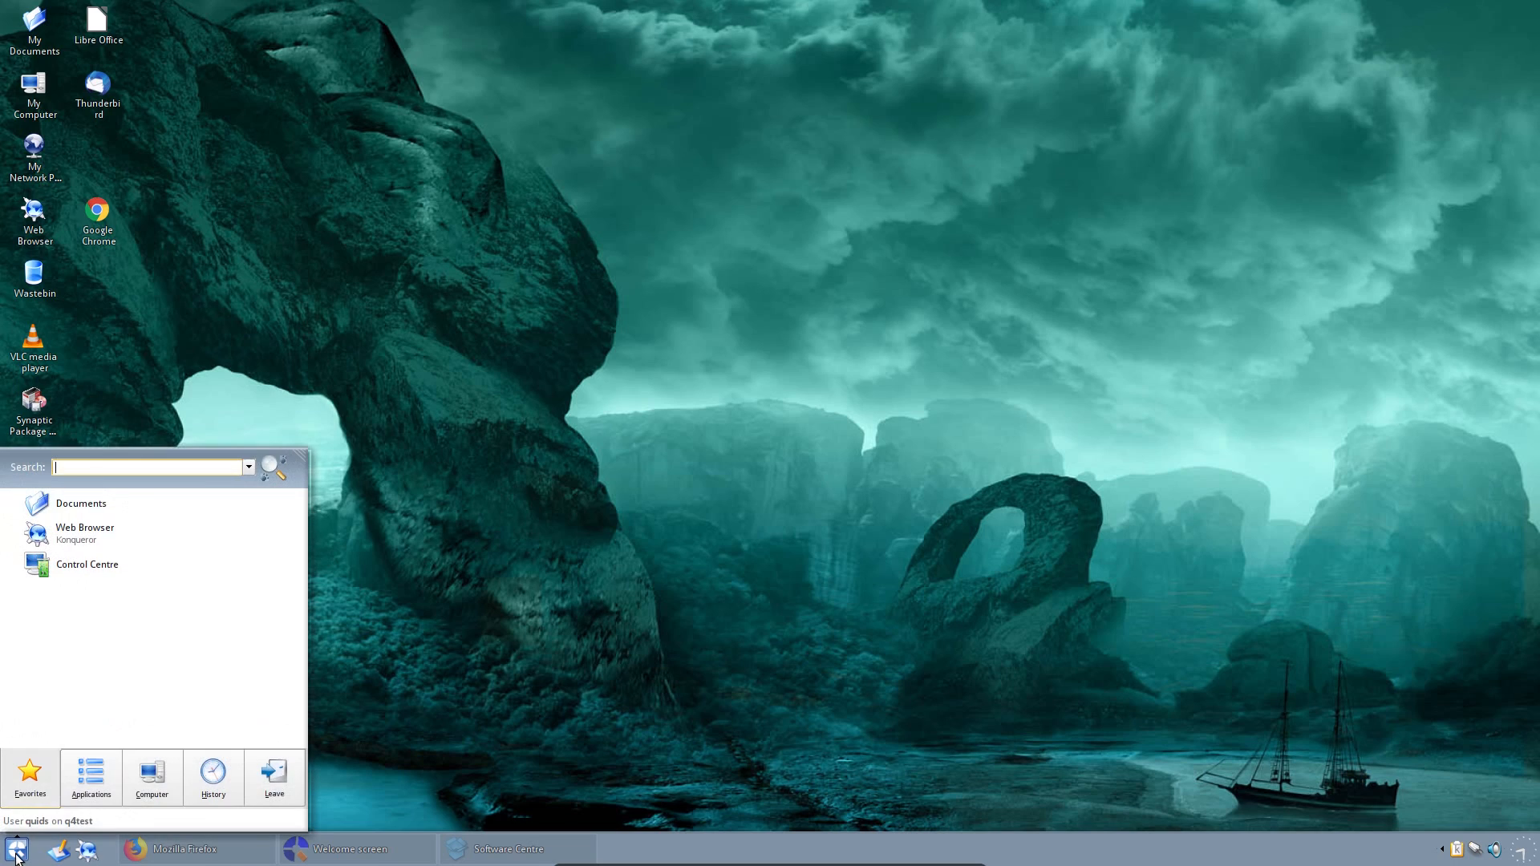
type("kden")
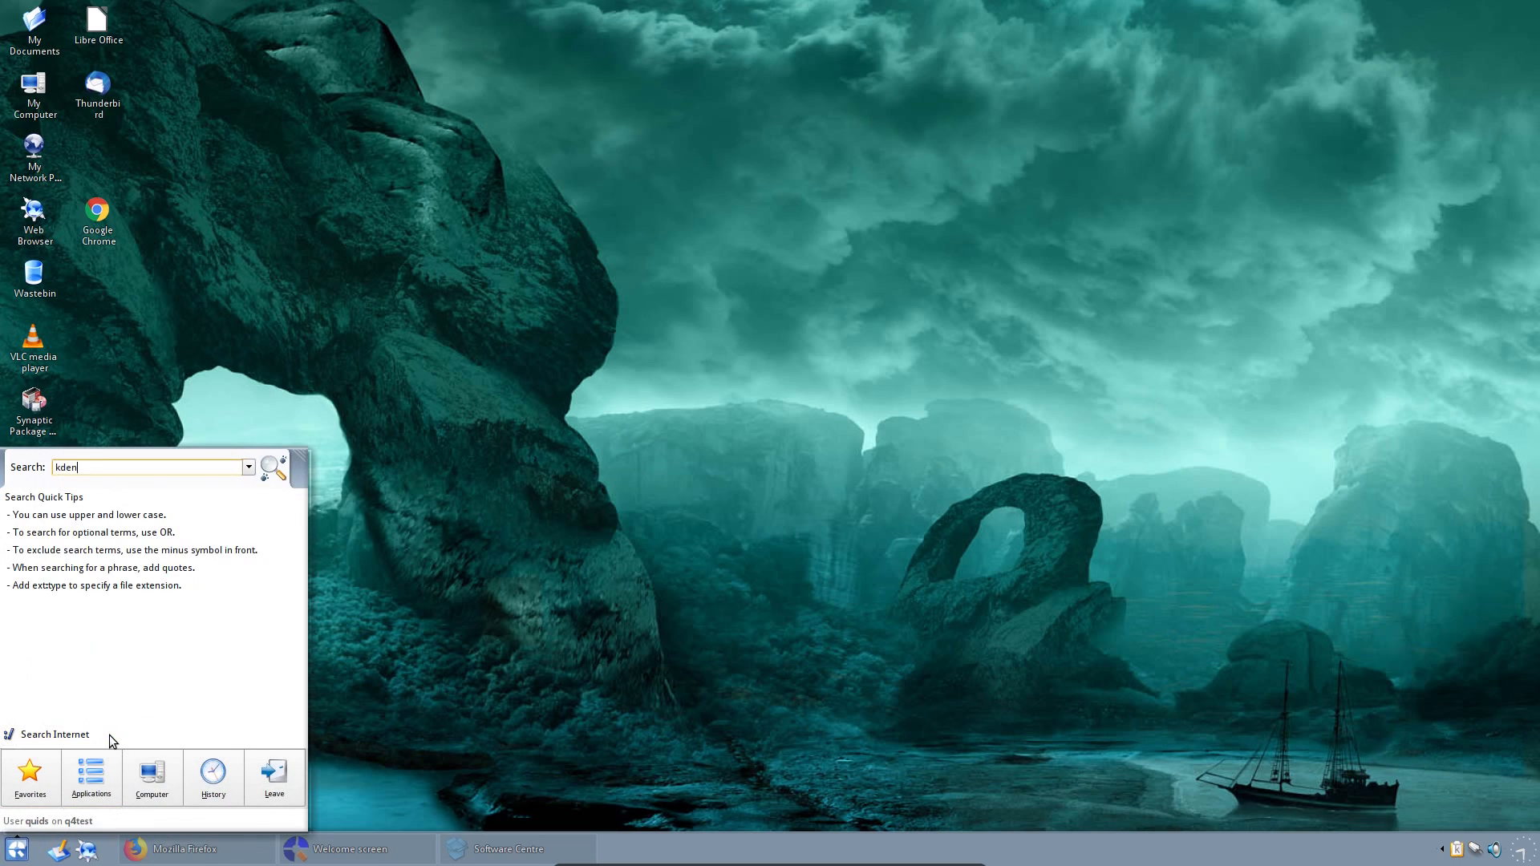
left_click(355, 30)
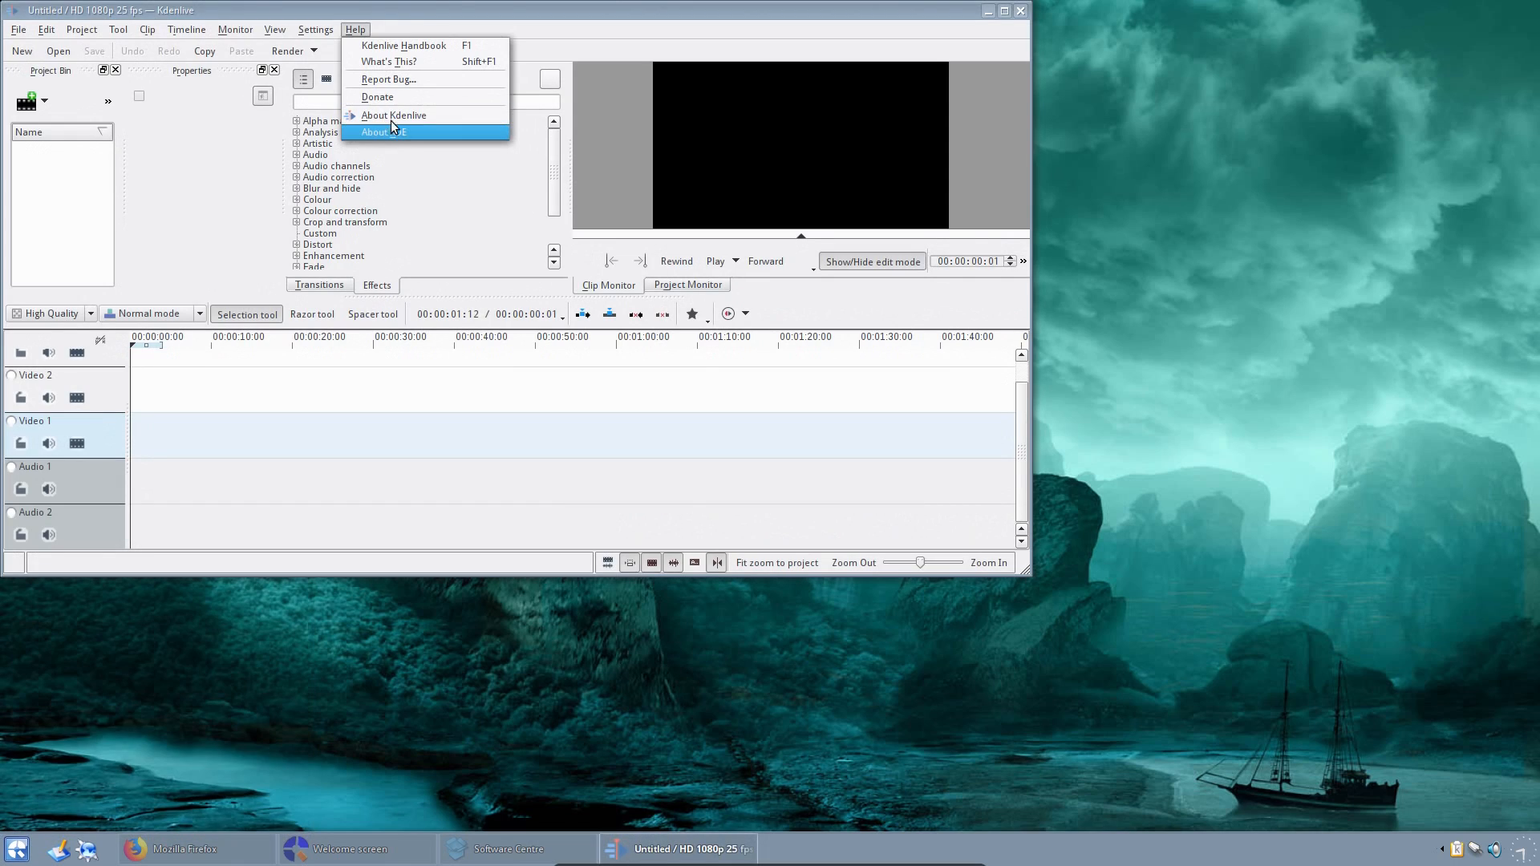
Step: View and close Kdenlive's About dialog (version 16.12.2), then quit Kdenlive
left_click(393, 115)
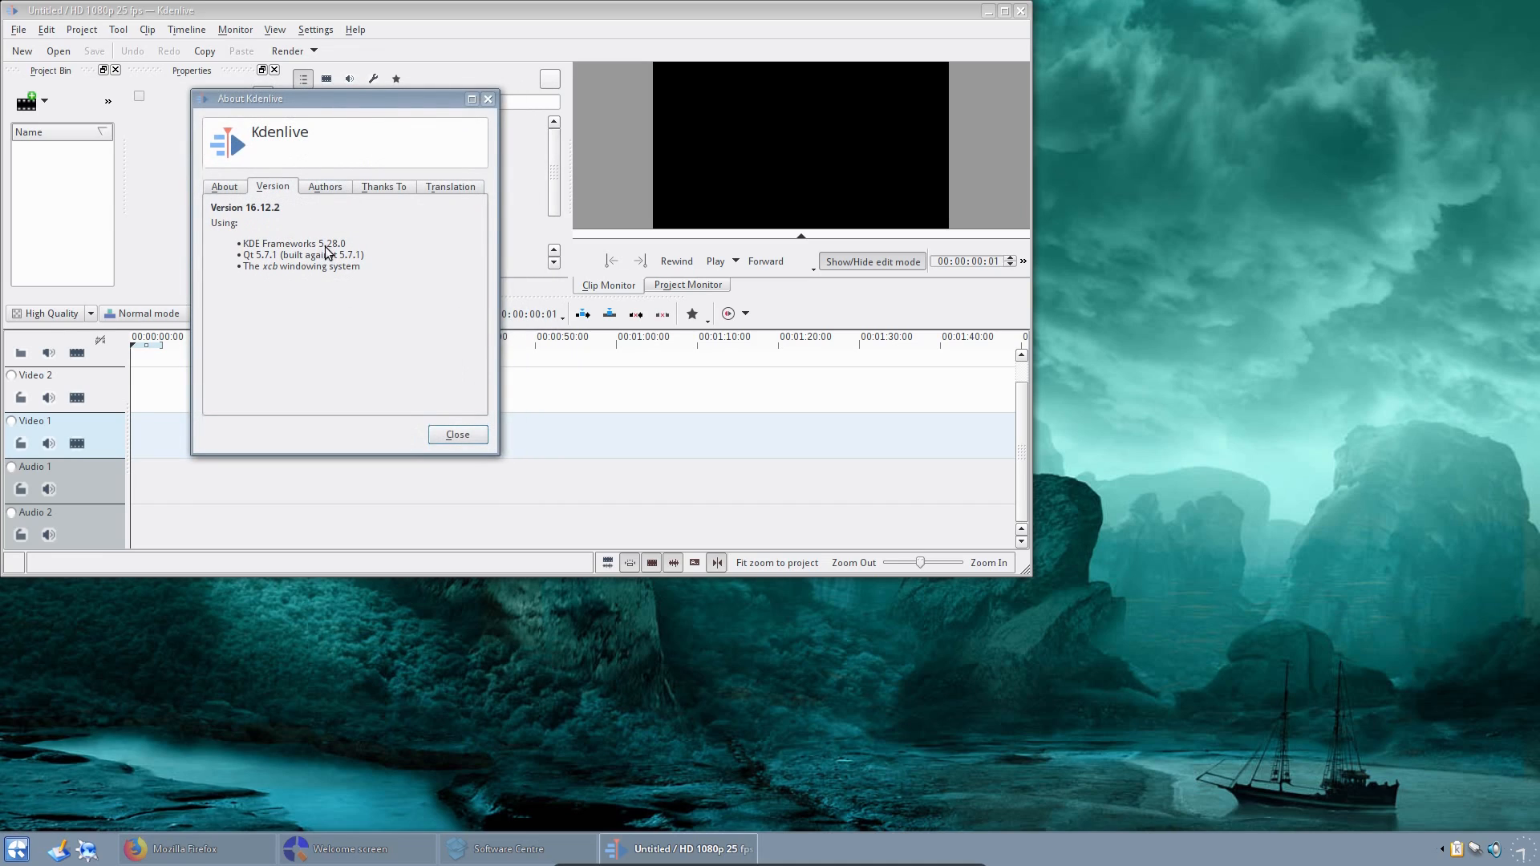
mouse_move(257, 265)
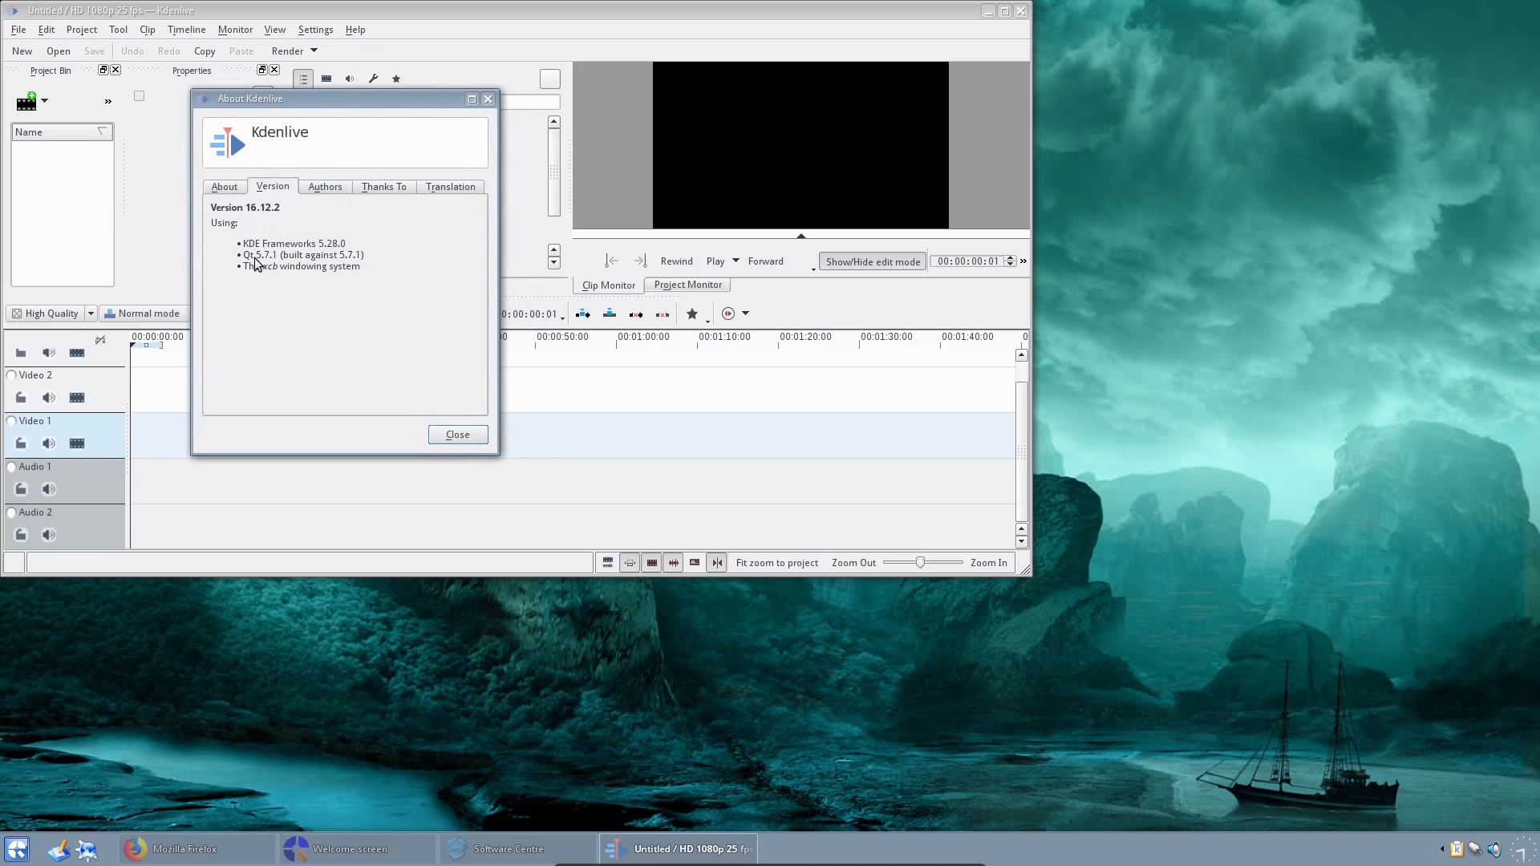
mouse_move(410, 345)
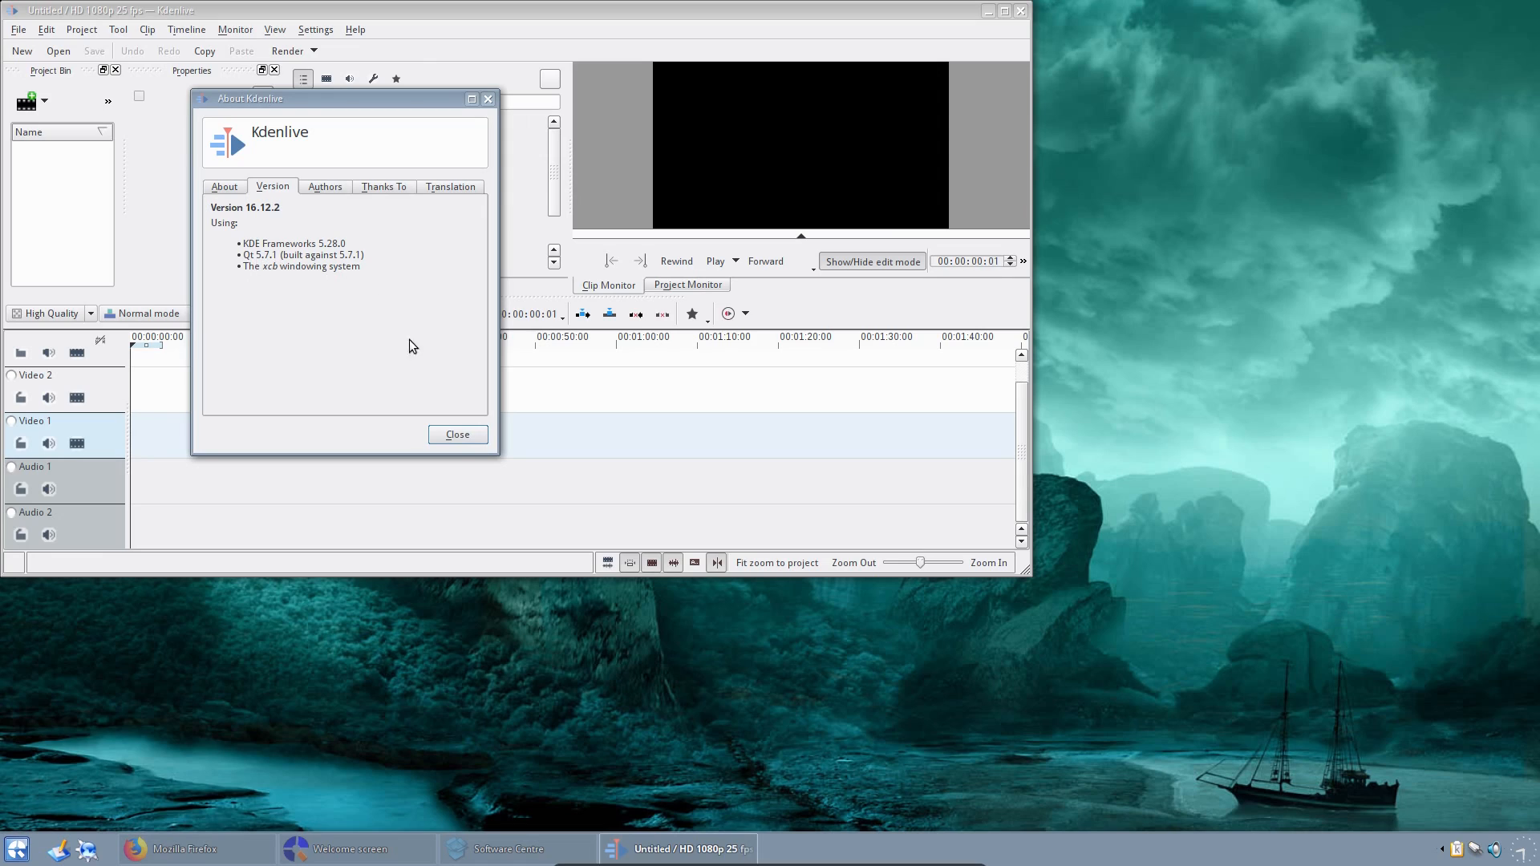
mouse_move(458, 435)
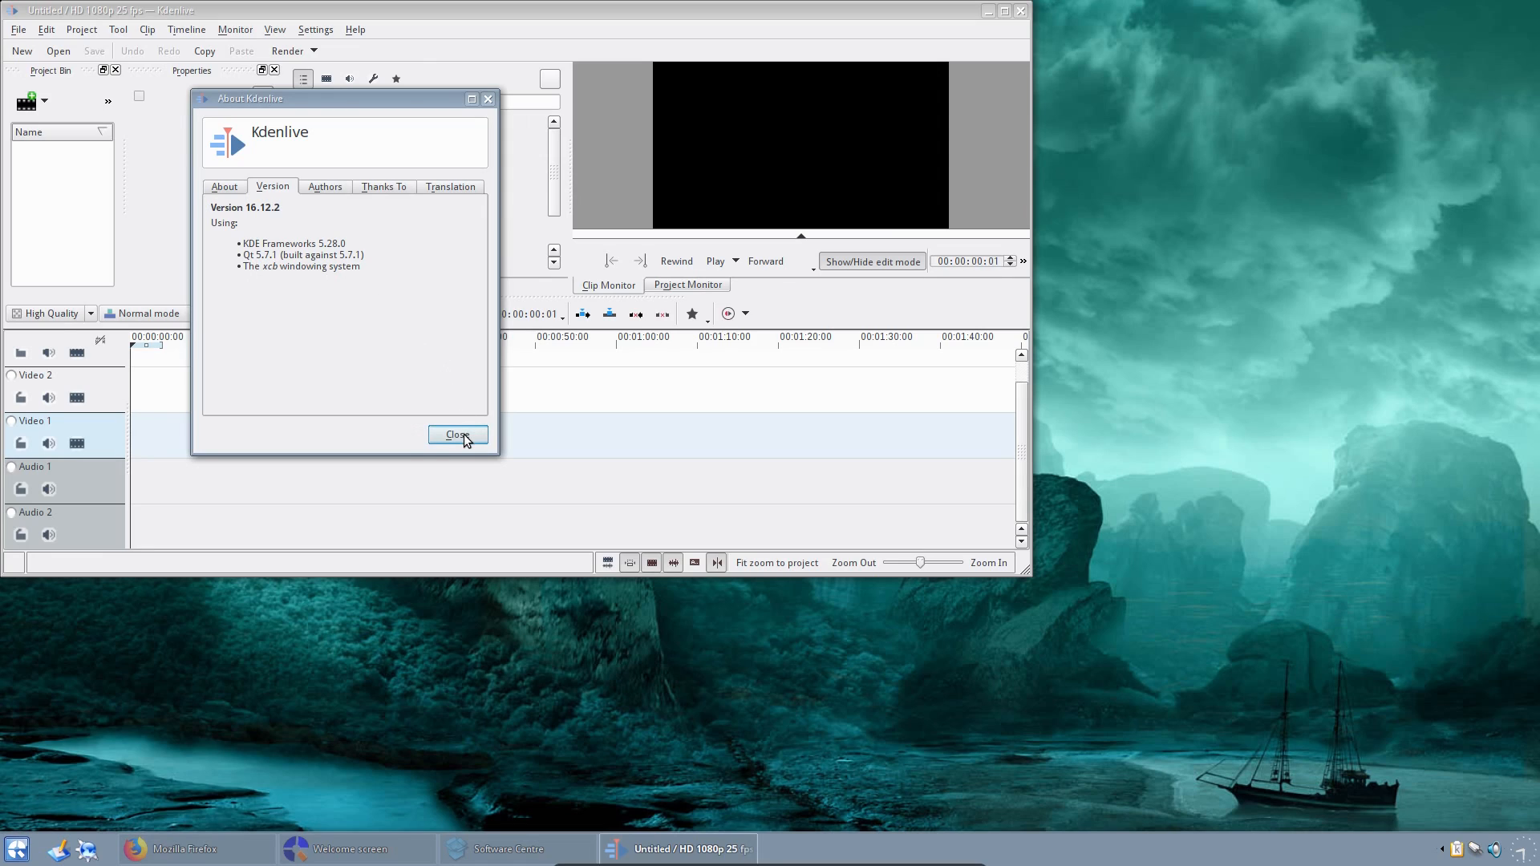
left_click(456, 433)
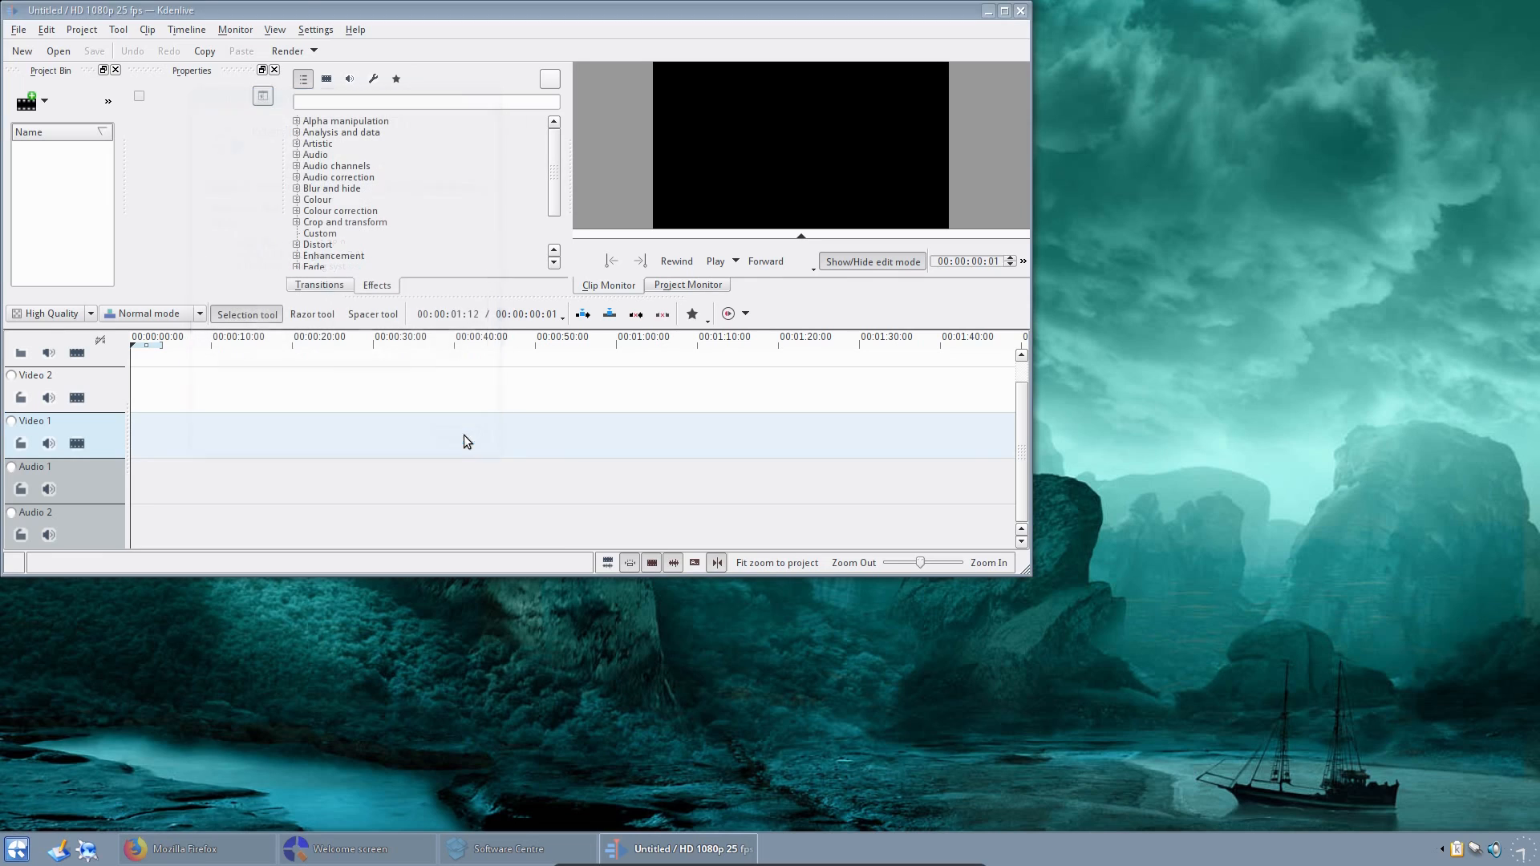
left_click(988, 10)
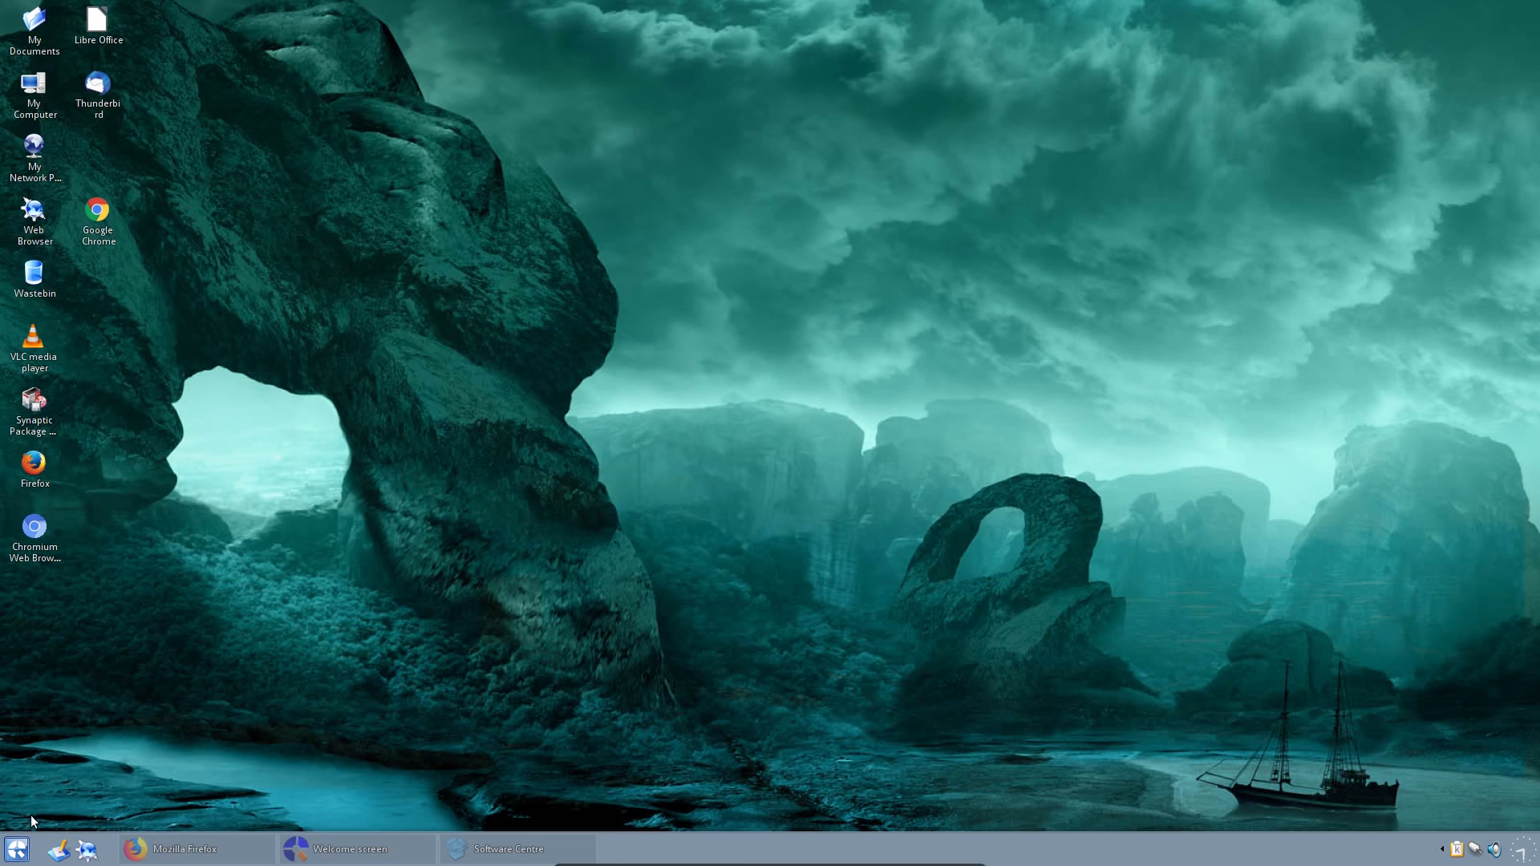
Step: Launch Inkscape by searching 'ink', then open and close its Extensions menu
left_click(16, 849)
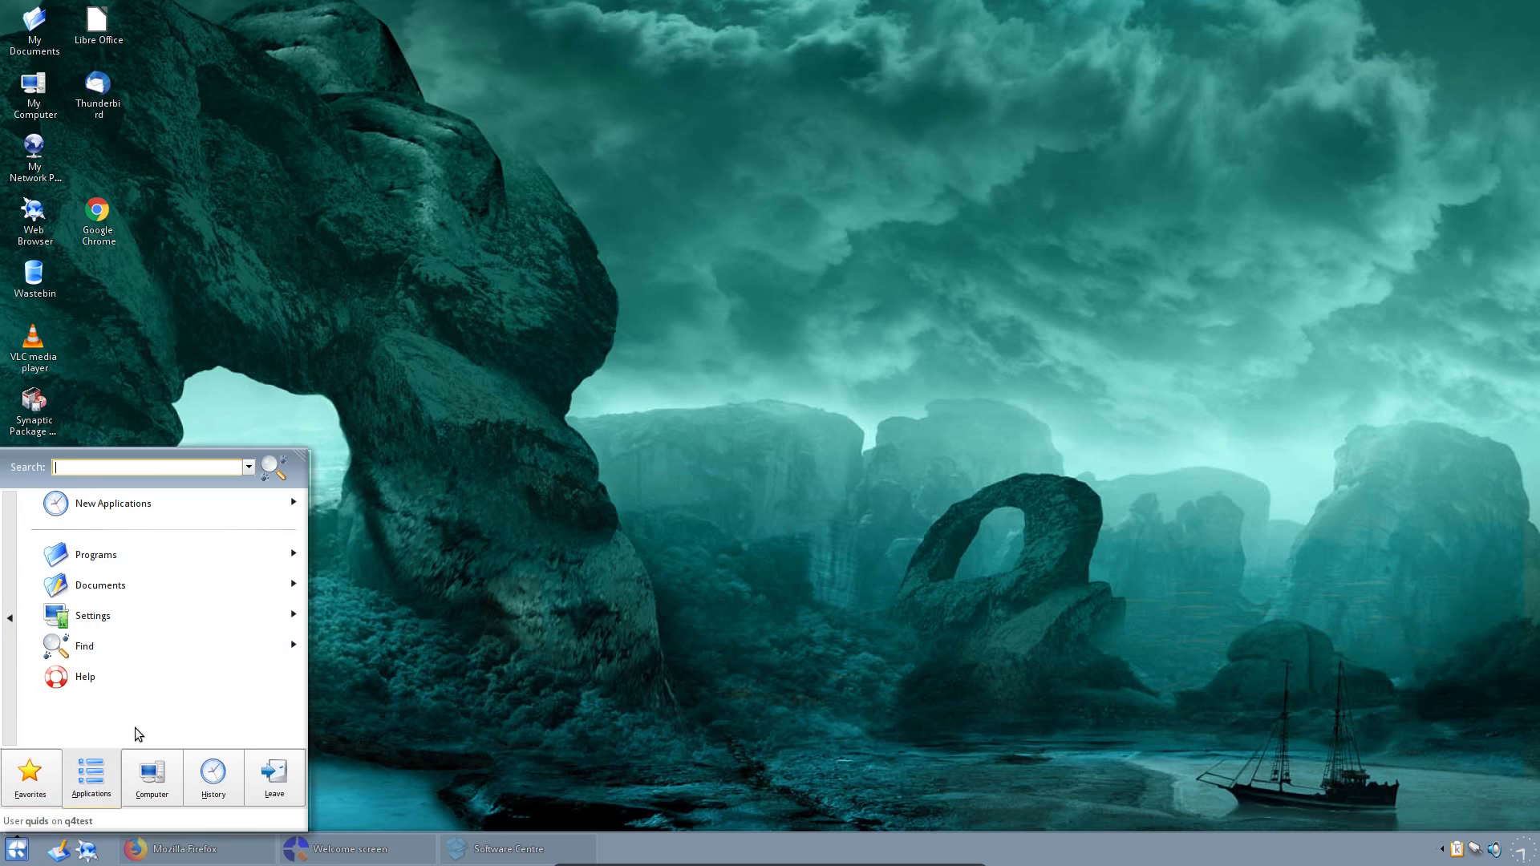
type("in")
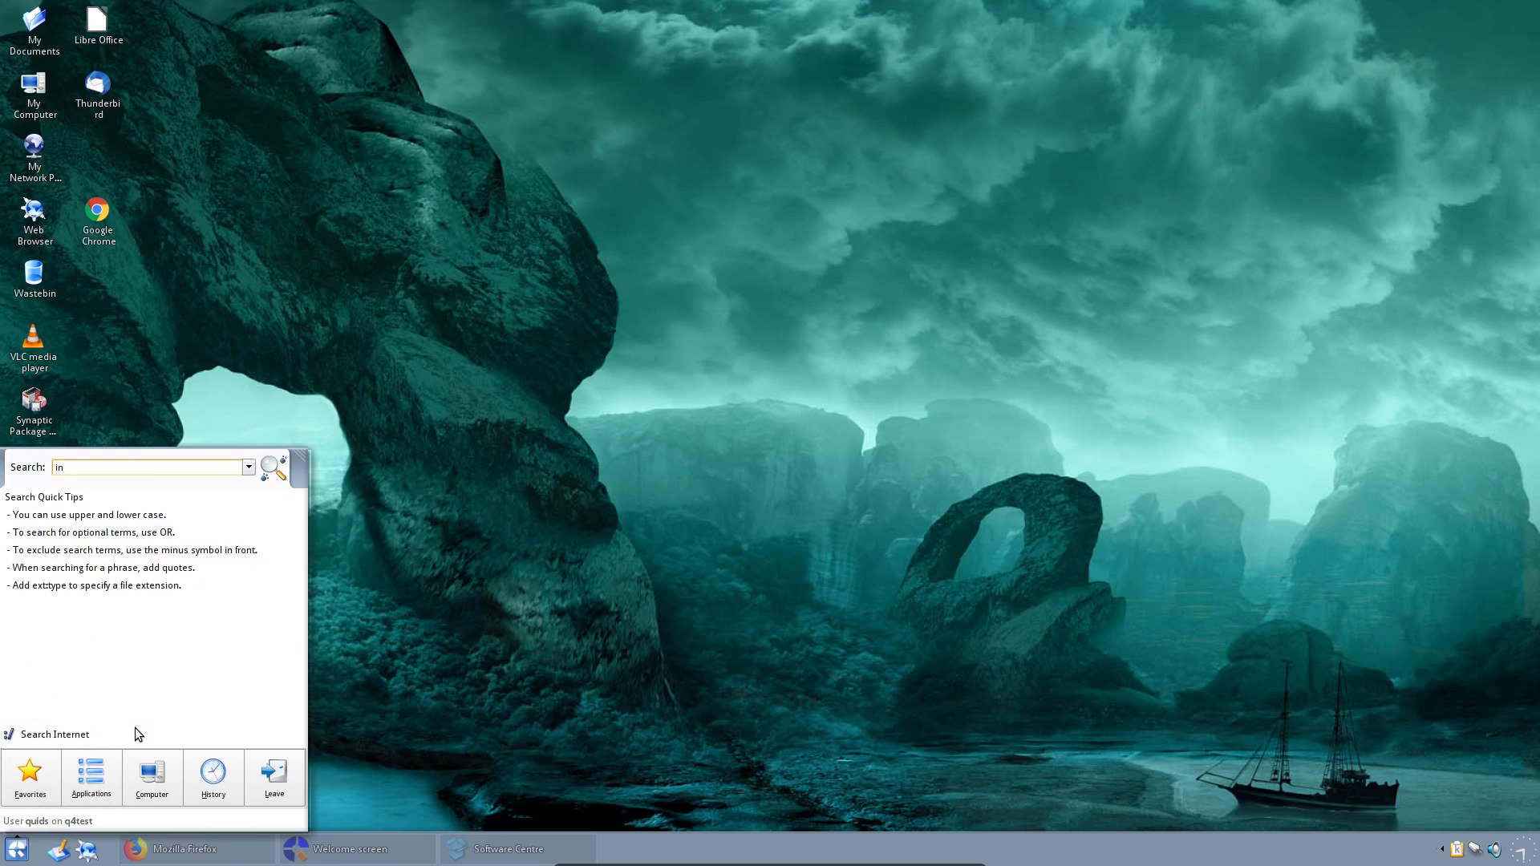
type("k")
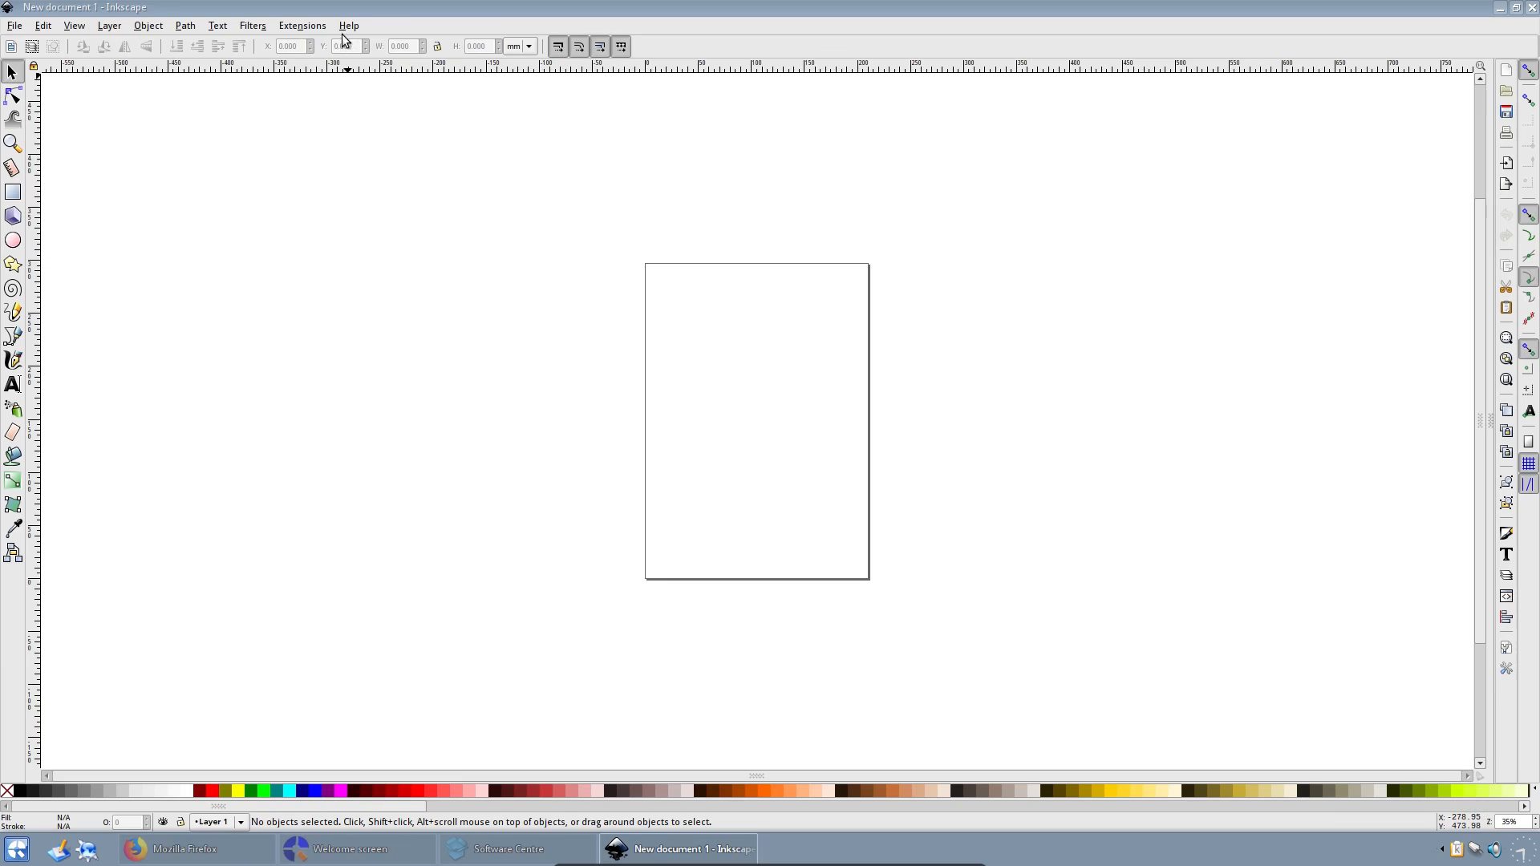
left_click(302, 25)
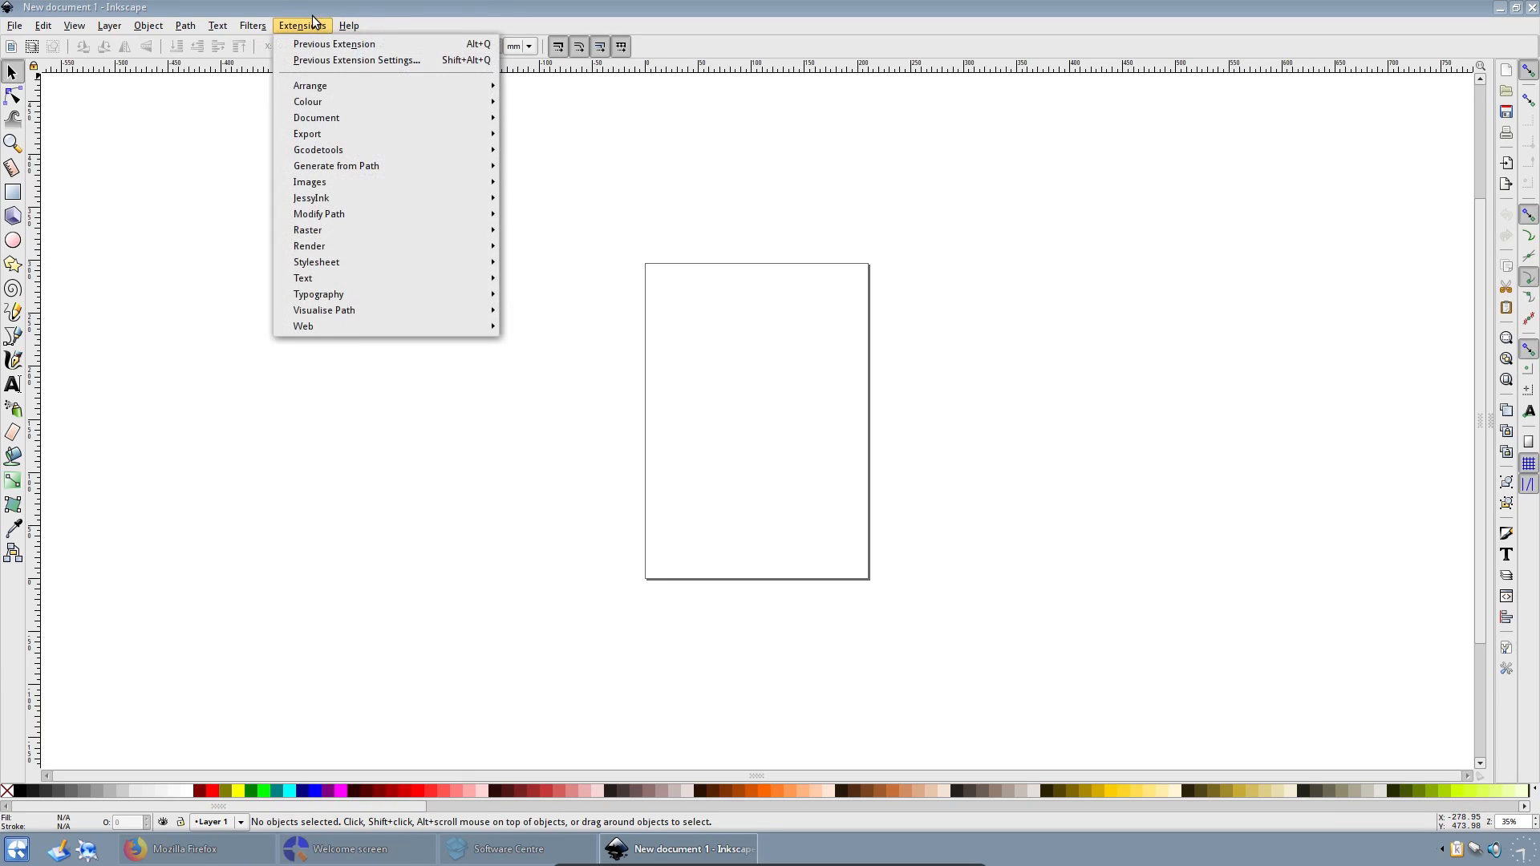
left_click(73, 25)
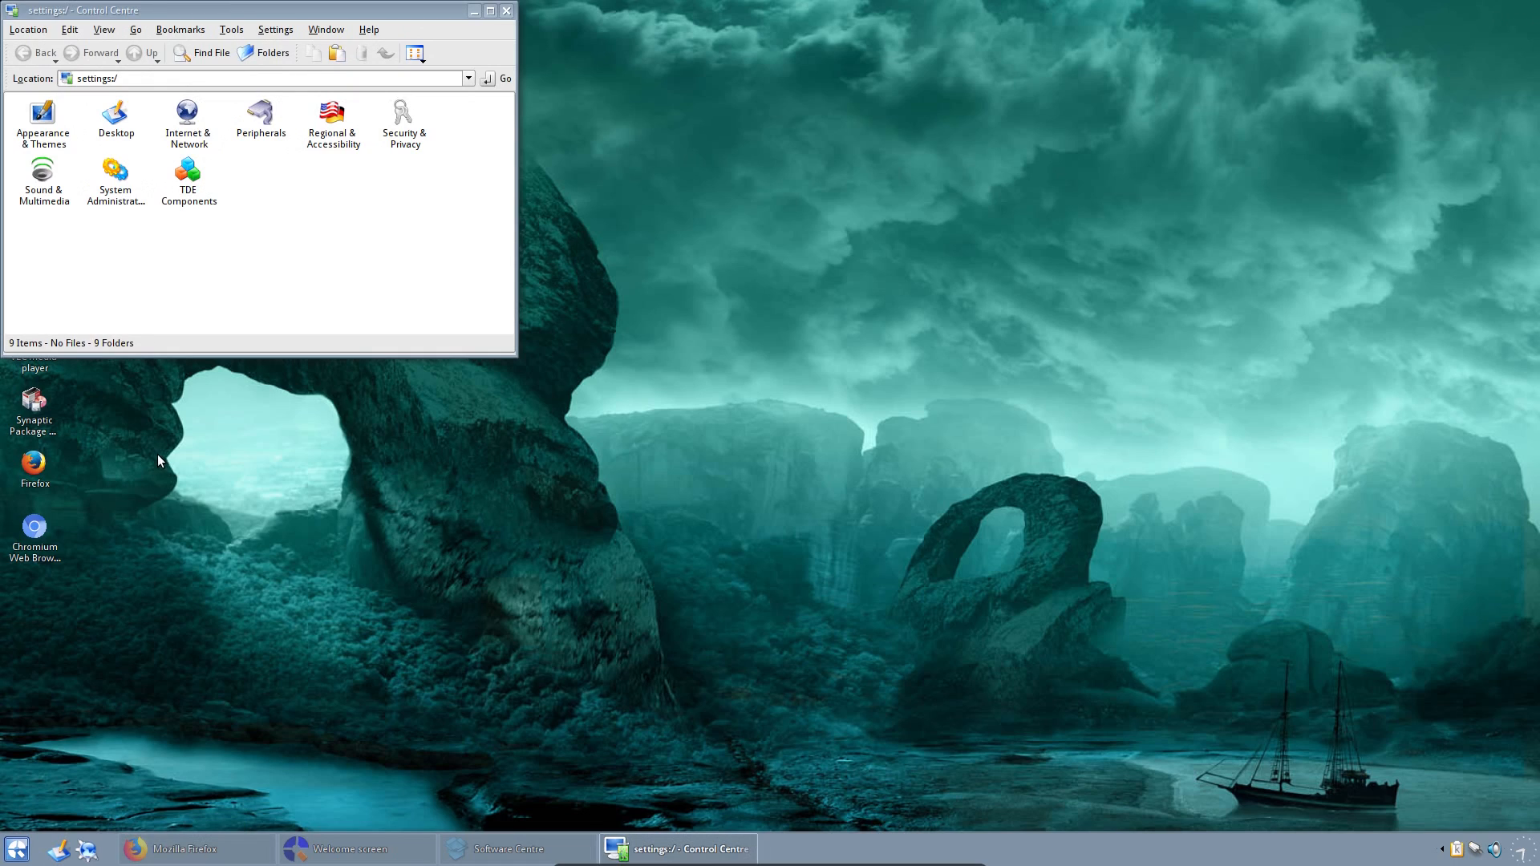
mouse_move(235, 249)
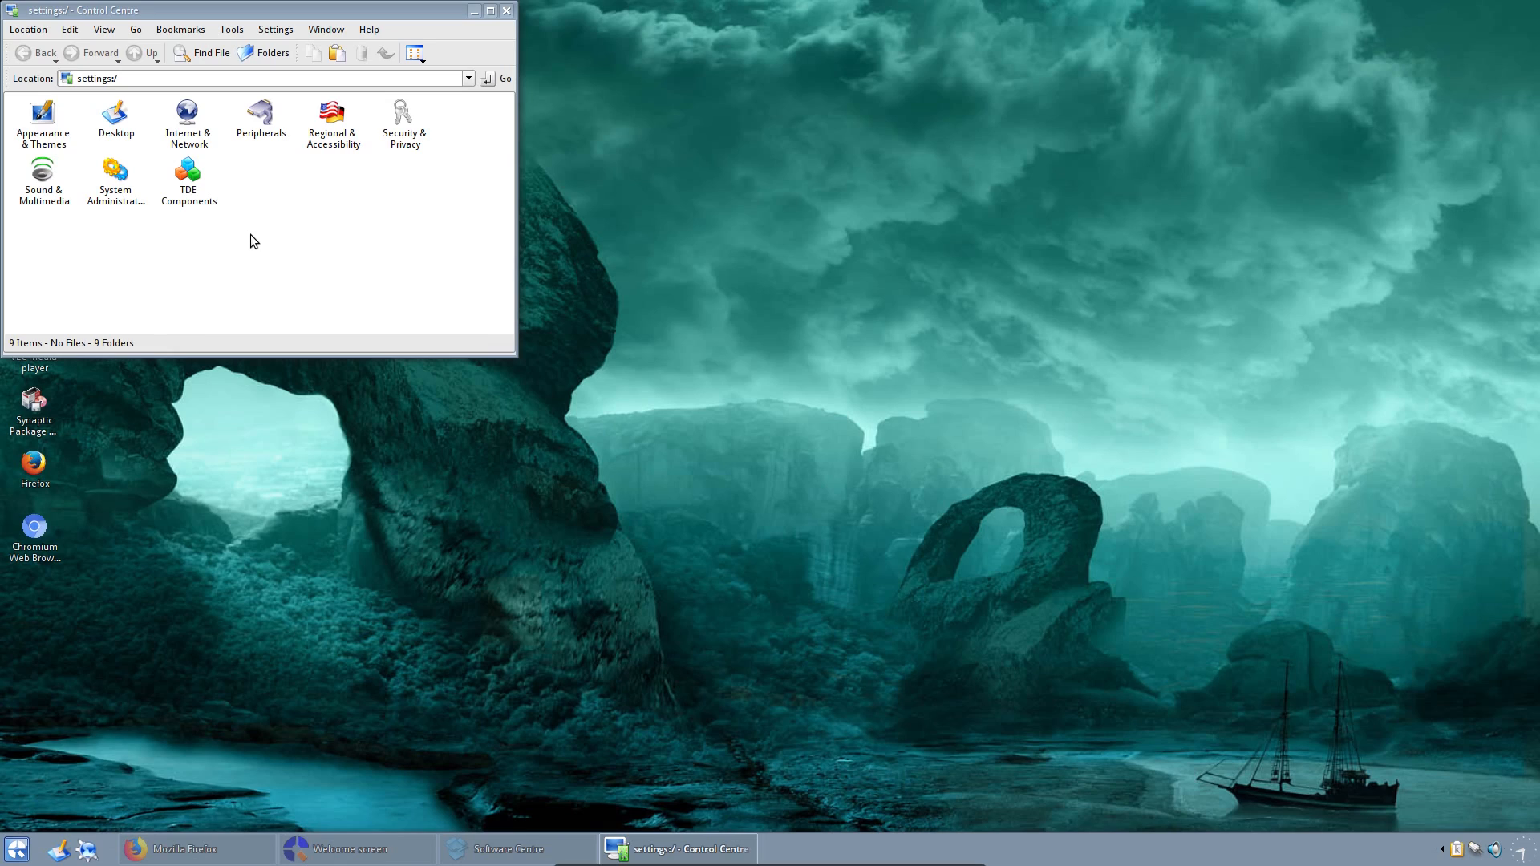
Step: Open Appearance & Themes and launch Look Switcher, bringing up its download prompt
double_click(42, 116)
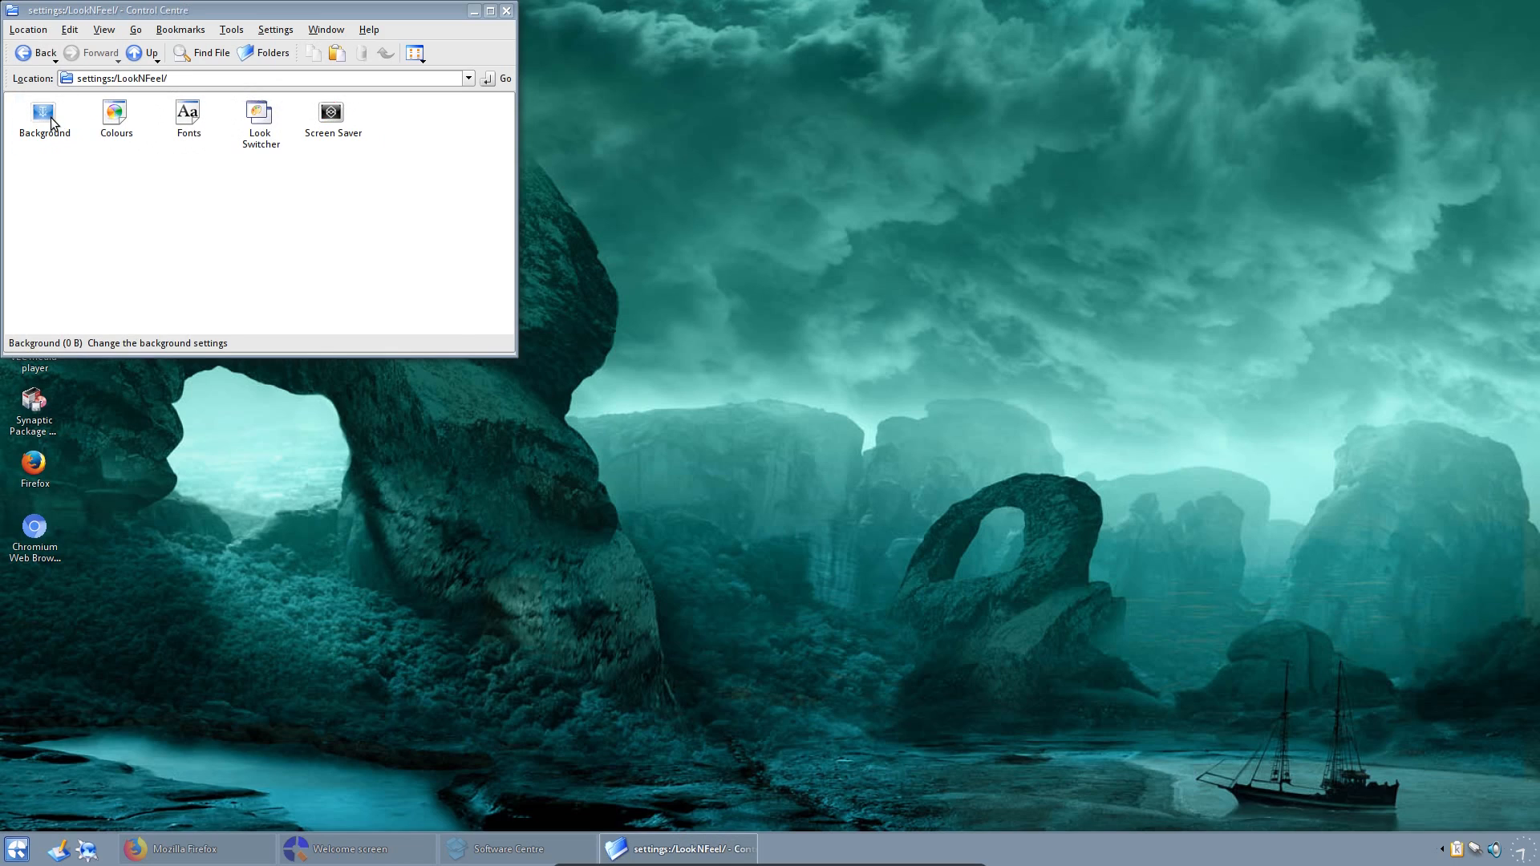
double_click(260, 111)
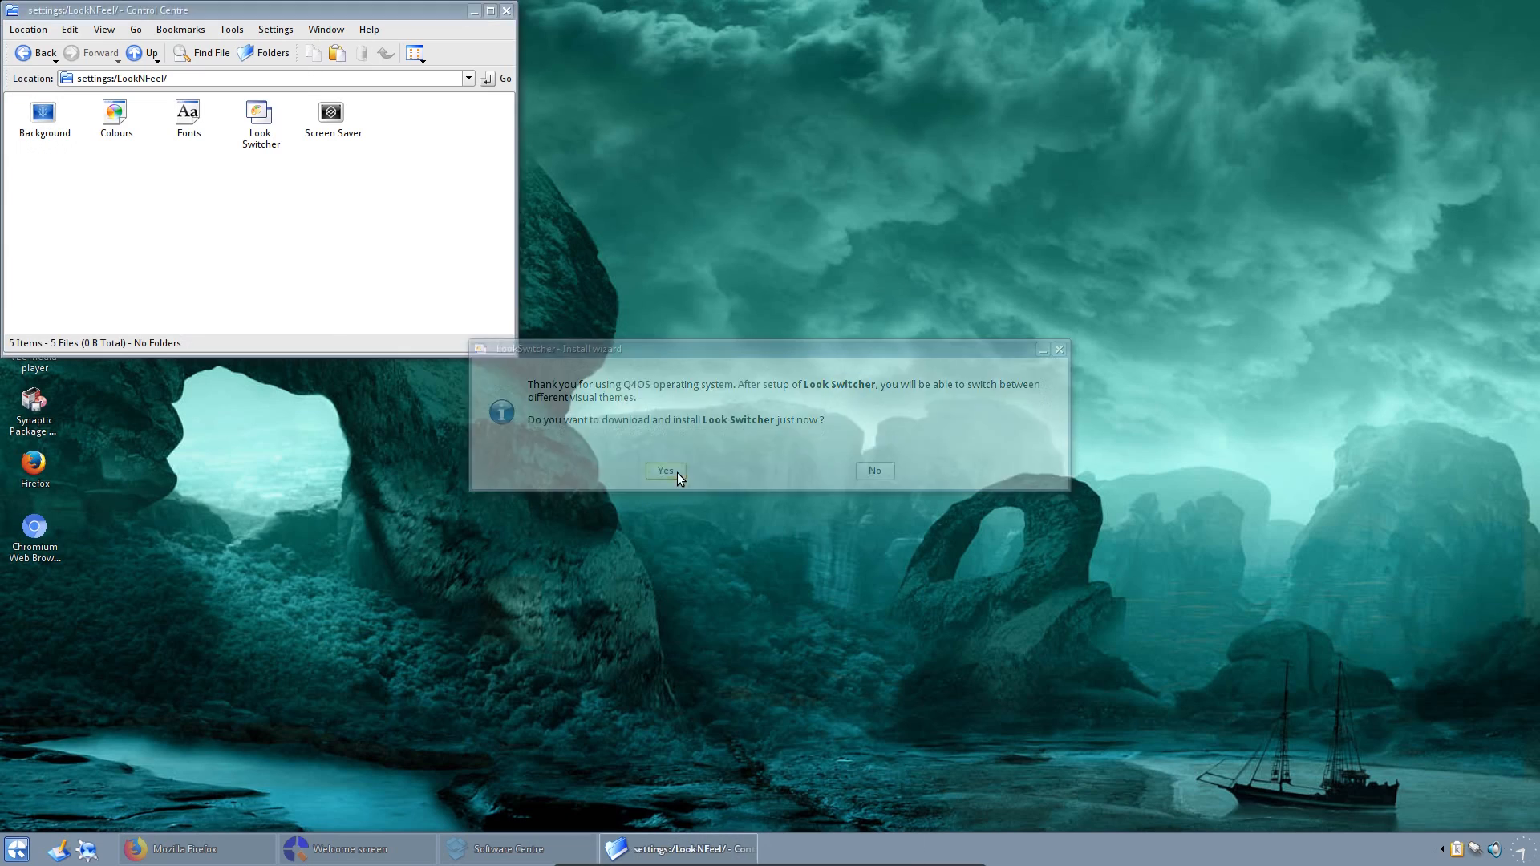
Step: Install Look Switcher through the setup wizard, then preview the Spring and Wine_Classic themes
left_click(664, 471)
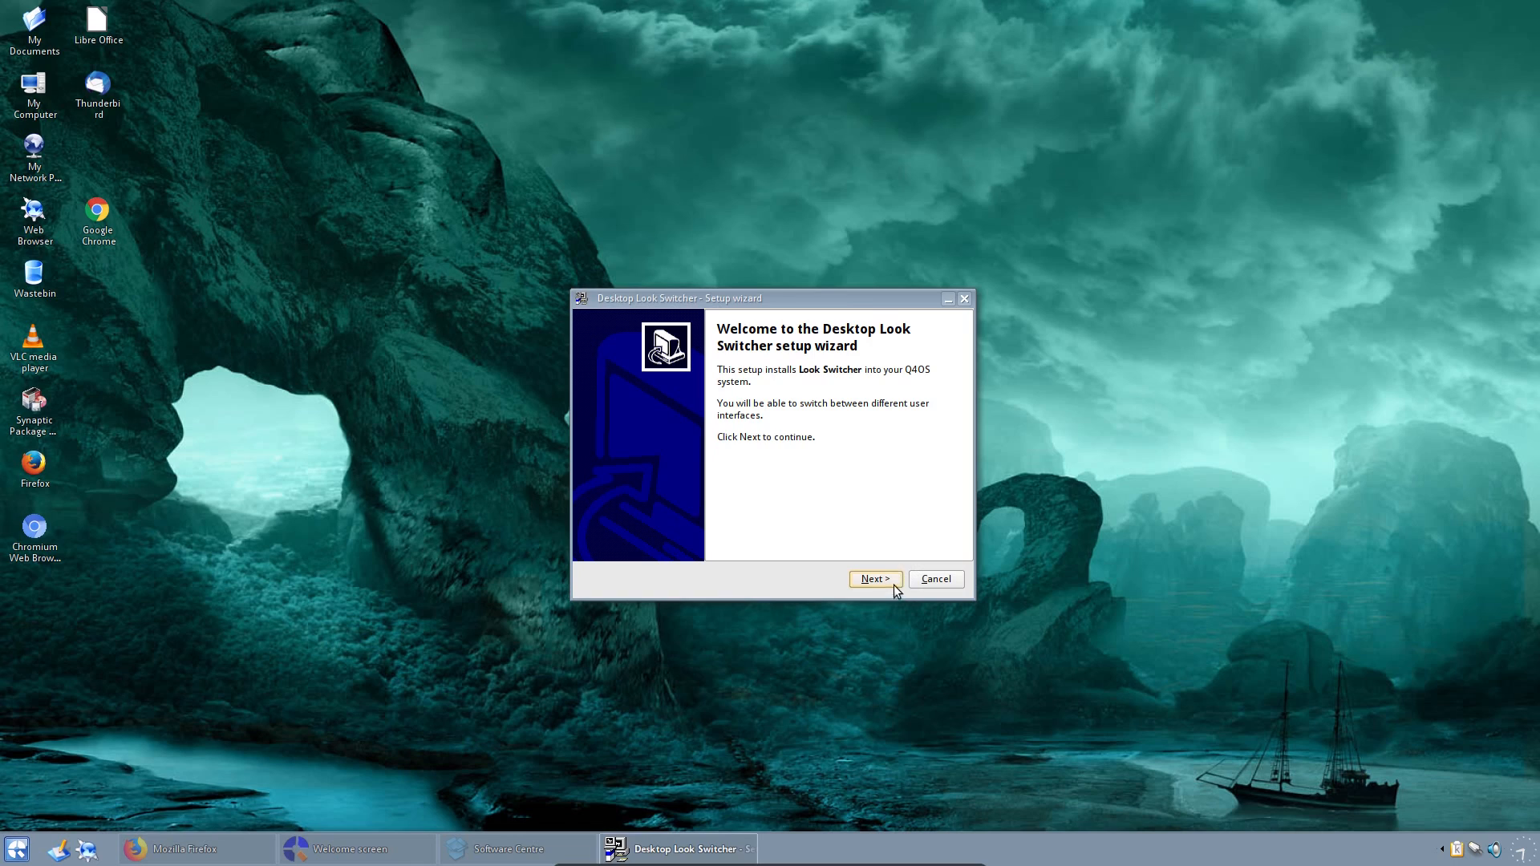
left_click(872, 578)
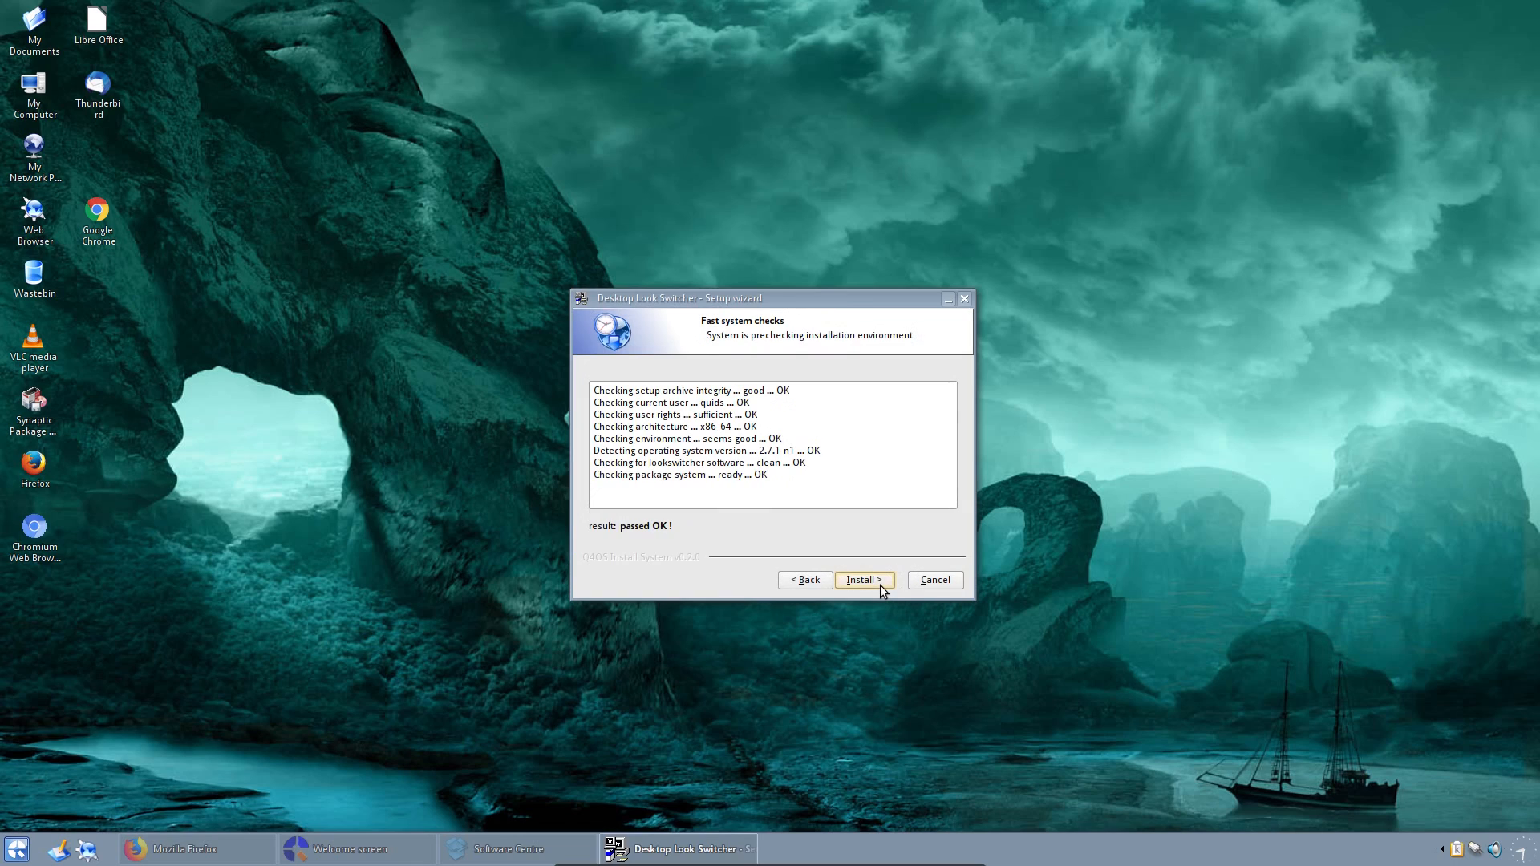
left_click(862, 579)
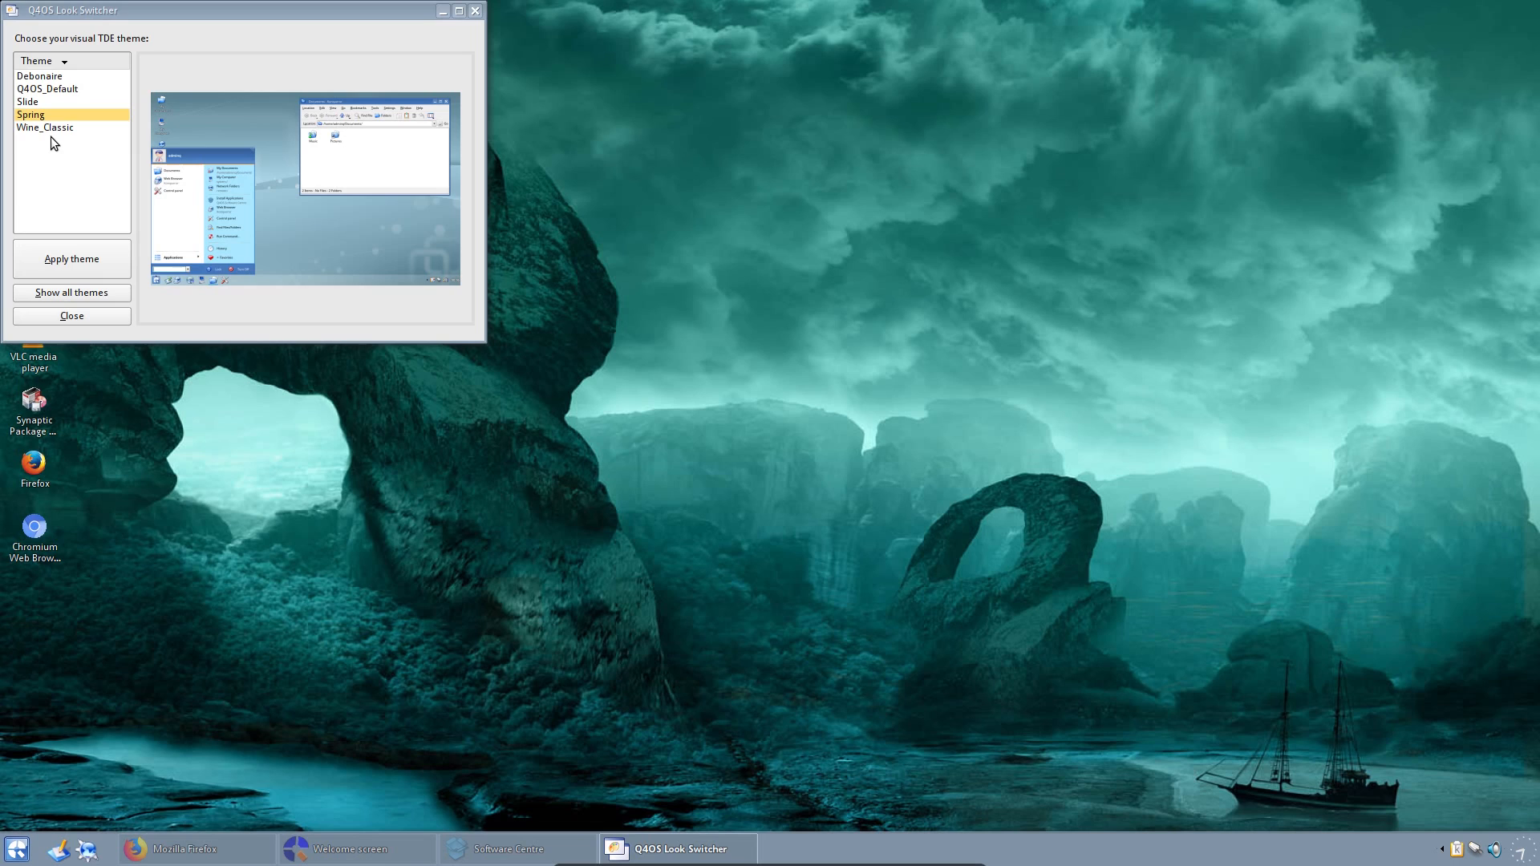
left_click(44, 127)
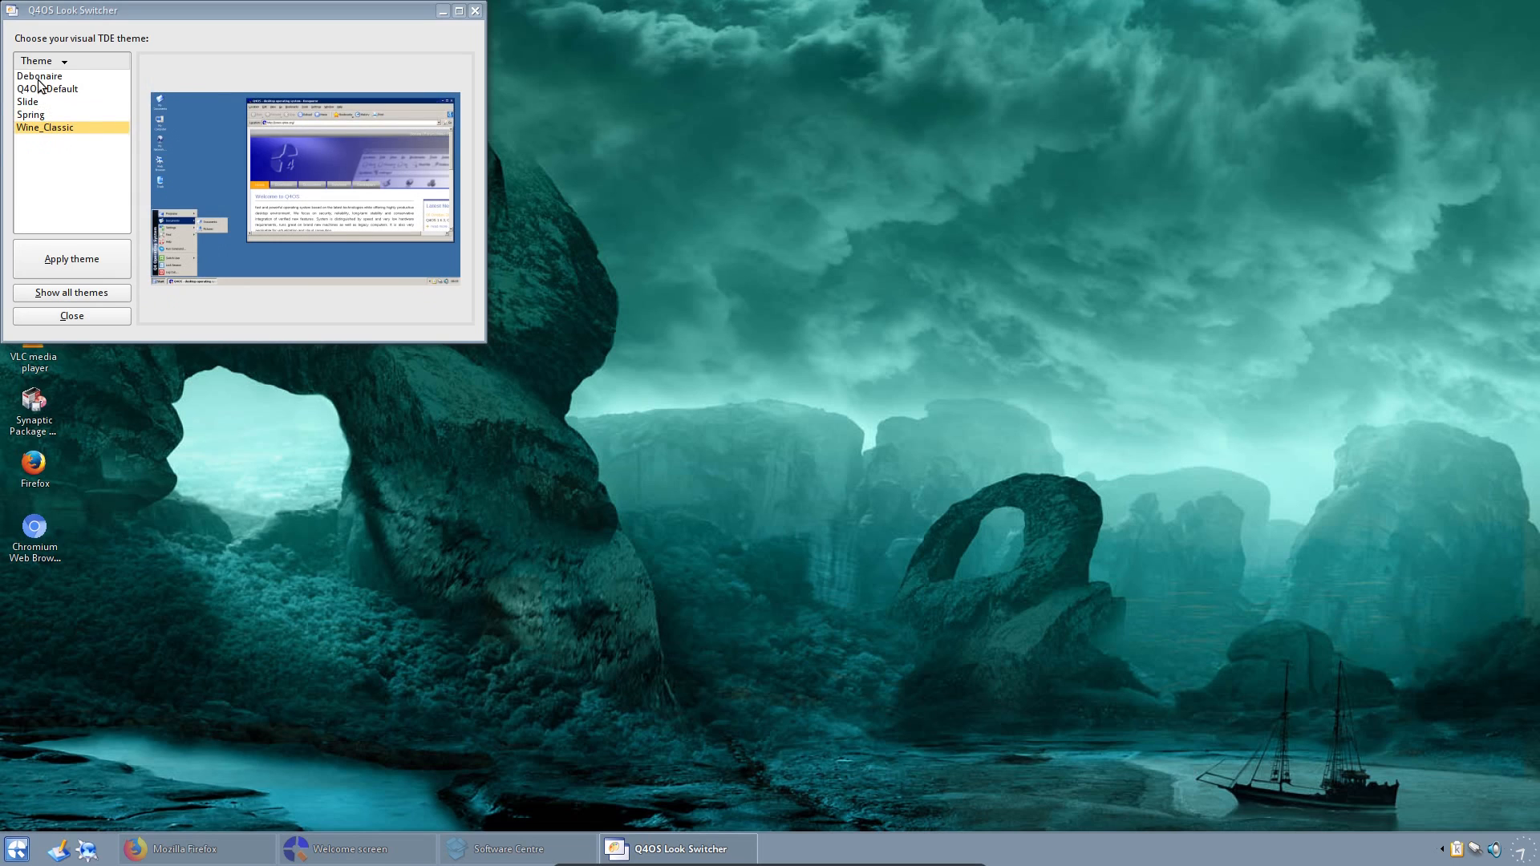
left_click(71, 259)
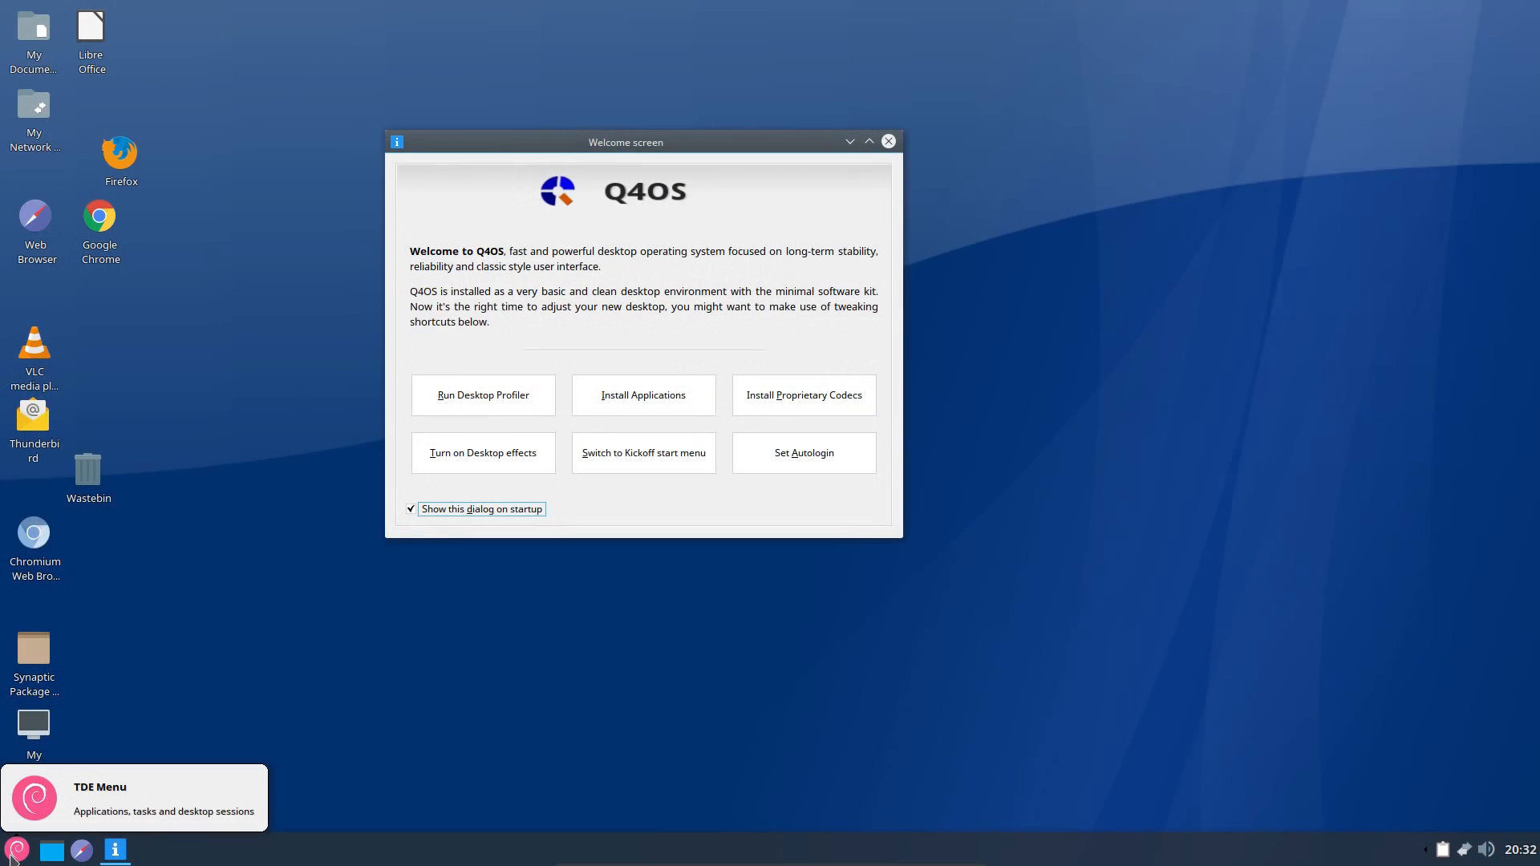
Step: Apply the Slide theme in Look Switcher and log out so it takes effect
left_click(16, 848)
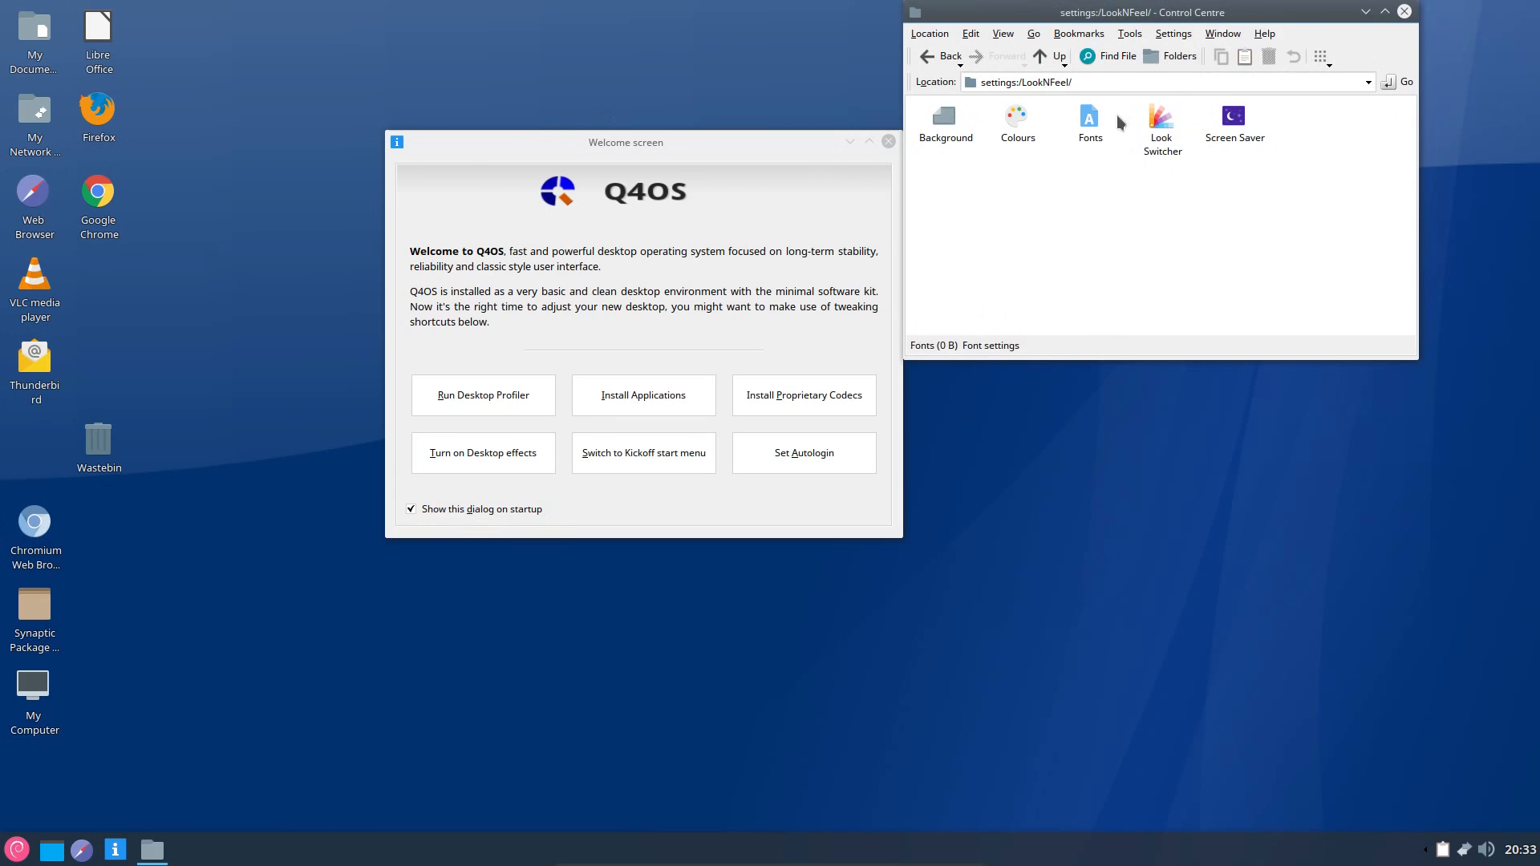
double_click(1163, 118)
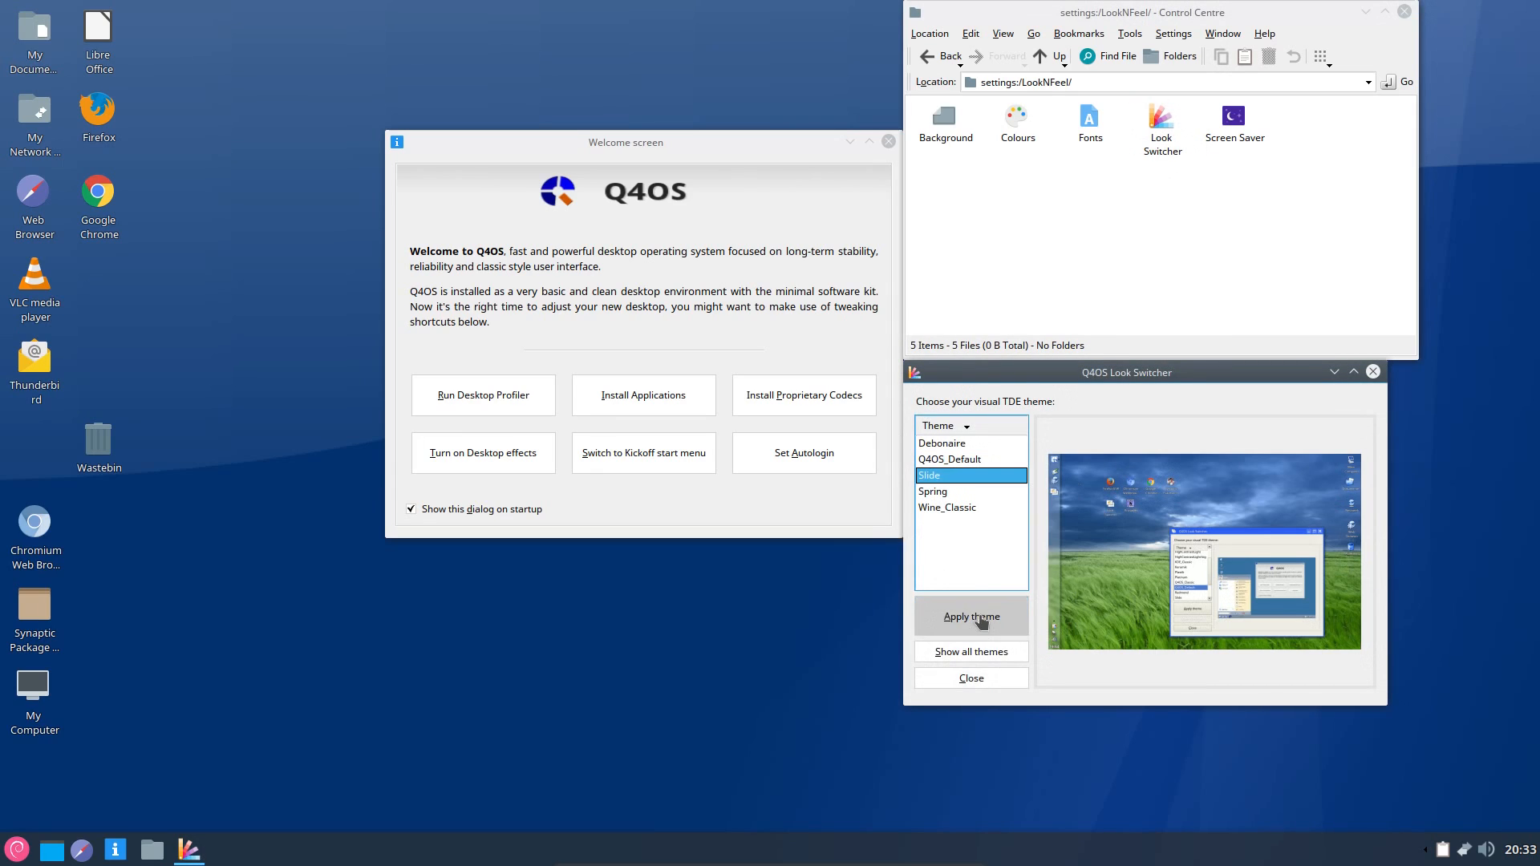
left_click(969, 617)
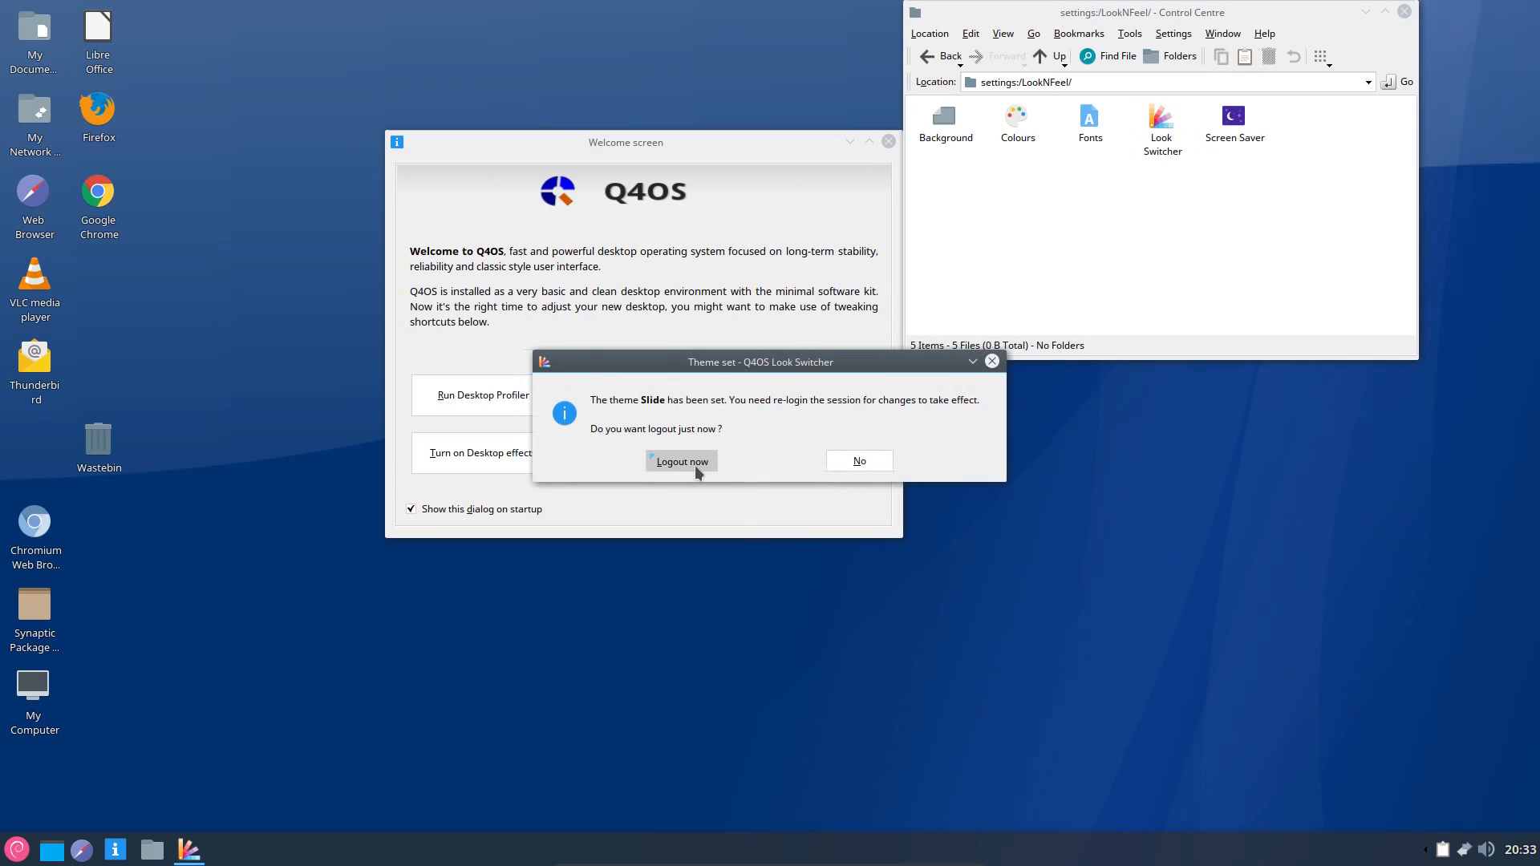
left_click(679, 460)
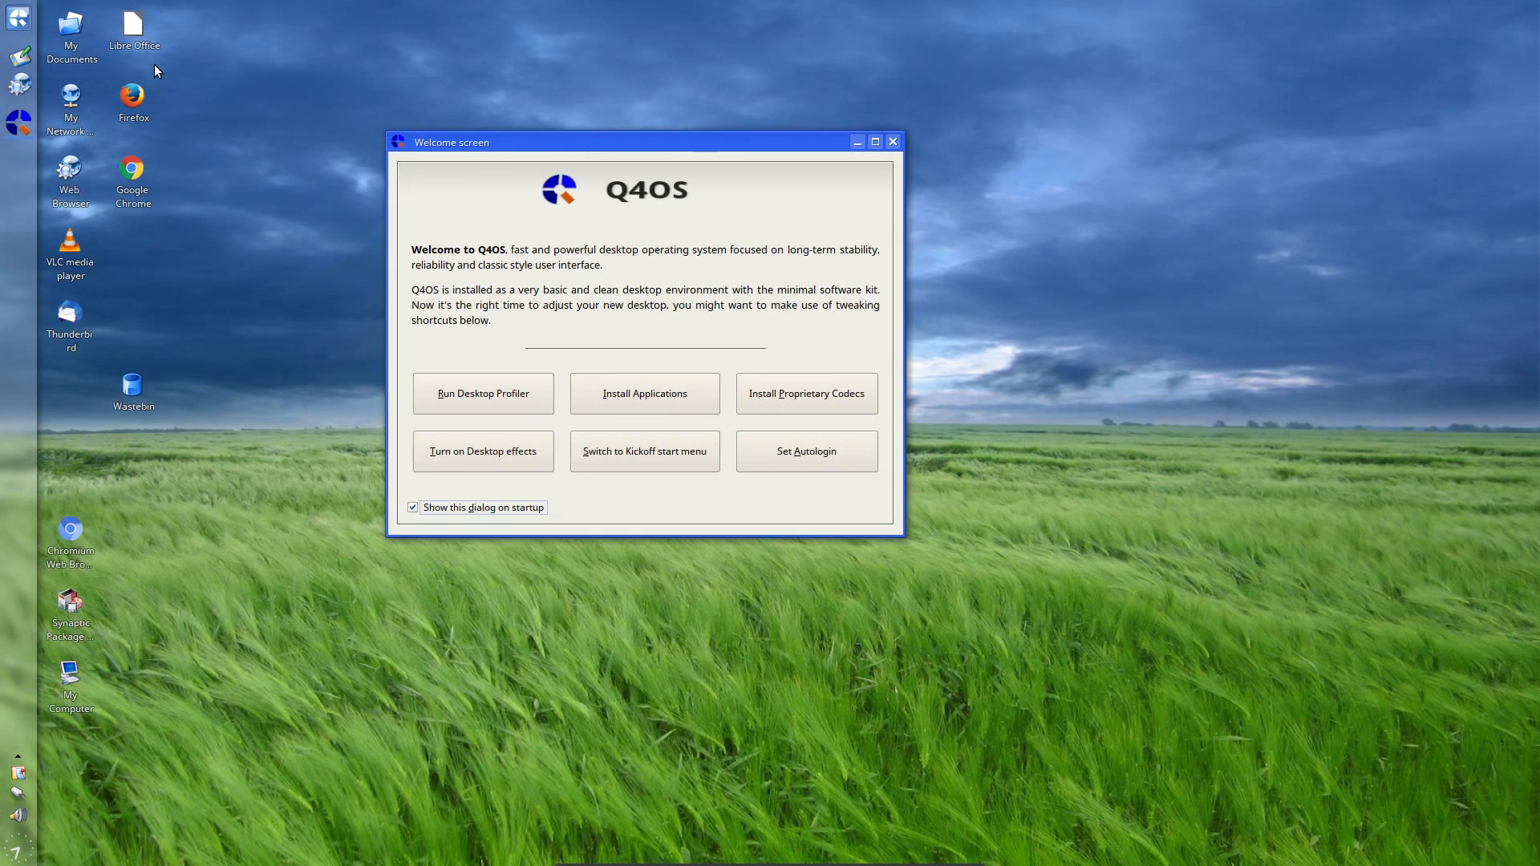
Step: Open the TDE main menu and launch Control Centre
left_click(17, 17)
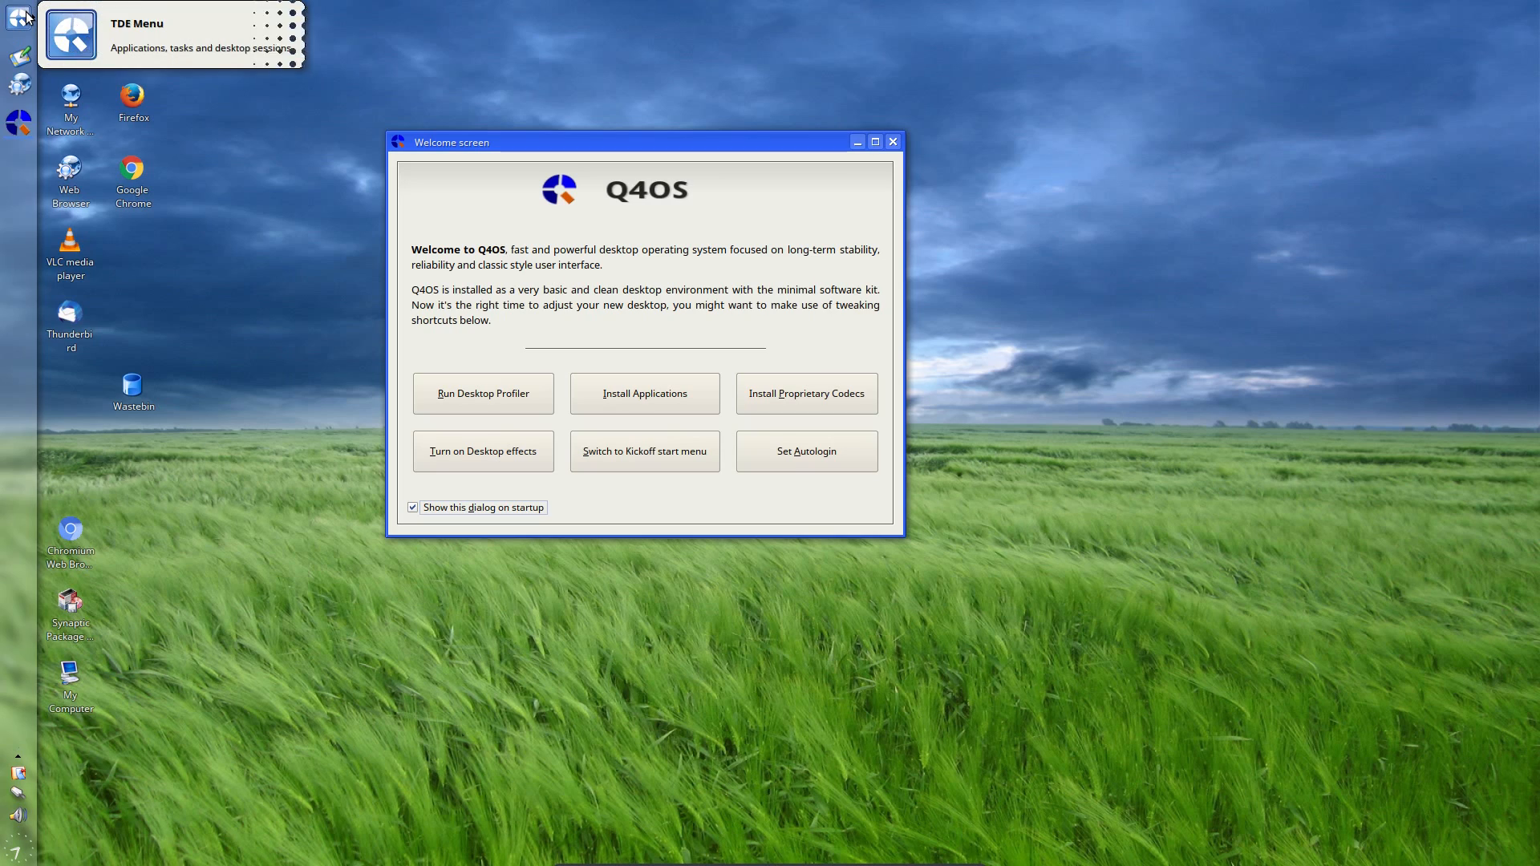
left_click(18, 17)
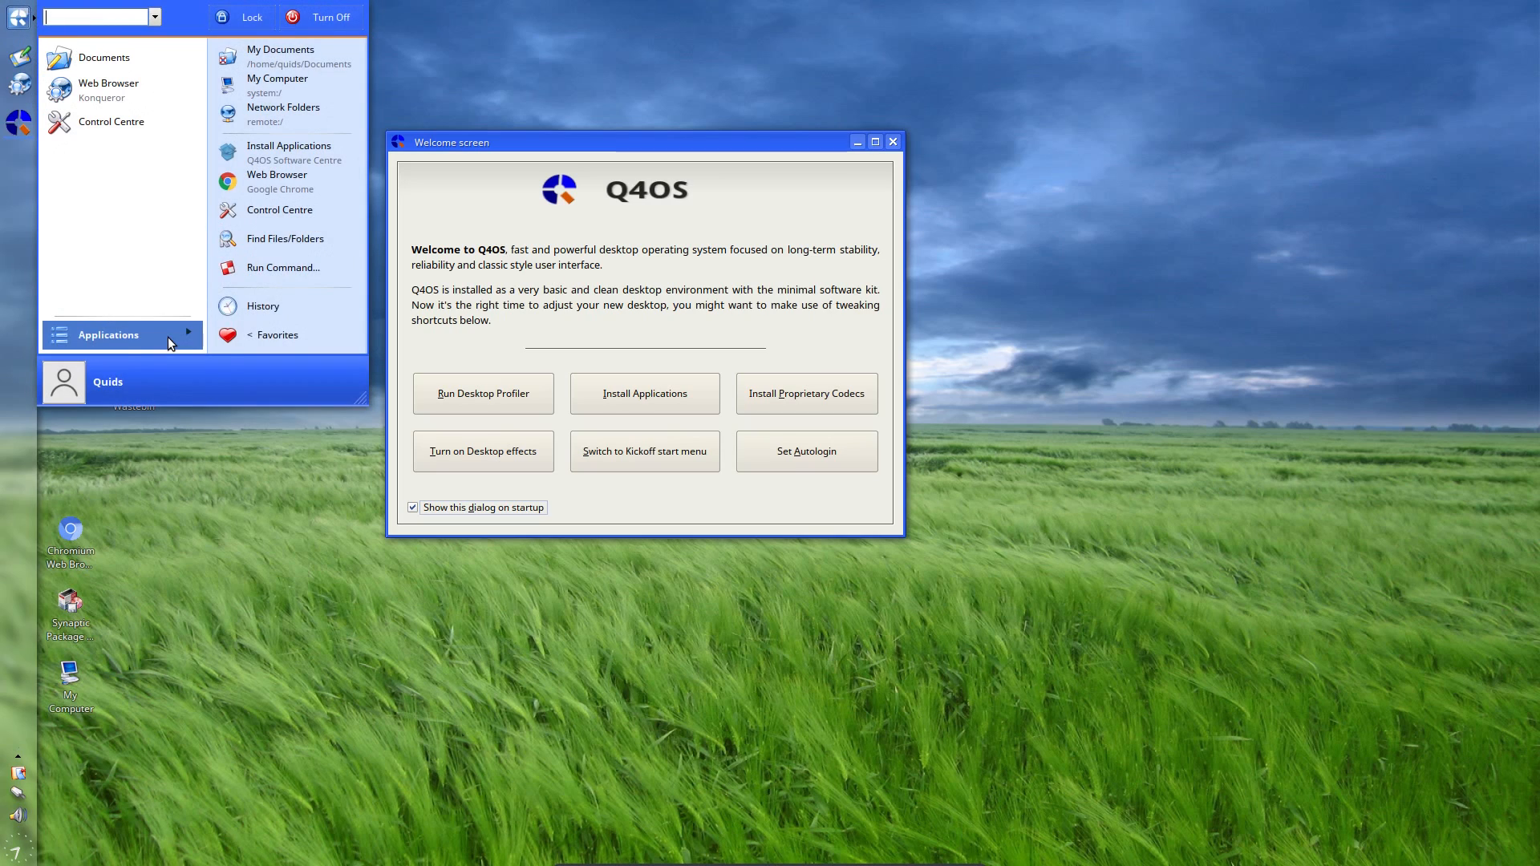
mouse_move(285, 275)
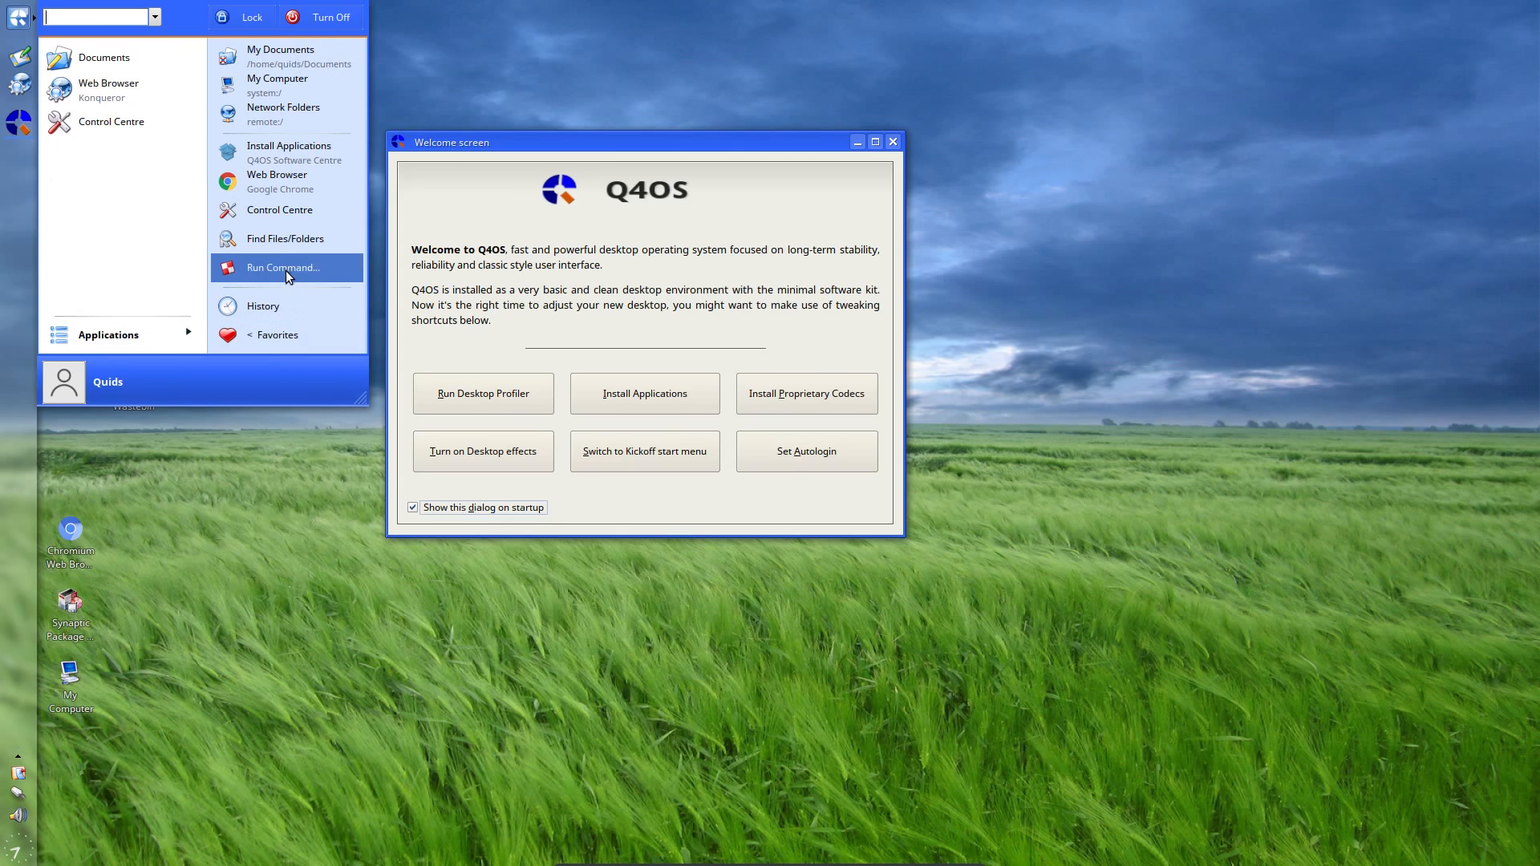
left_click(280, 209)
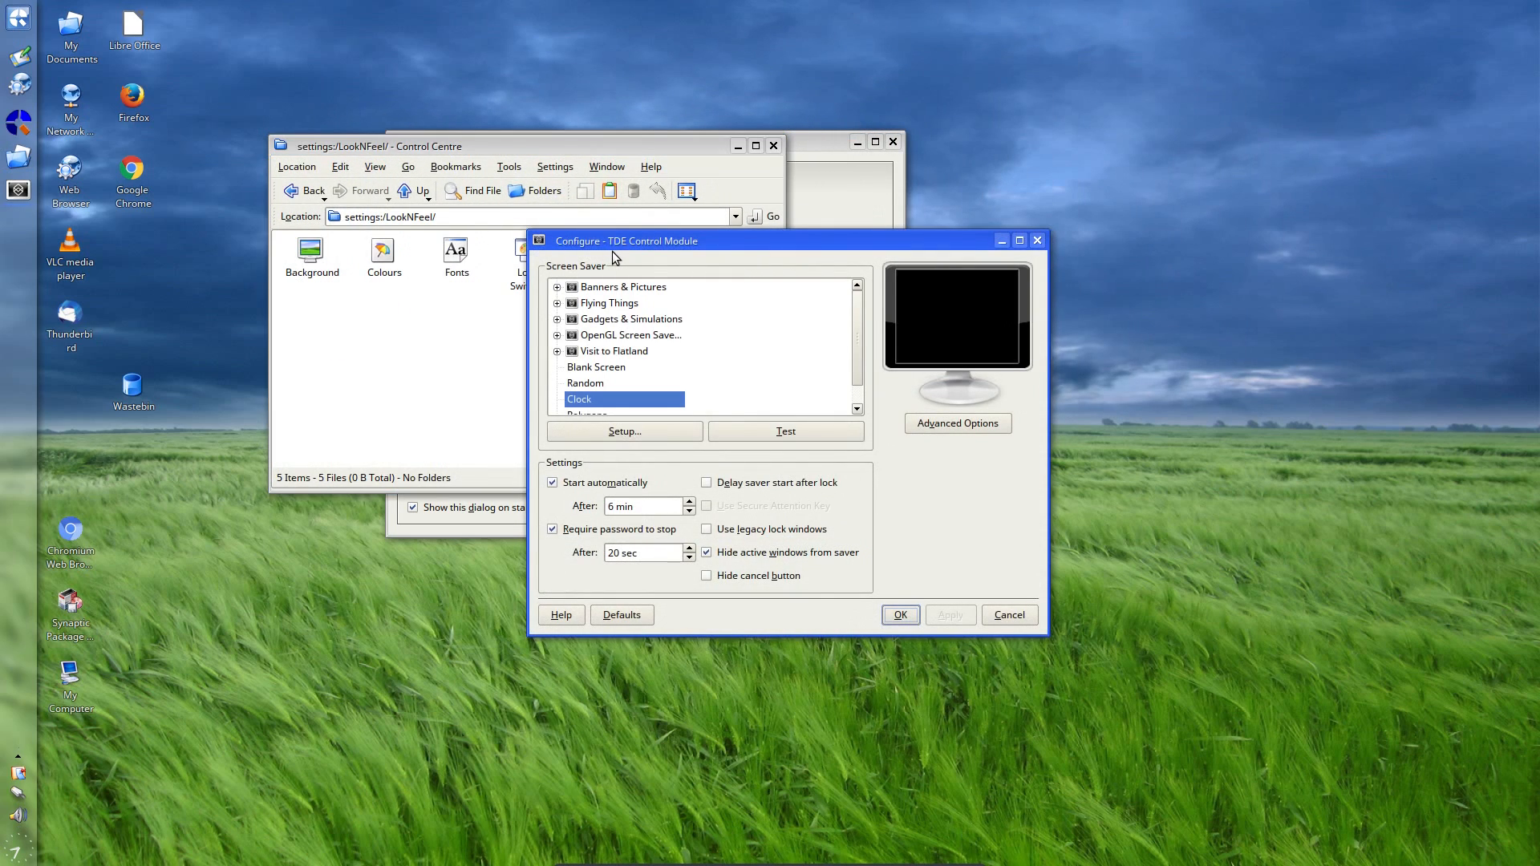
mouse_move(646, 390)
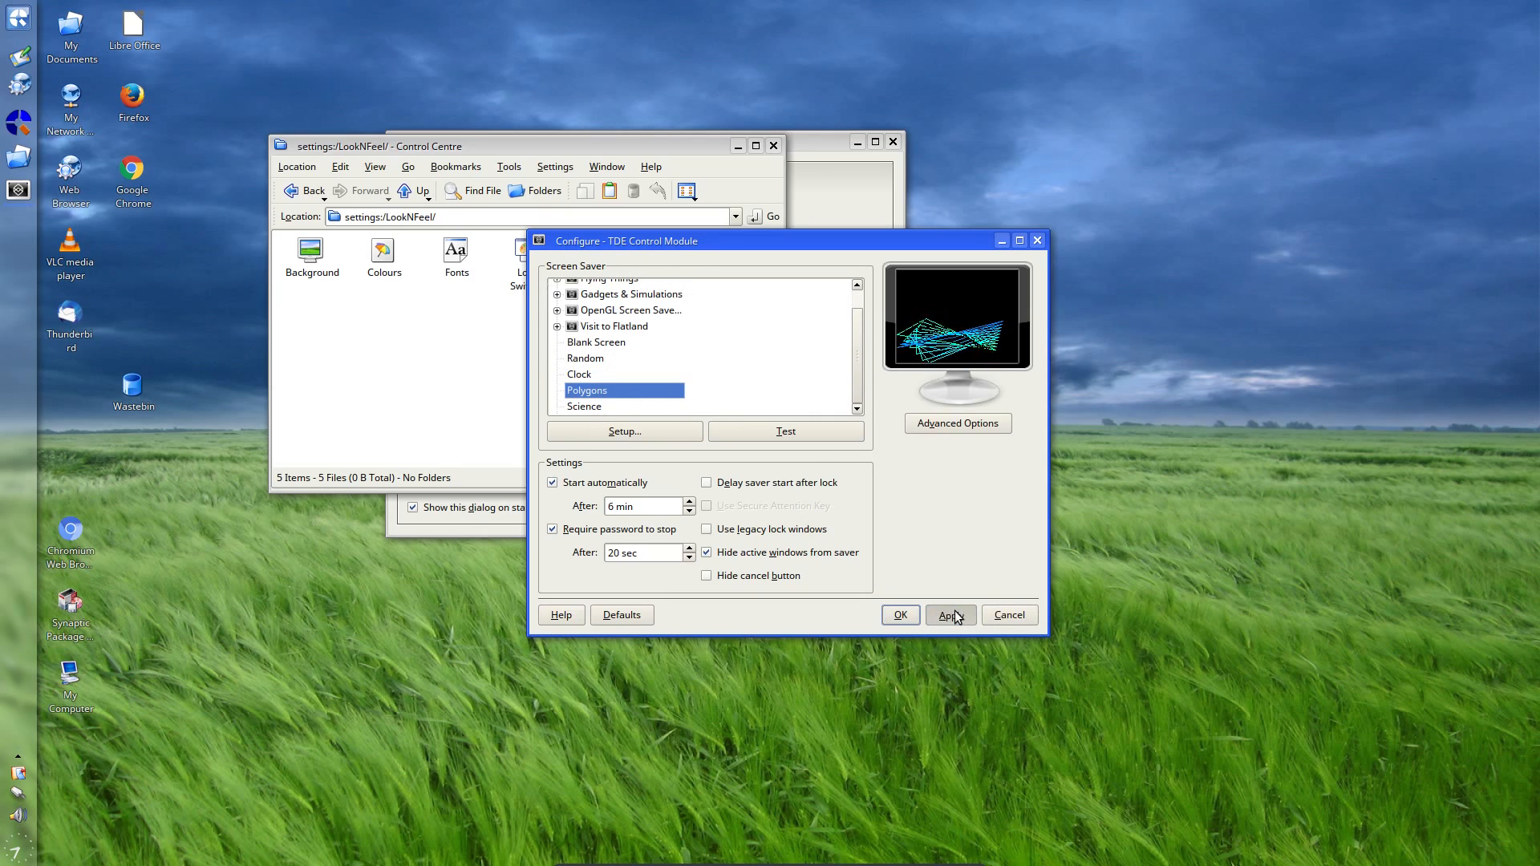
Step: Apply the Polygons screen saver, then choose Euphoria (GL) from OpenGL savers and confirm
left_click(949, 615)
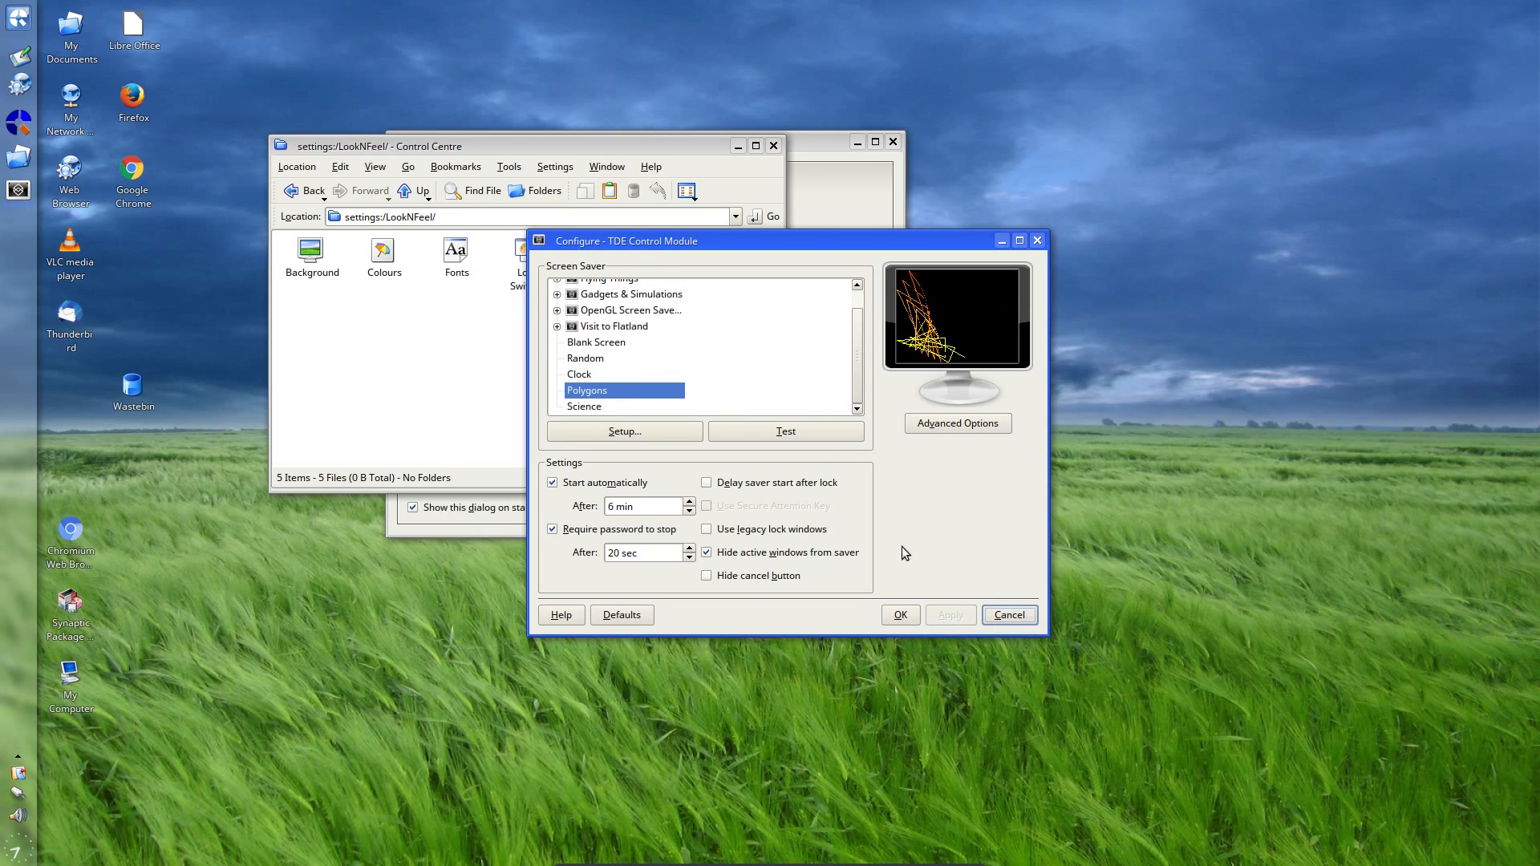
left_click(784, 431)
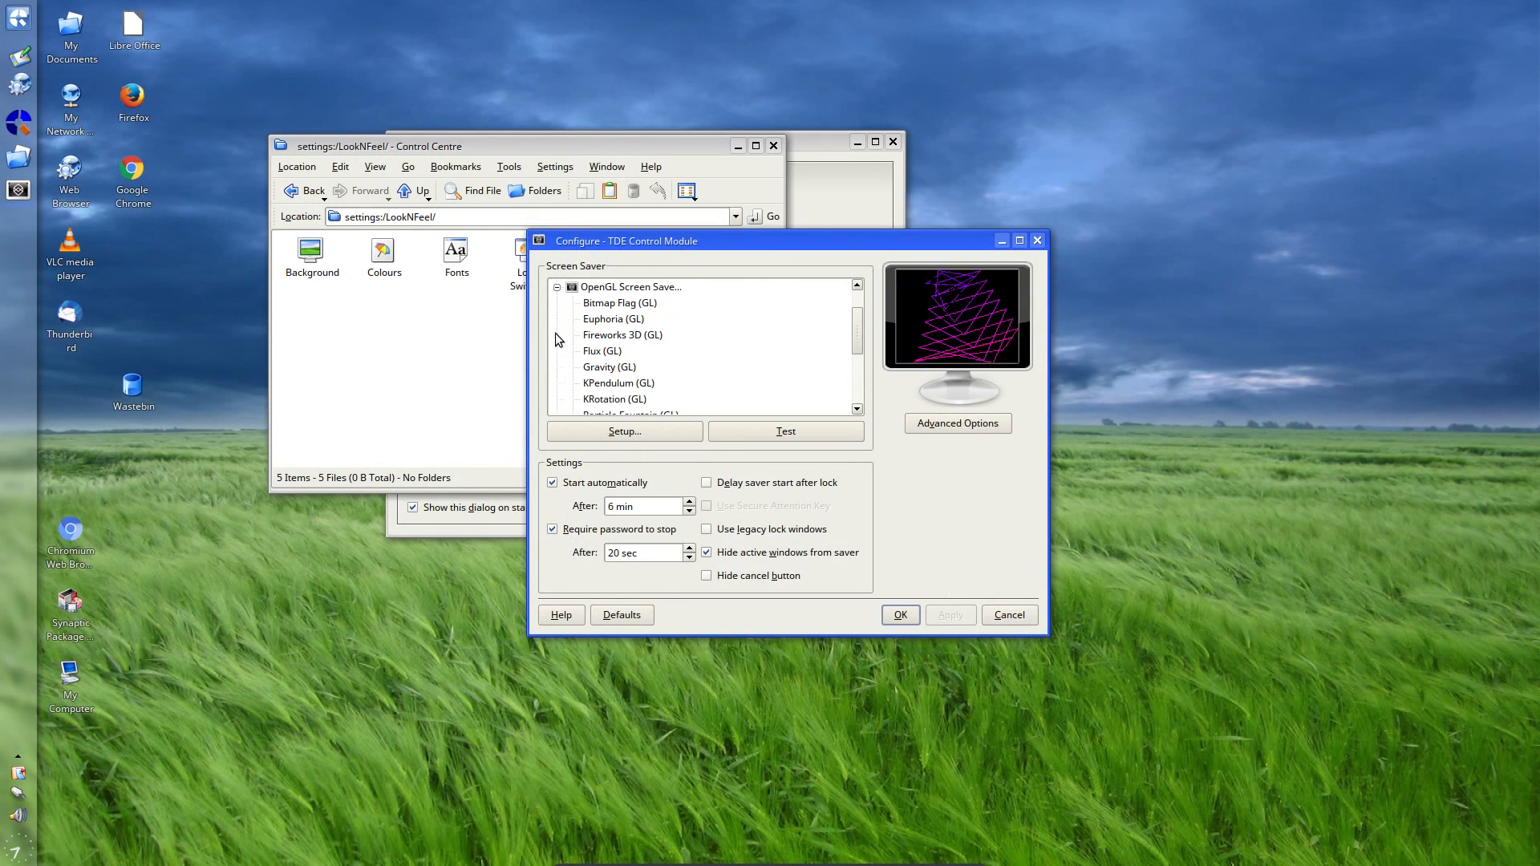
left_click(613, 319)
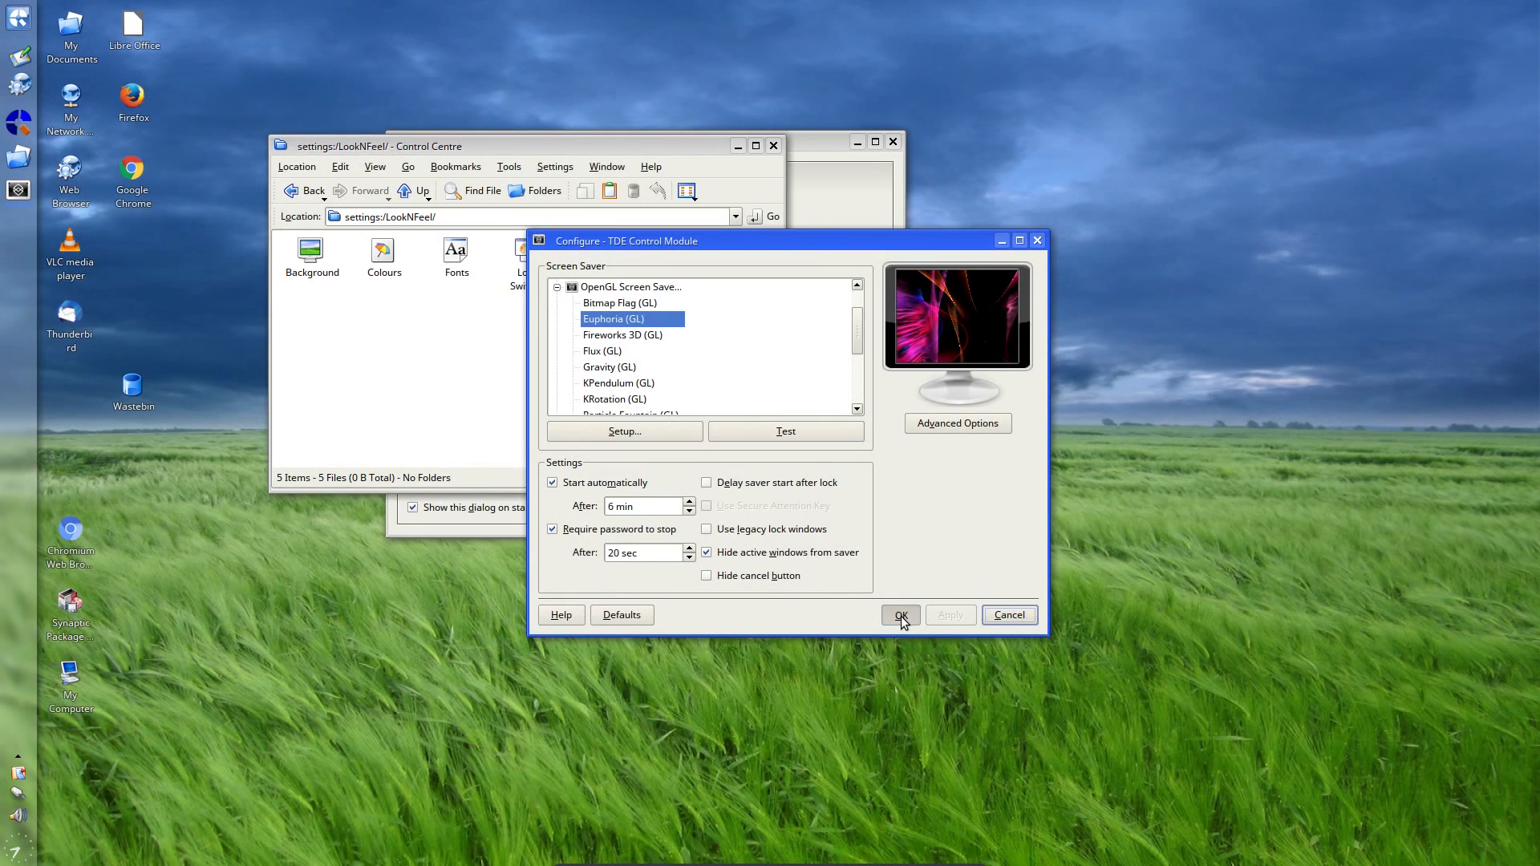
left_click(898, 616)
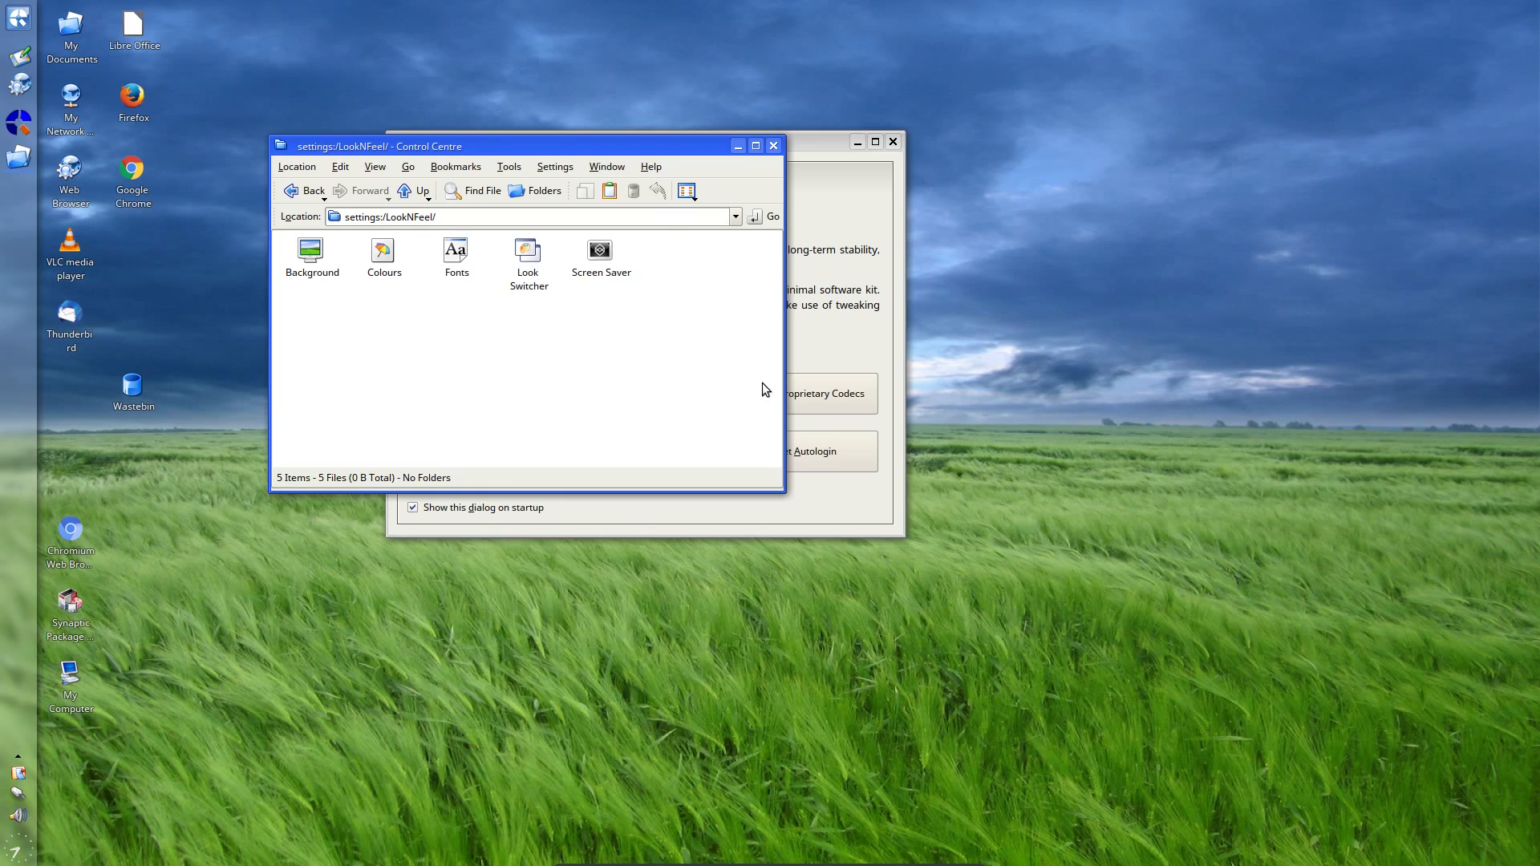
Step: Browse to the TDE Components performance settings, then close Control Centre
left_click(415, 191)
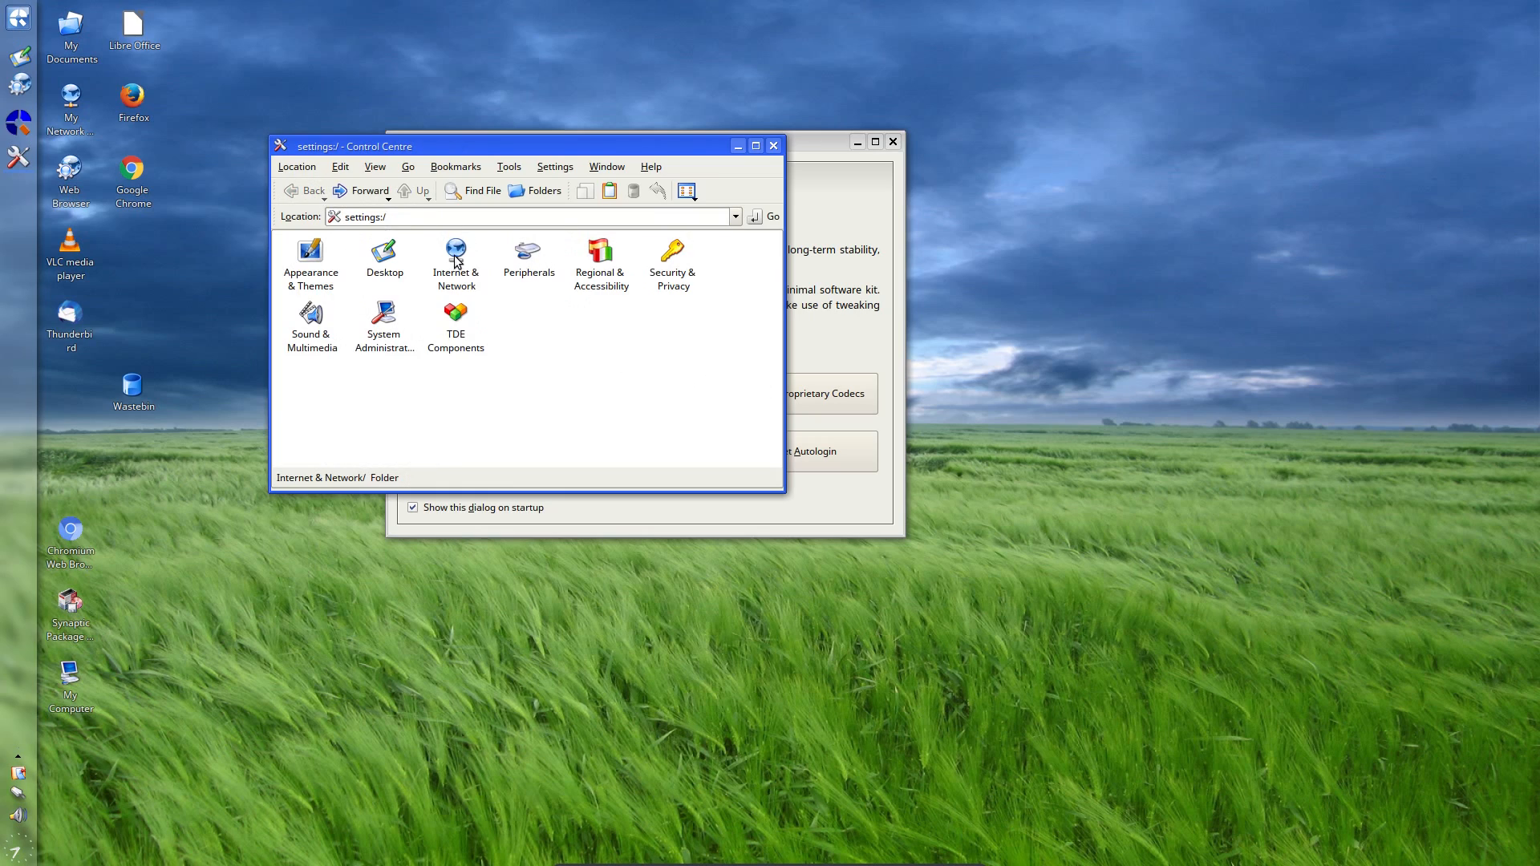
double_click(456, 253)
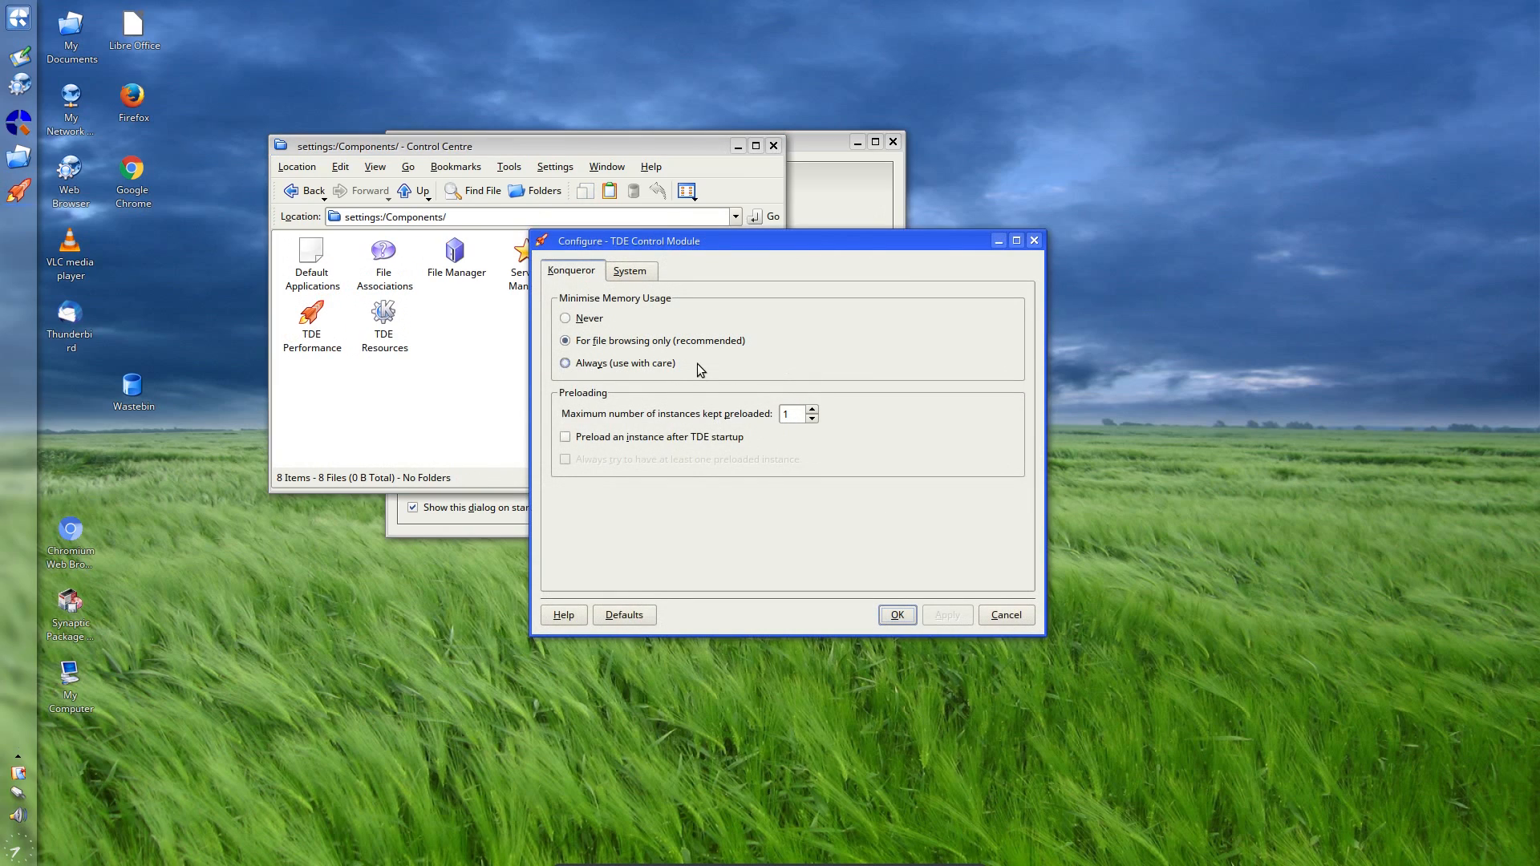
left_click(629, 270)
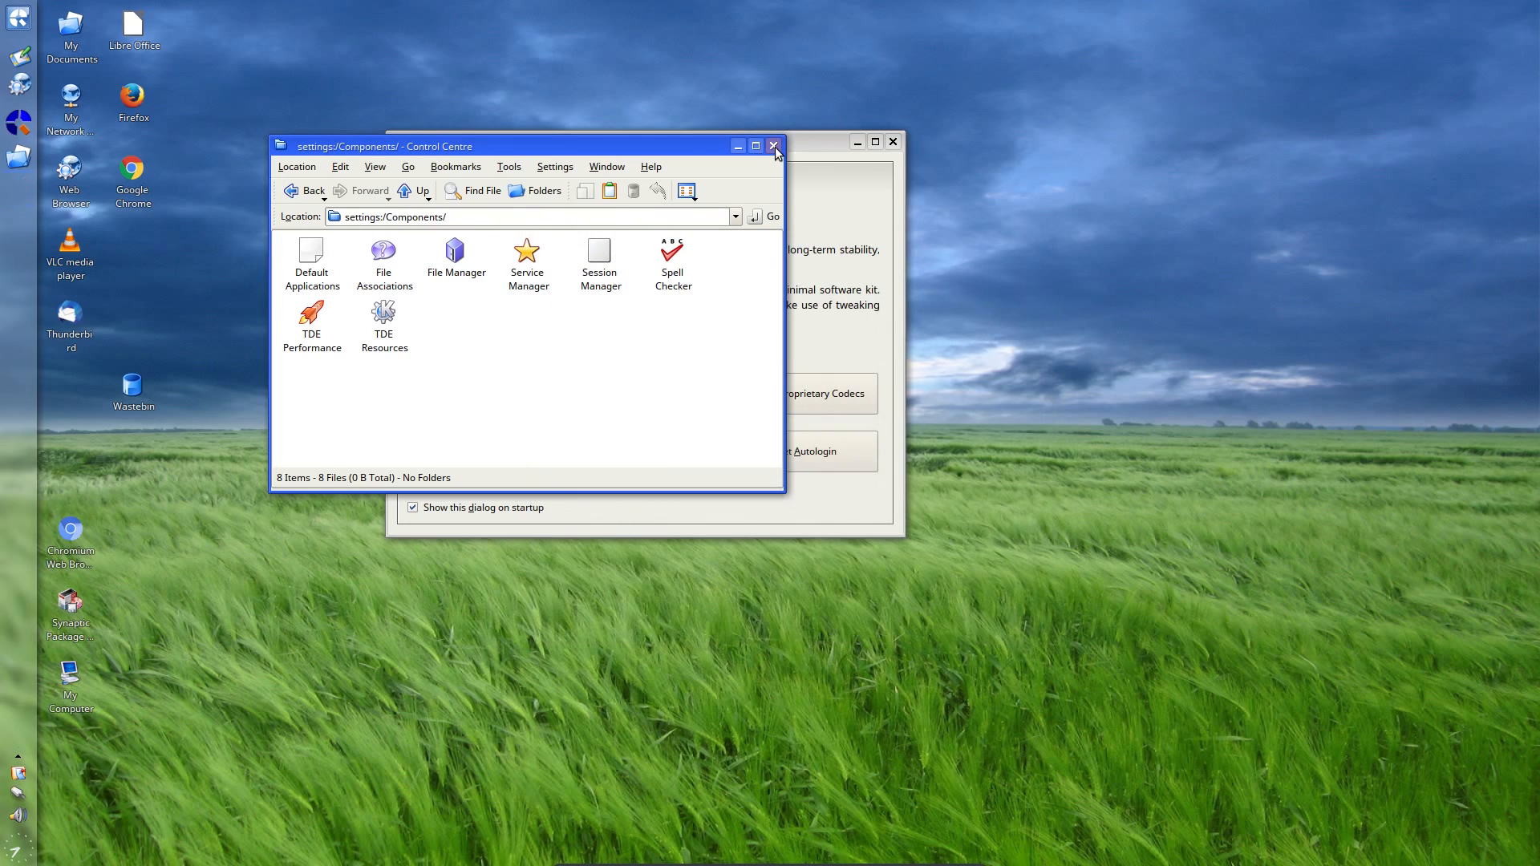
left_click(774, 145)
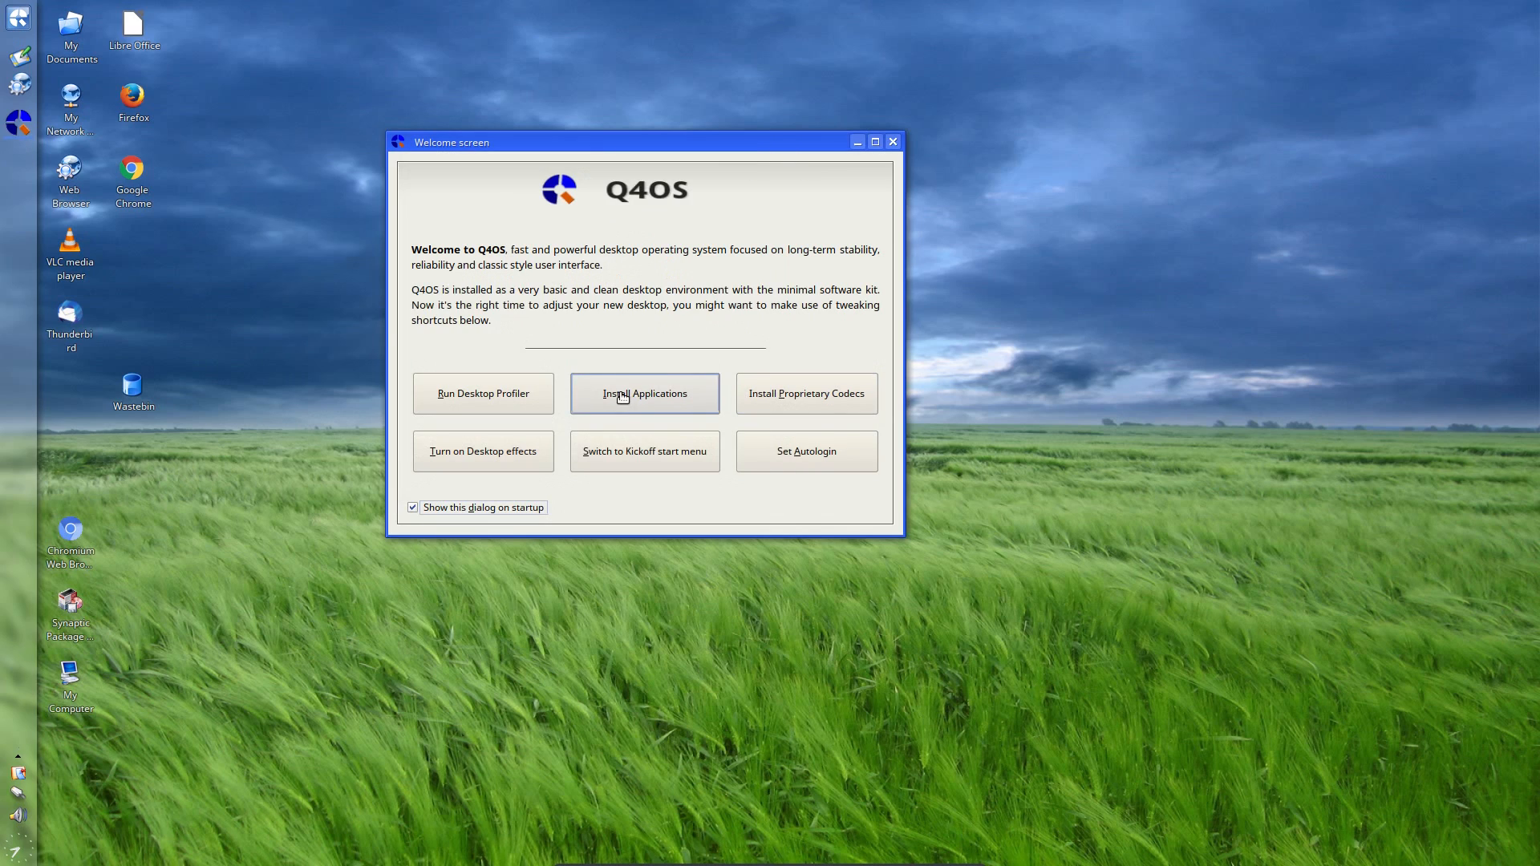
left_click(644, 393)
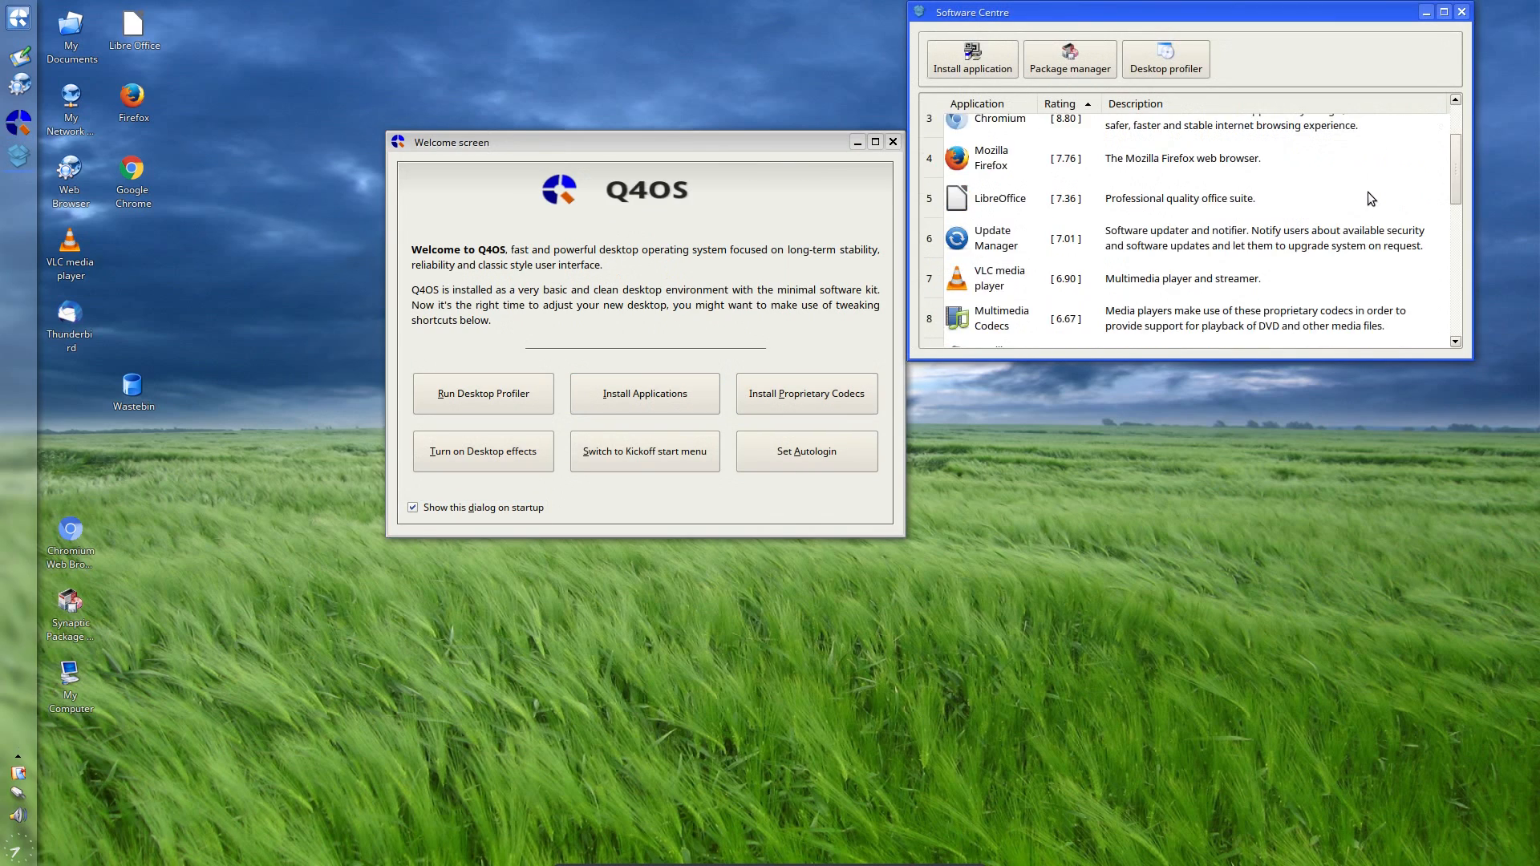
scroll("down", 3)
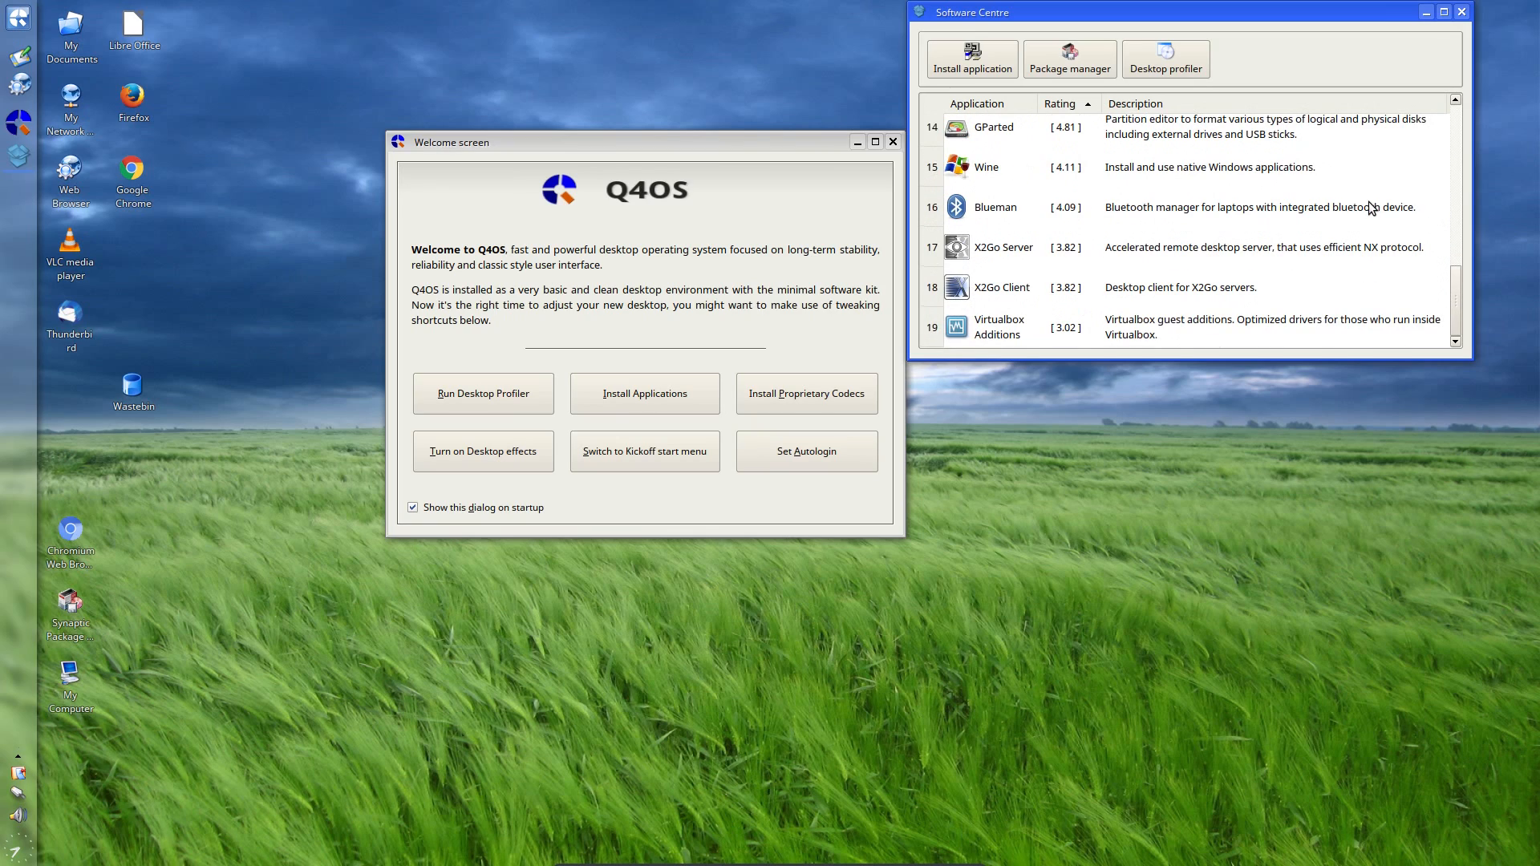
mouse_move(1405, 185)
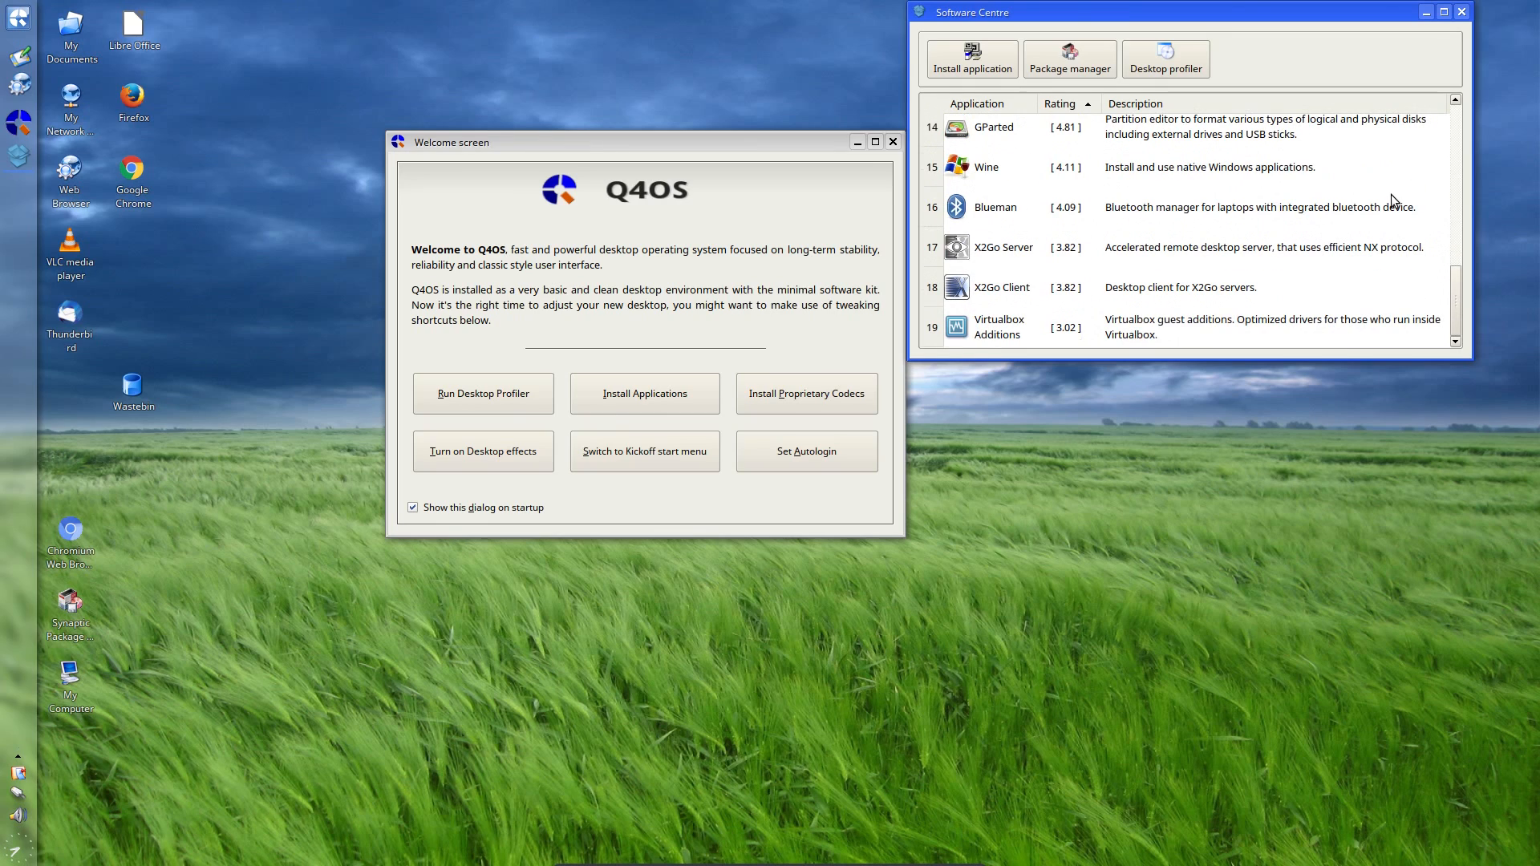
scroll("up", 3)
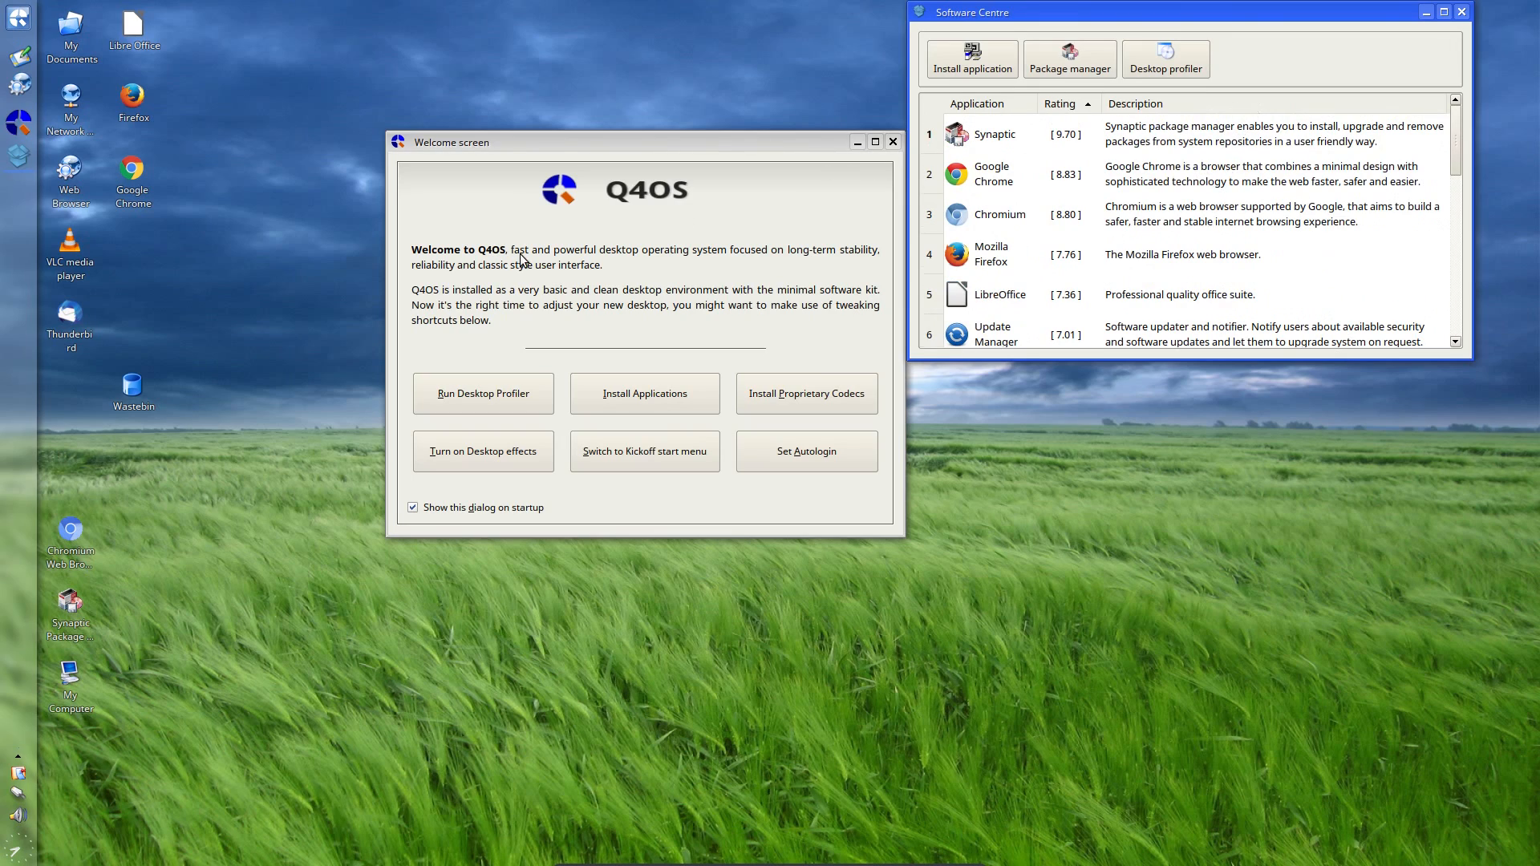
mouse_move(1254, 52)
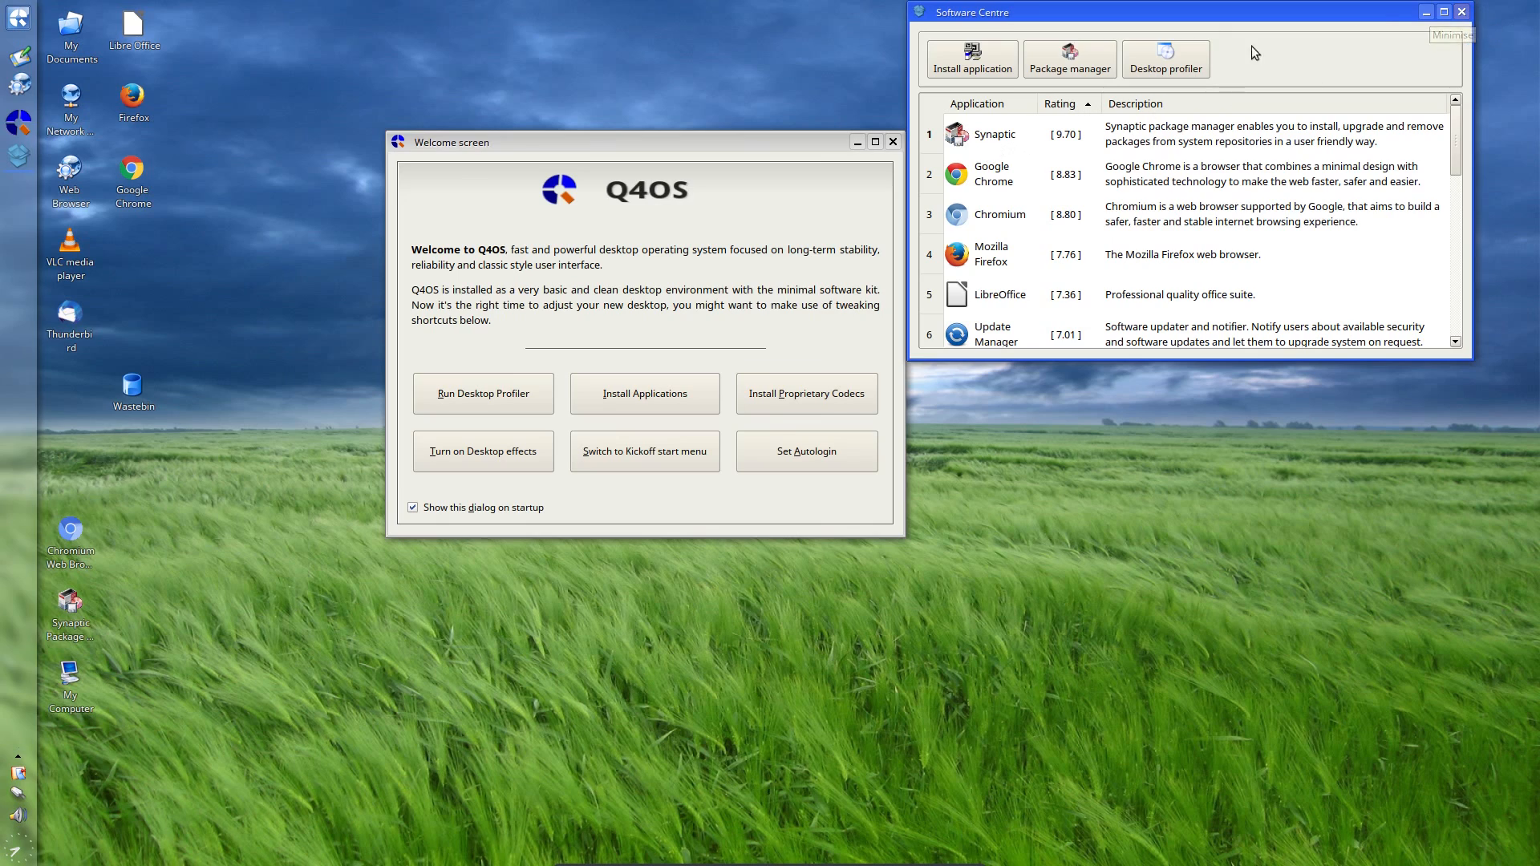
left_click(1068, 58)
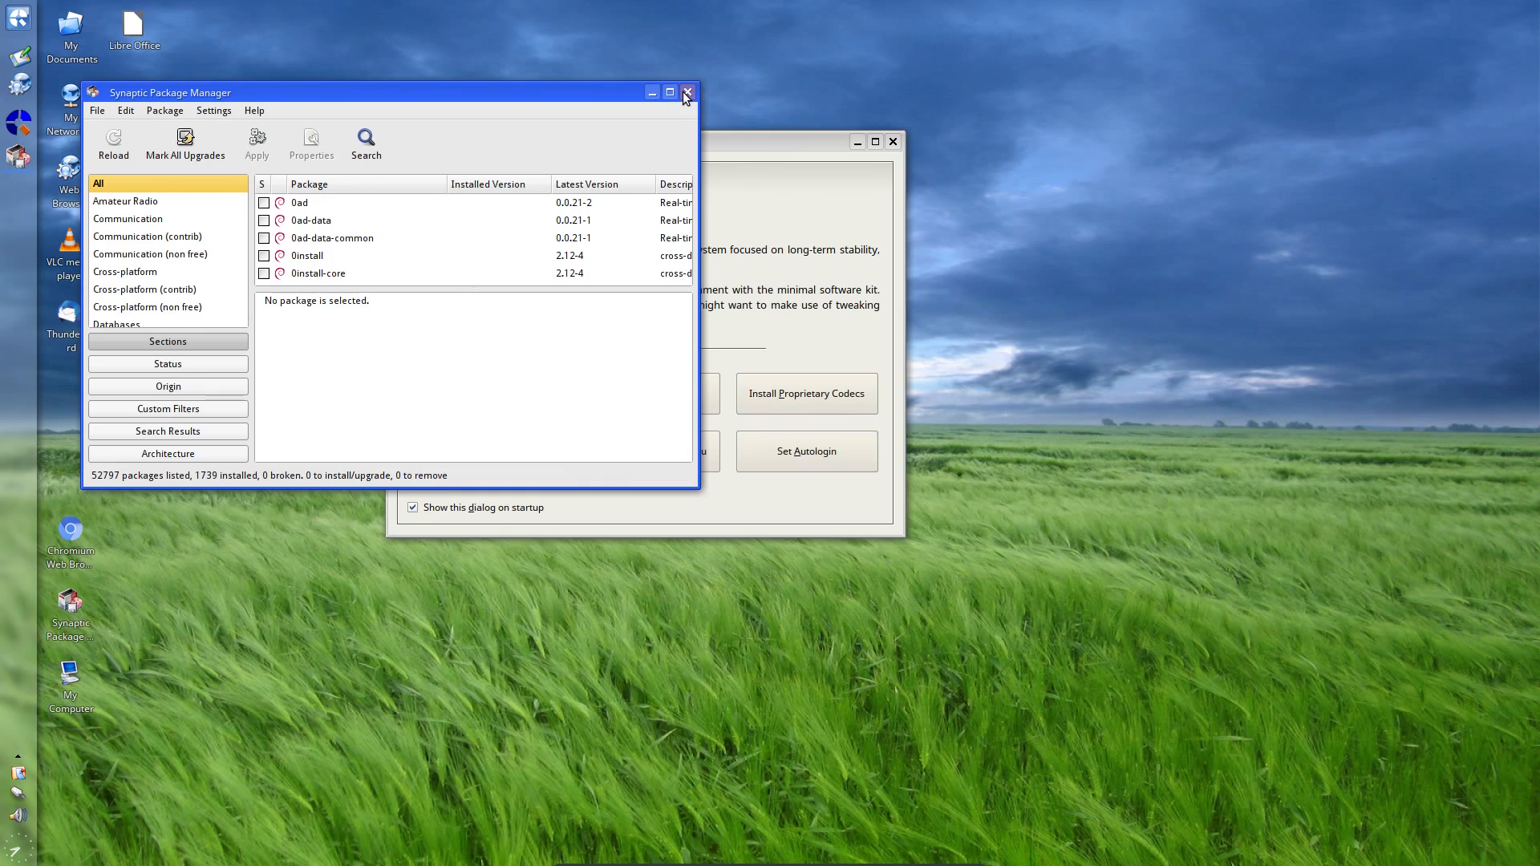
left_click(687, 93)
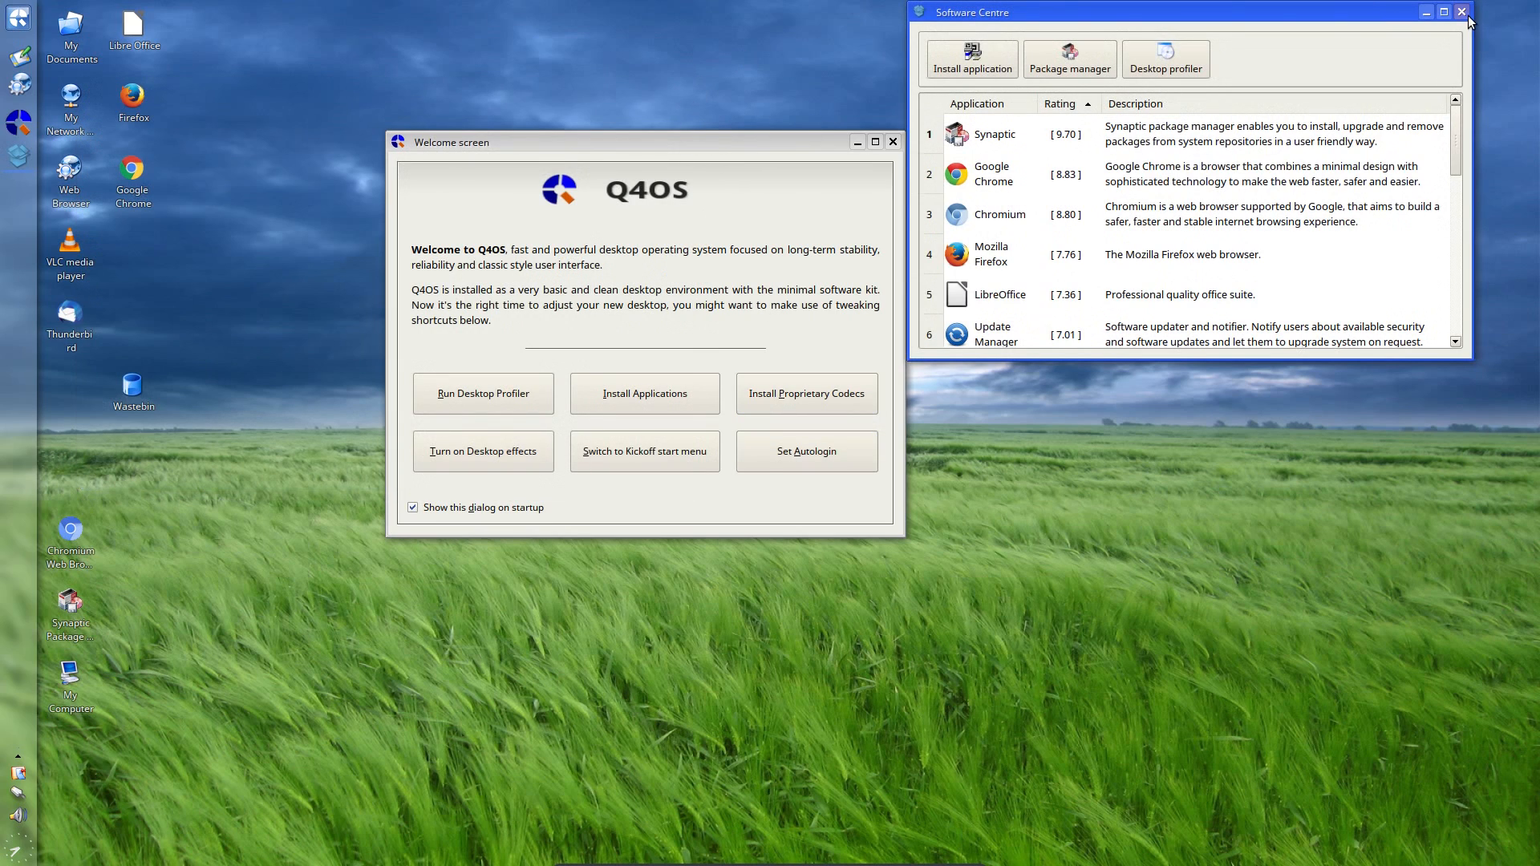
left_click(1463, 10)
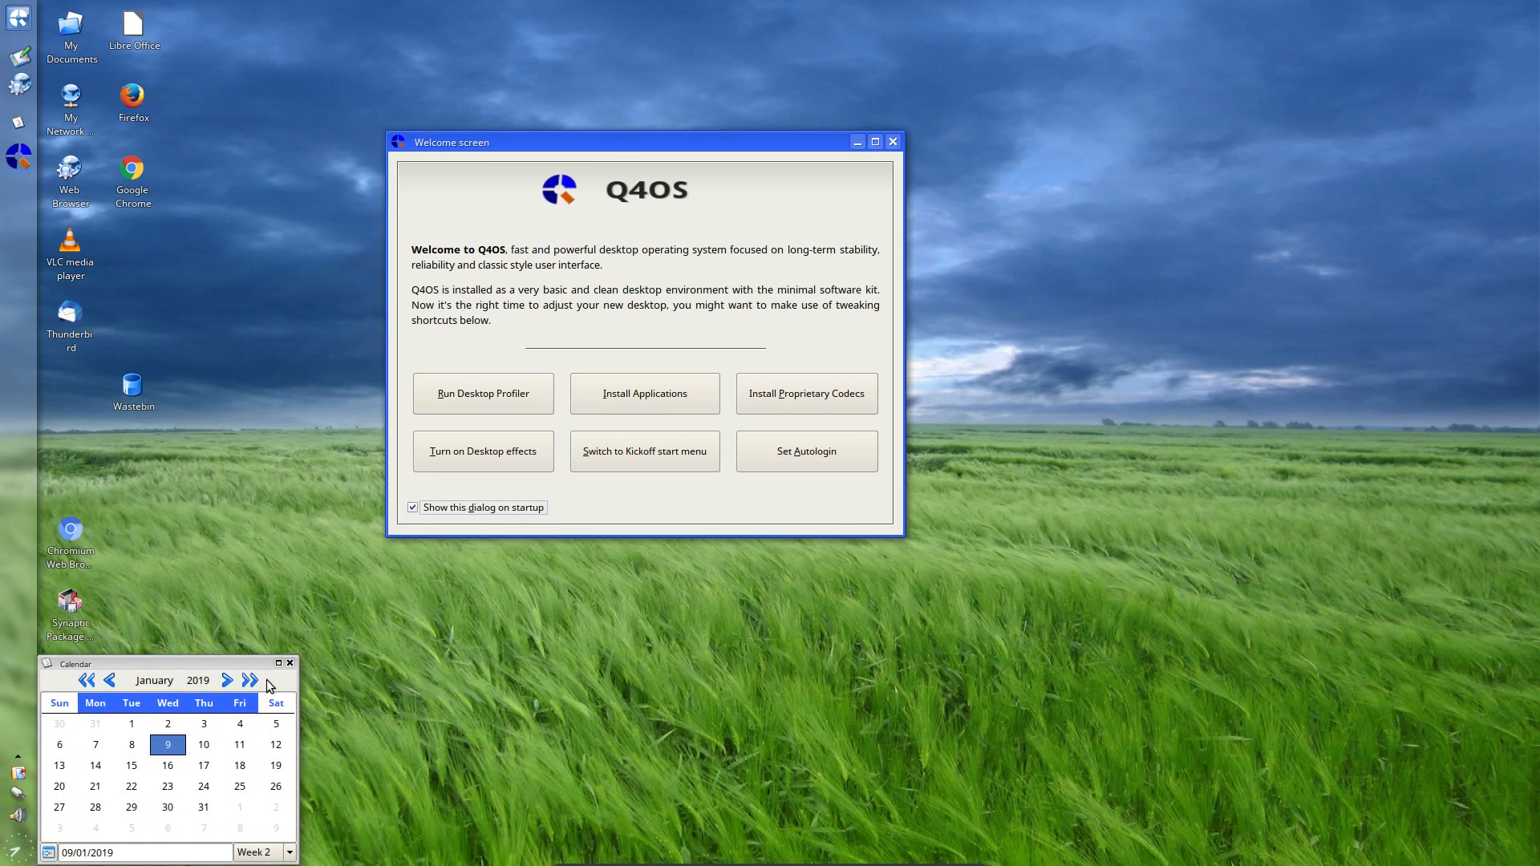
mouse_move(298, 672)
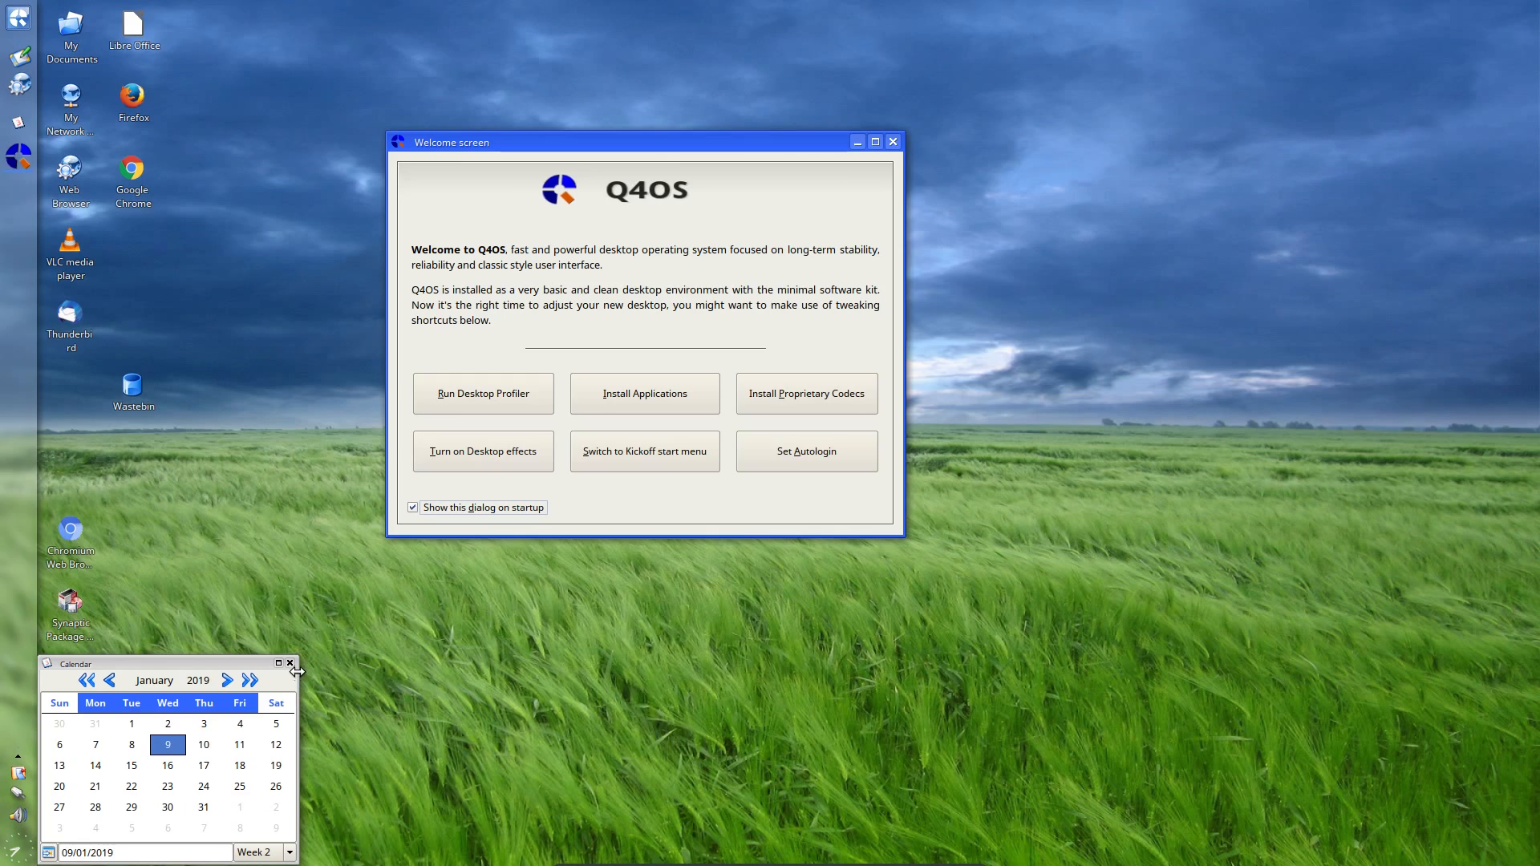
mouse_move(297, 675)
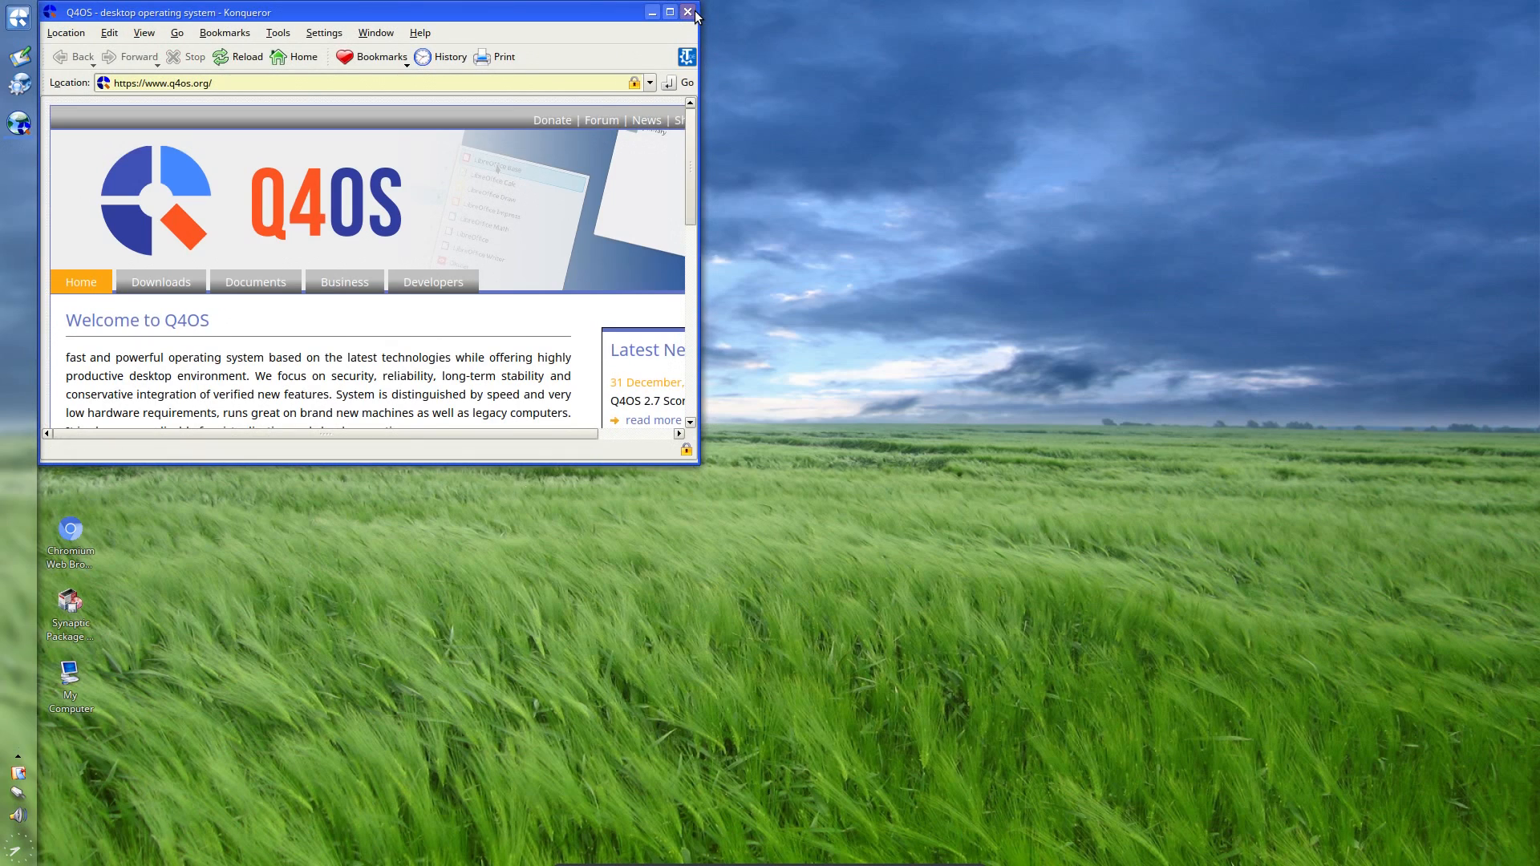
mouse_move(689, 12)
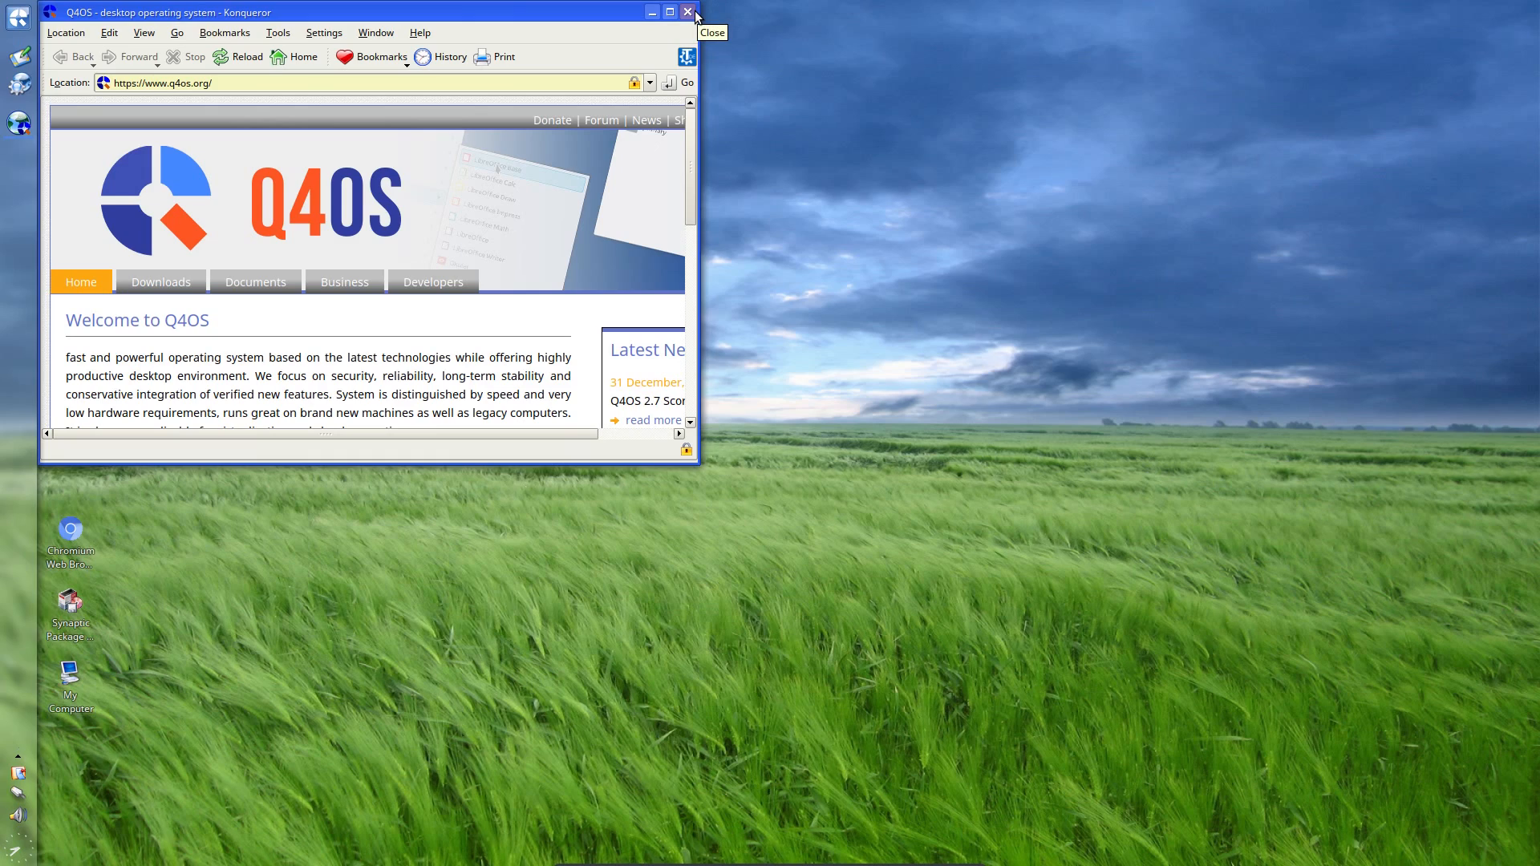